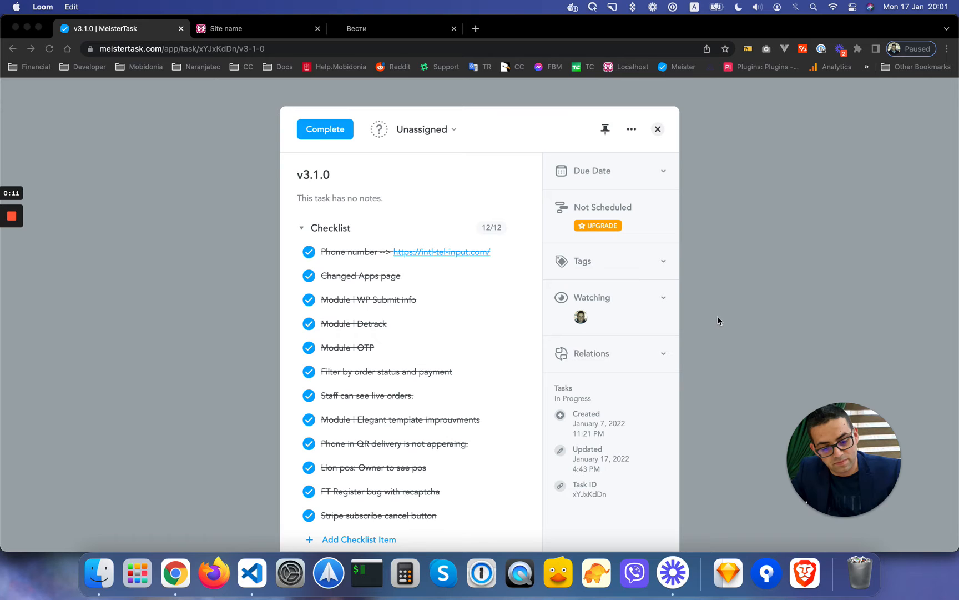
pyautogui.moveTo(600, 234)
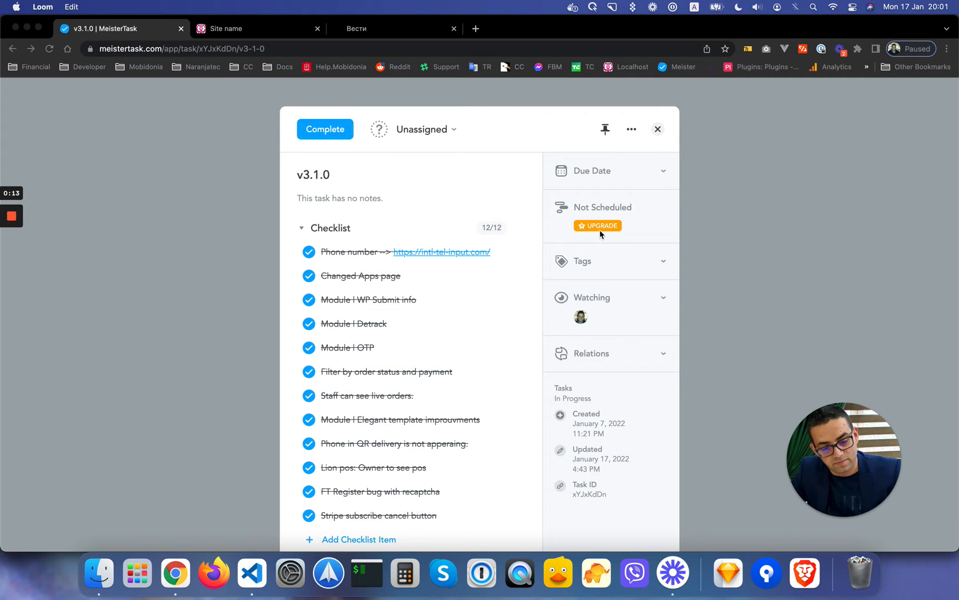
pyautogui.moveTo(372, 255)
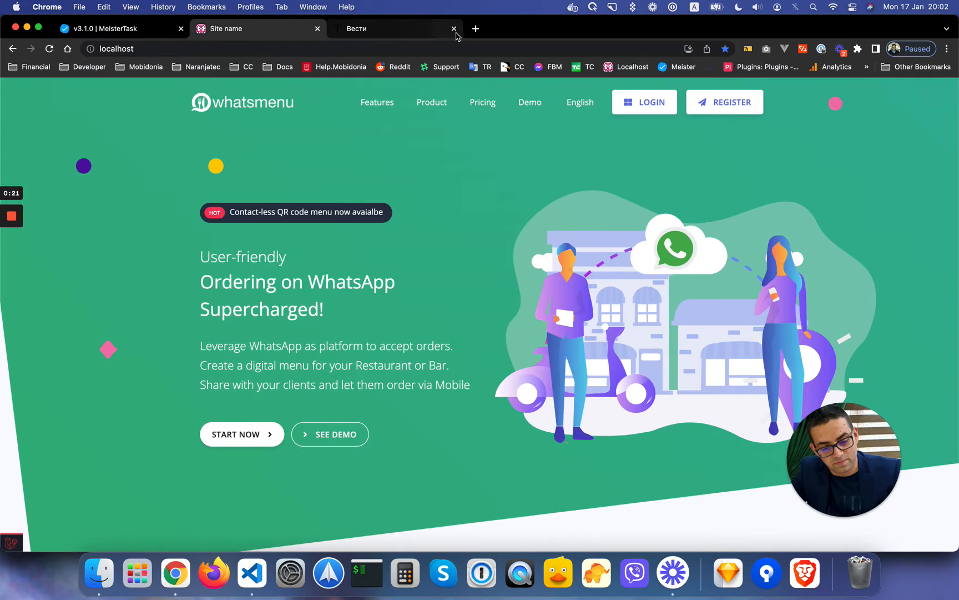
# - Close the news tab and set the registration form's phone country to Macedonia (+389)
pyautogui.click(453, 29)
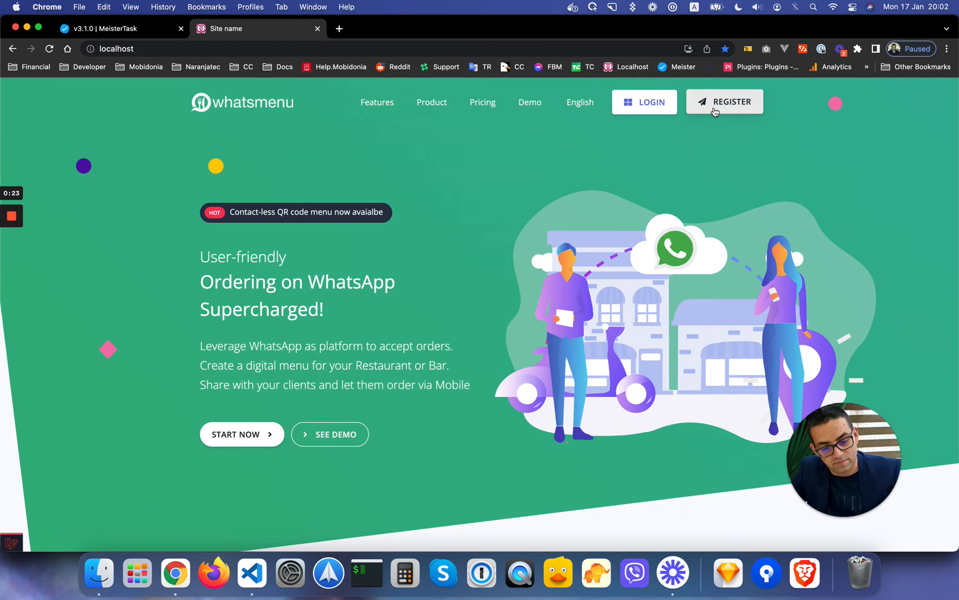
pyautogui.click(724, 101)
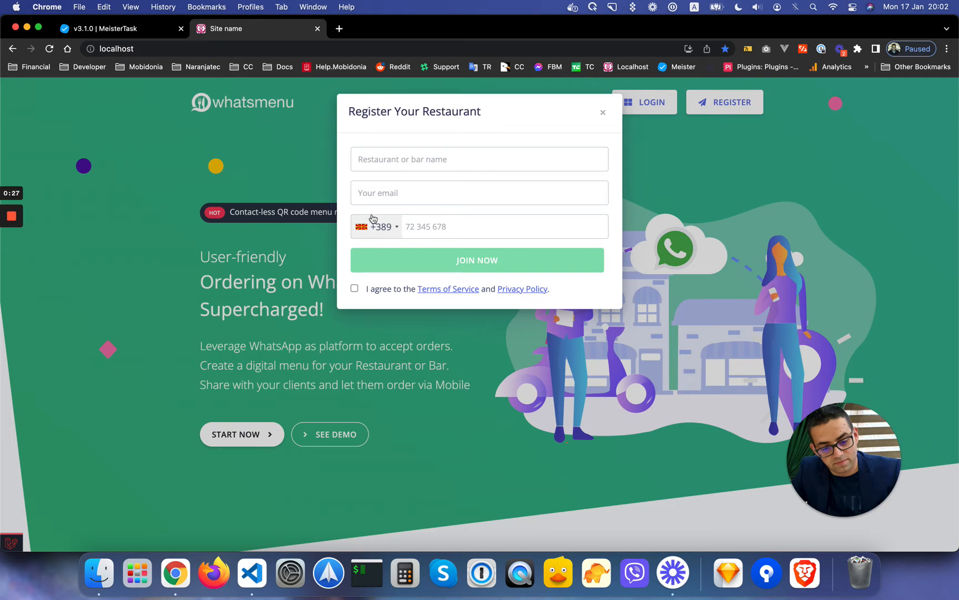
pyautogui.click(377, 227)
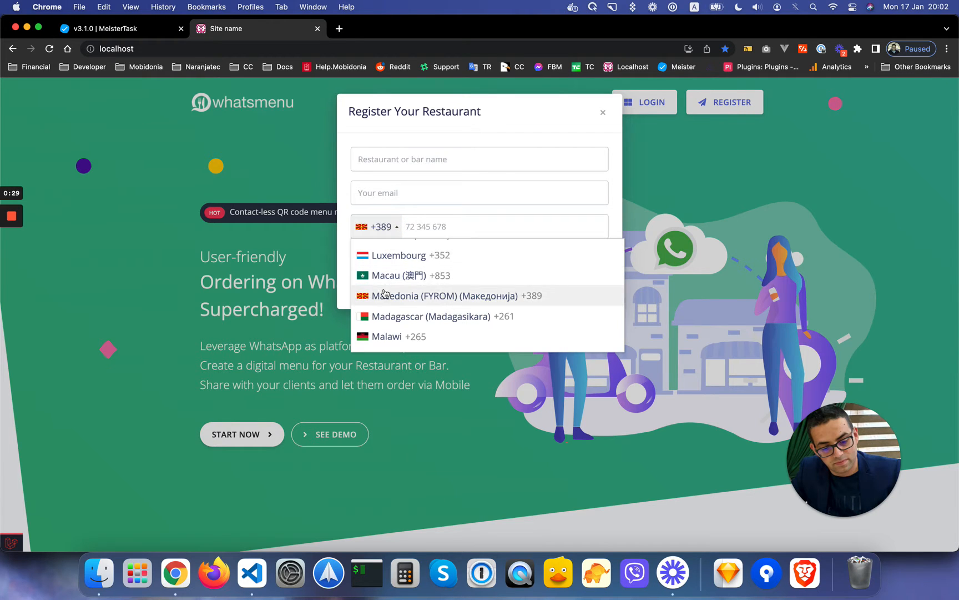
pyautogui.scroll(-3)
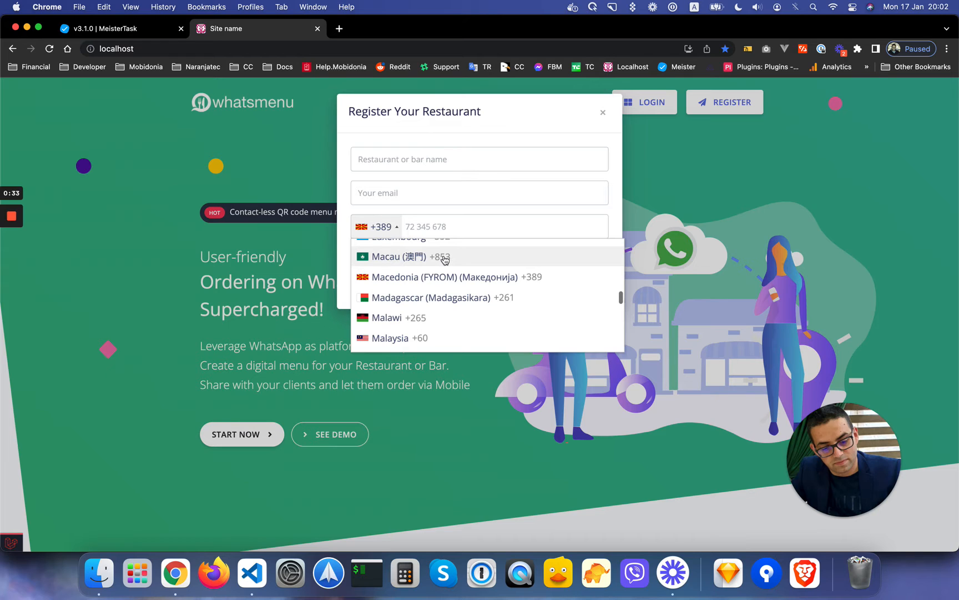
pyautogui.moveTo(434, 280)
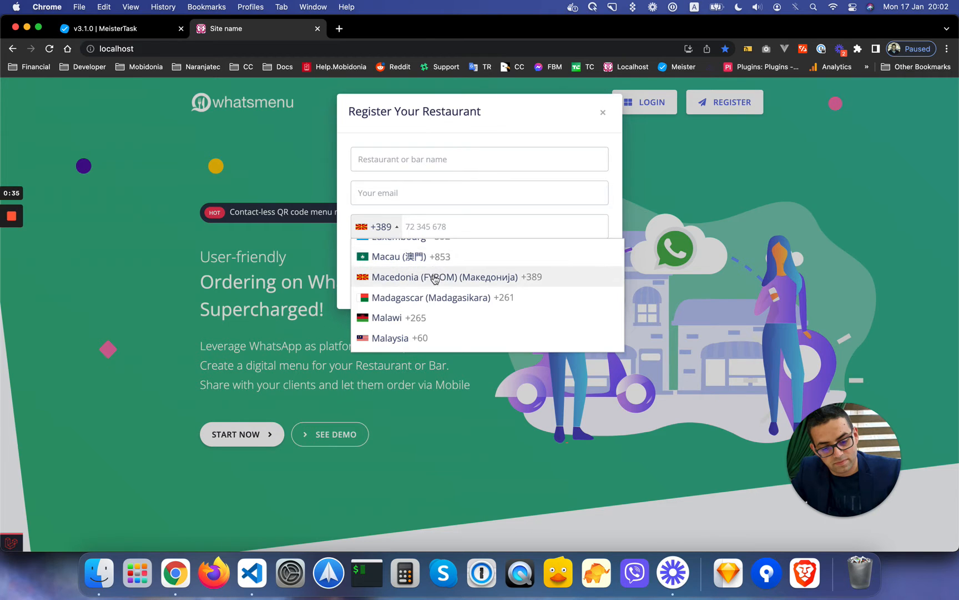
pyautogui.click(445, 276)
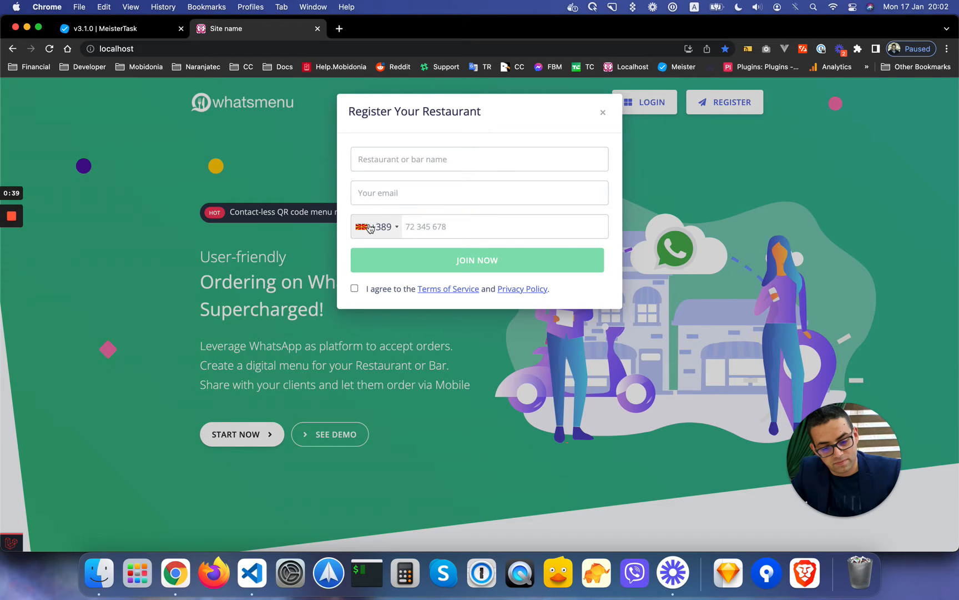
pyautogui.moveTo(370, 228)
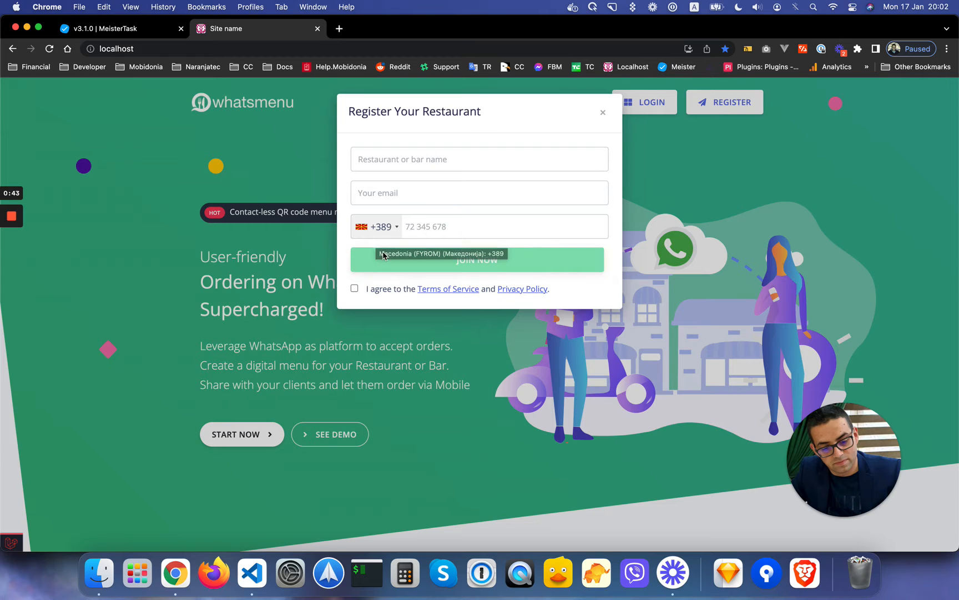
pyautogui.moveTo(385, 248)
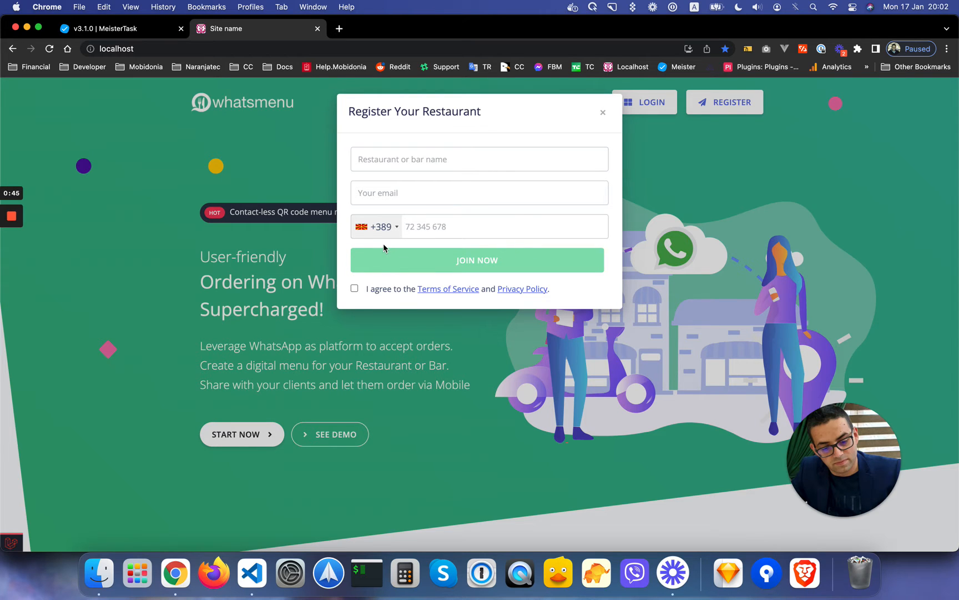
pyautogui.click(378, 226)
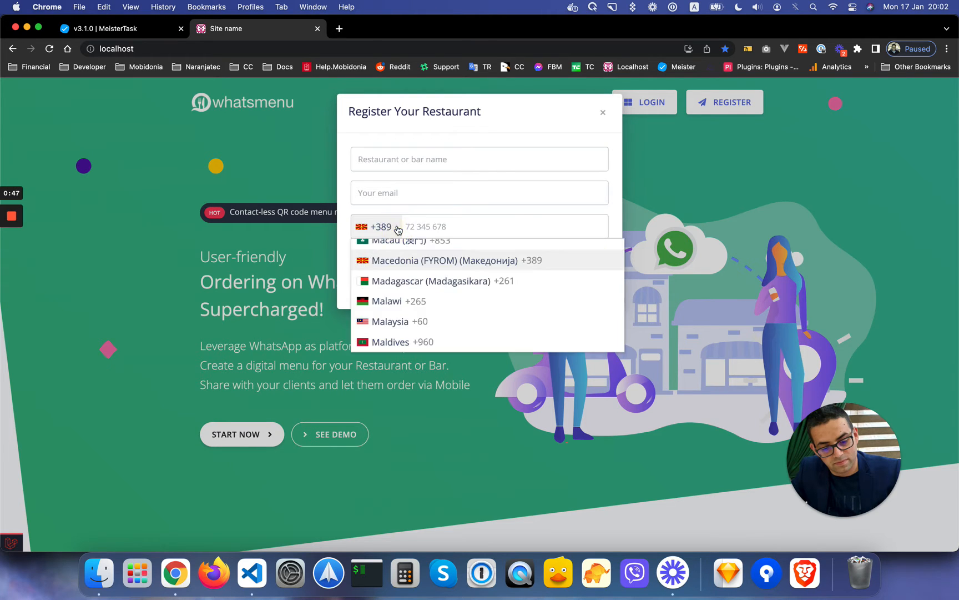
pyautogui.click(443, 260)
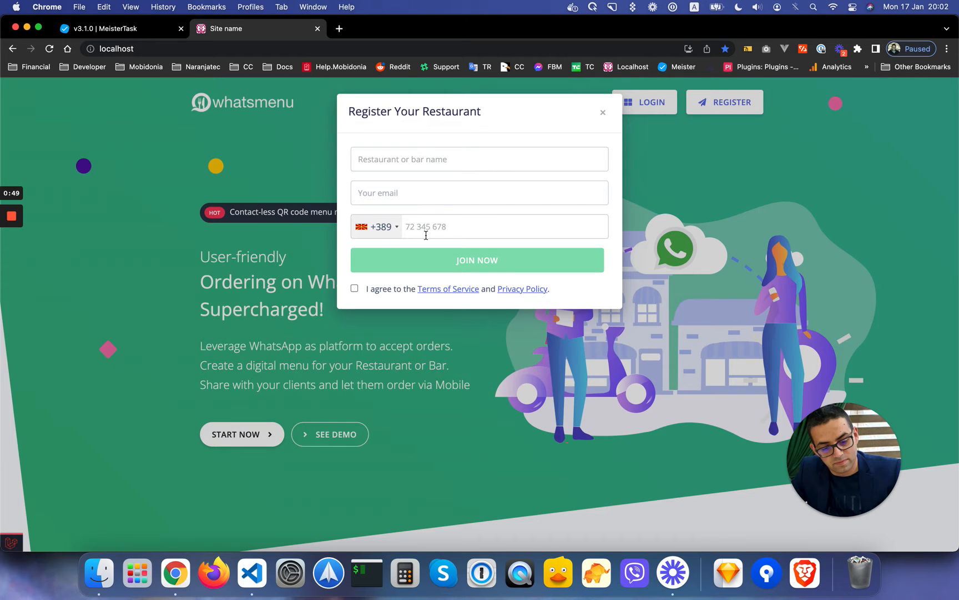
pyautogui.click(476, 259)
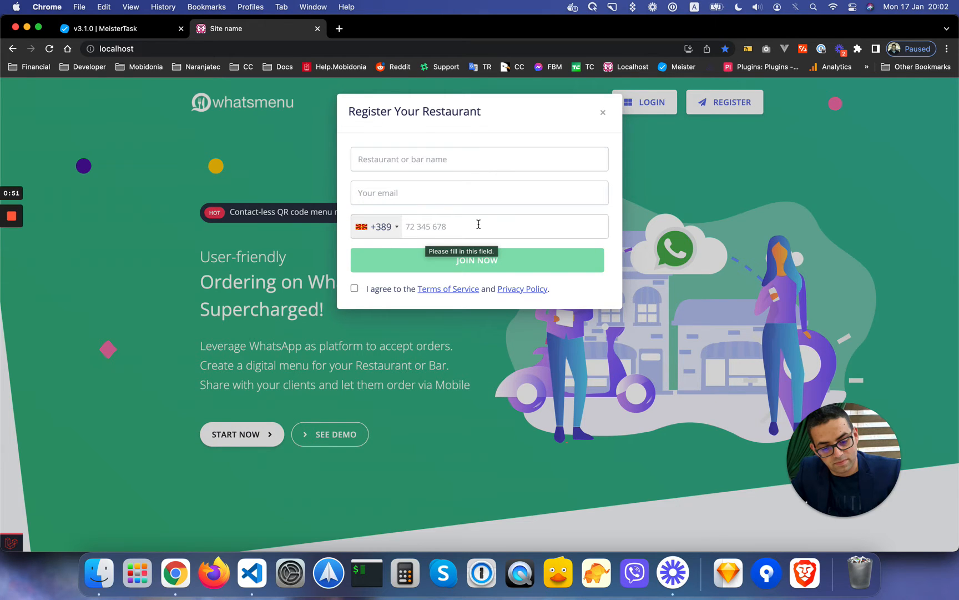
pyautogui.moveTo(798, 110)
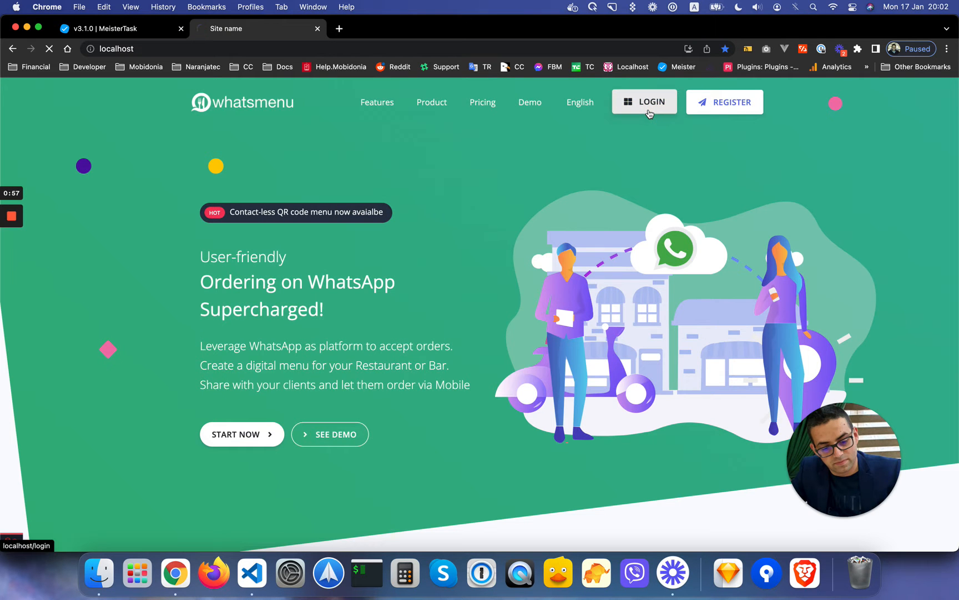
# - Log in as admin and open Bronx VanNest Restorant for editing
pyautogui.click(644, 102)
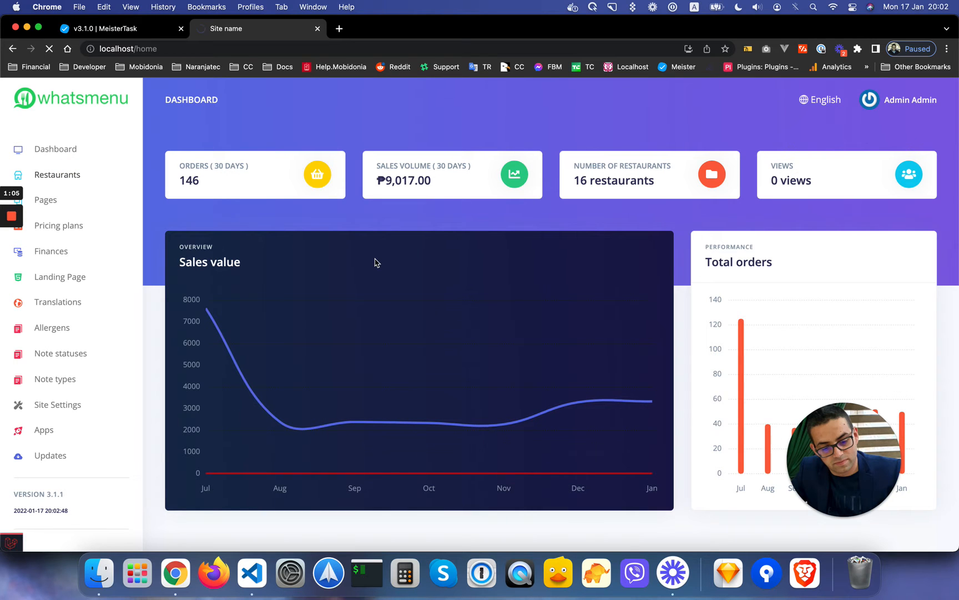
pyautogui.click(56, 174)
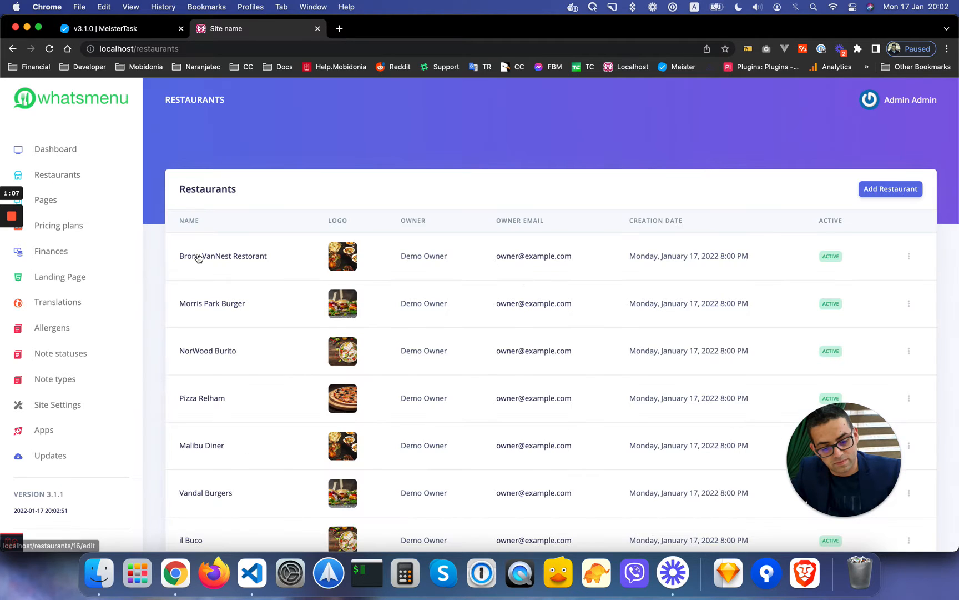
pyautogui.click(222, 256)
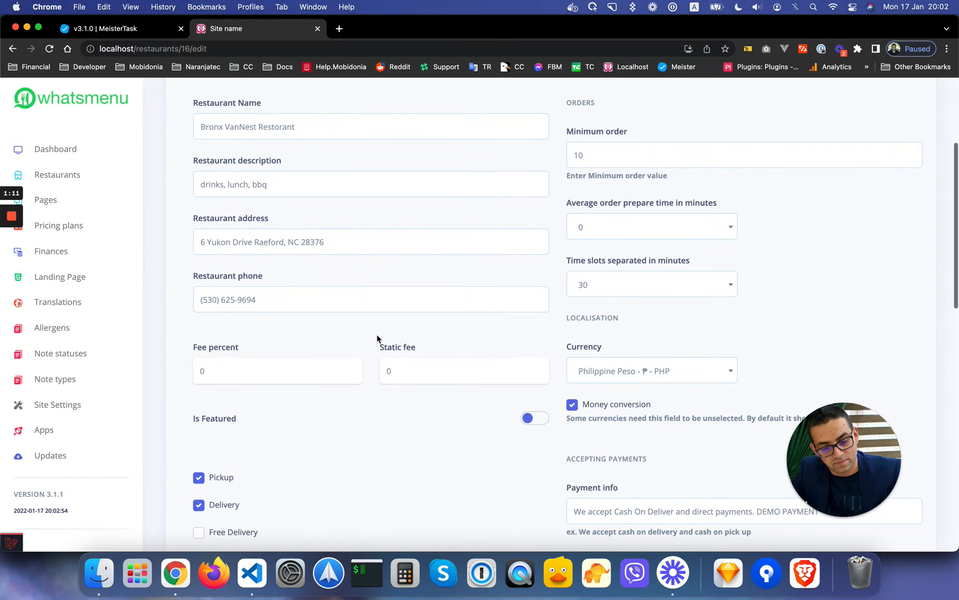
# - Open the restaurant phone's +389 country code list, then return to the MeisterTask checklist
pyautogui.scroll(-3)
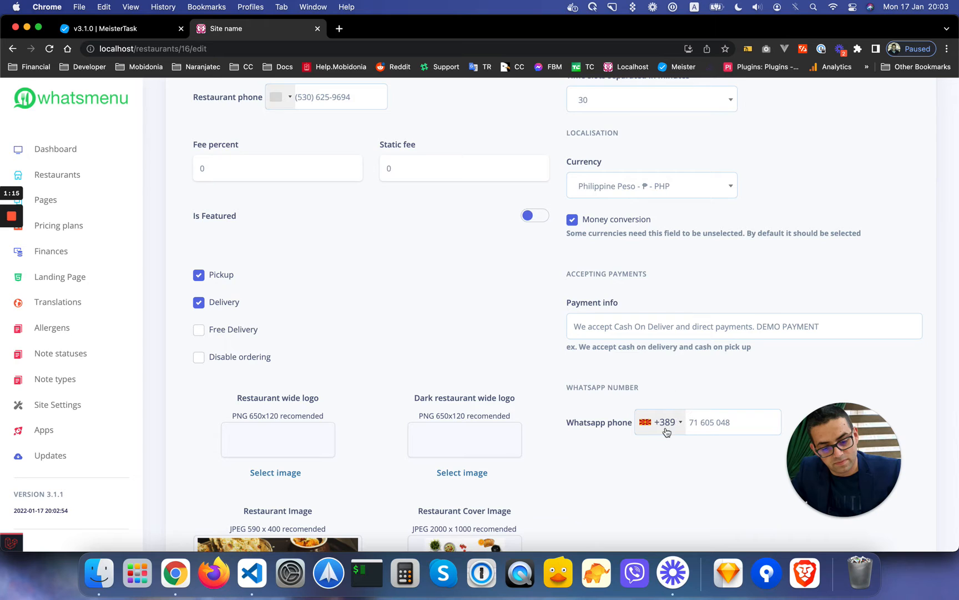
pyautogui.moveTo(651, 446)
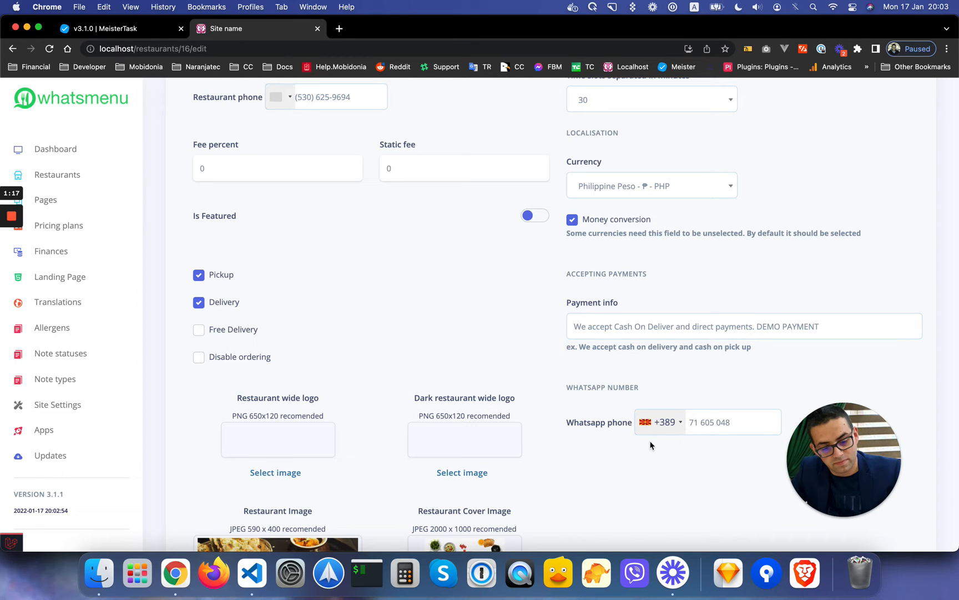
pyautogui.moveTo(660, 466)
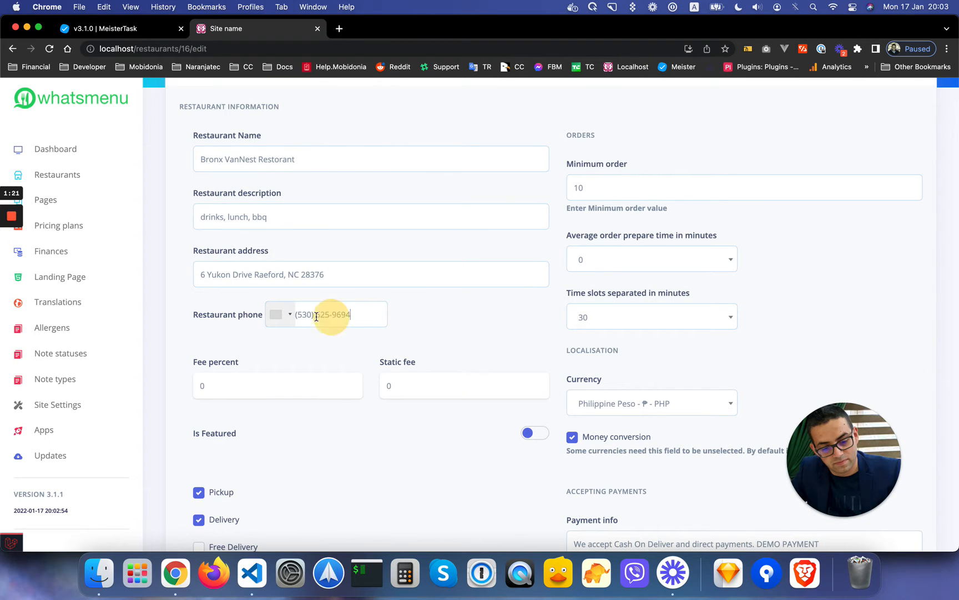
pyautogui.click(280, 313)
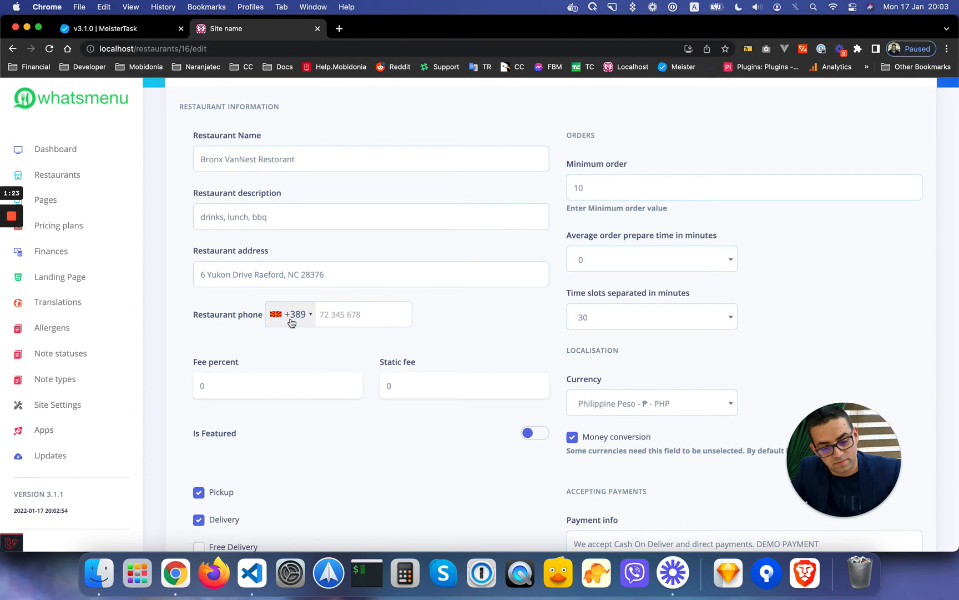
pyautogui.click(291, 314)
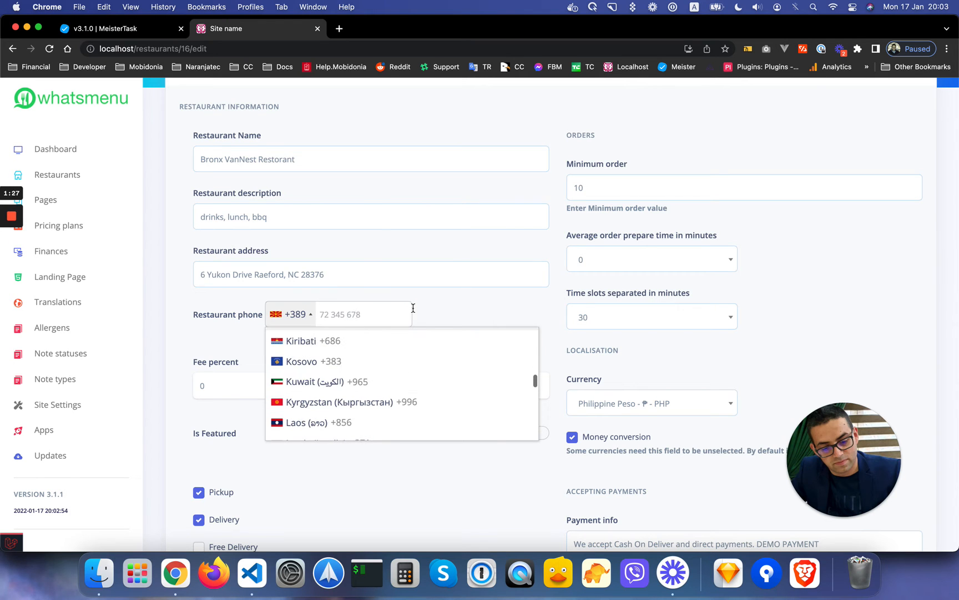
pyautogui.moveTo(494, 319)
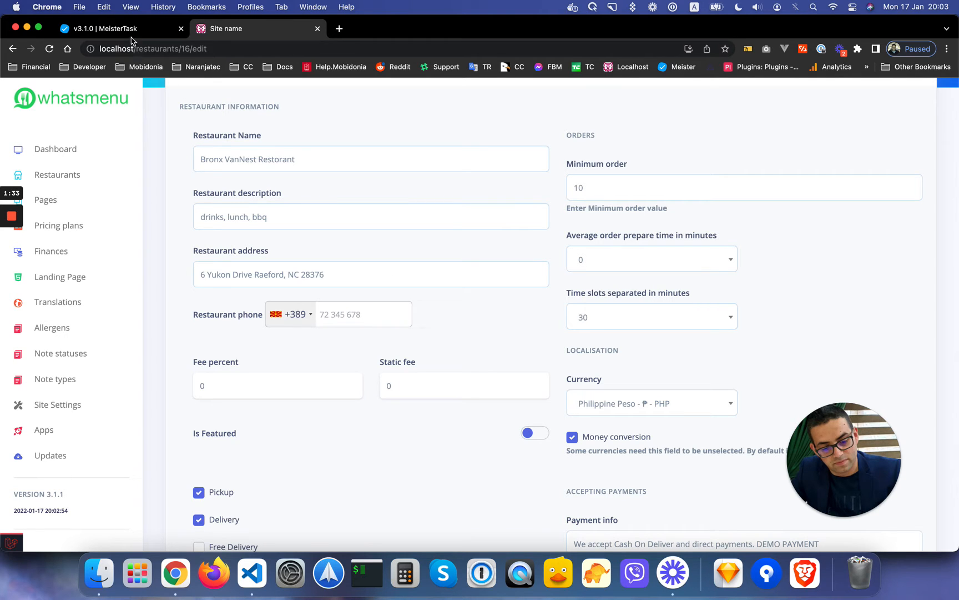
pyautogui.click(116, 28)
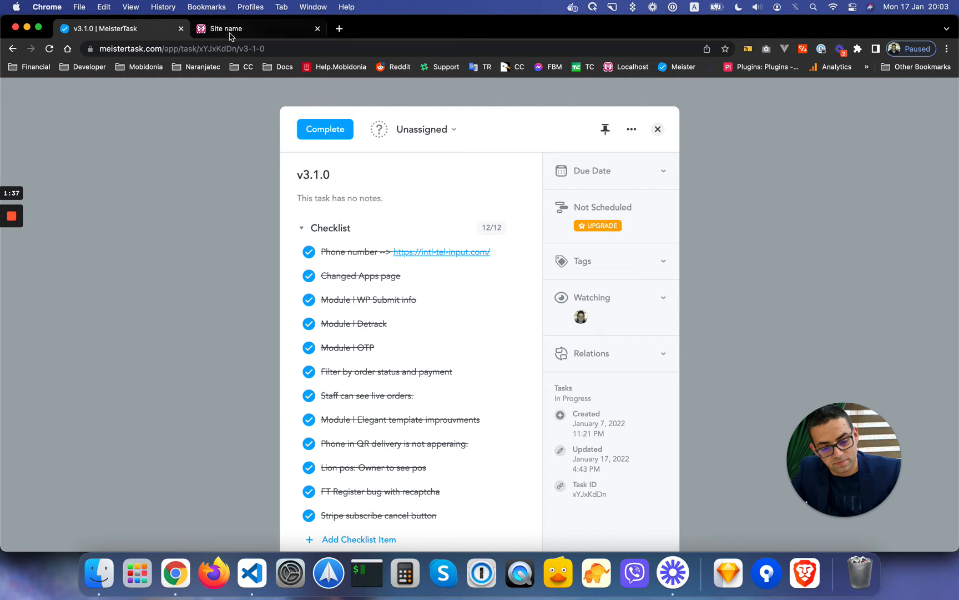
# - Return from the checklist to the Bronx VanNest Restorant edit page
pyautogui.click(258, 28)
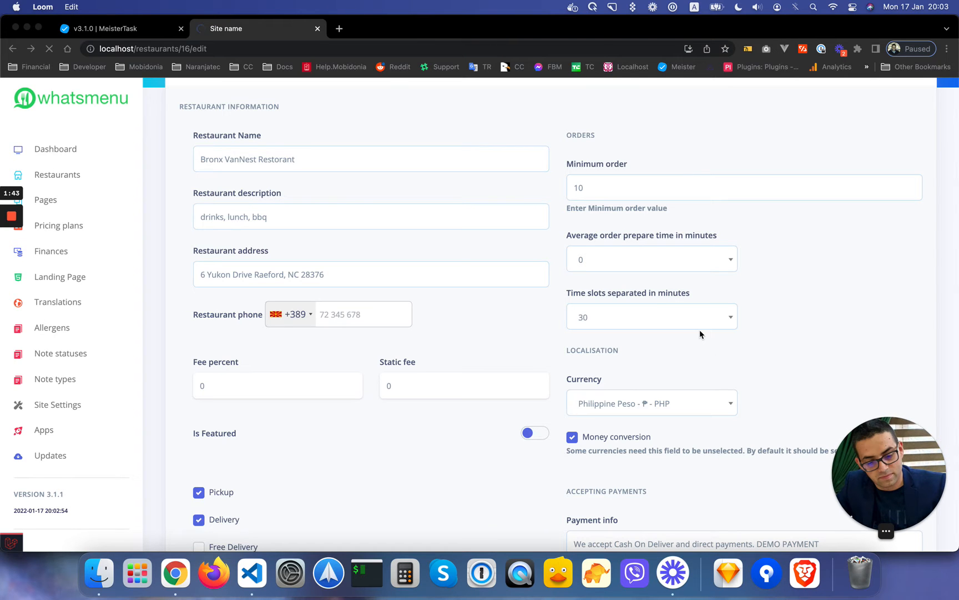
# - Open the Apps page, filter by Free then Mobile apps, and browse the plugin cards
pyautogui.click(43, 430)
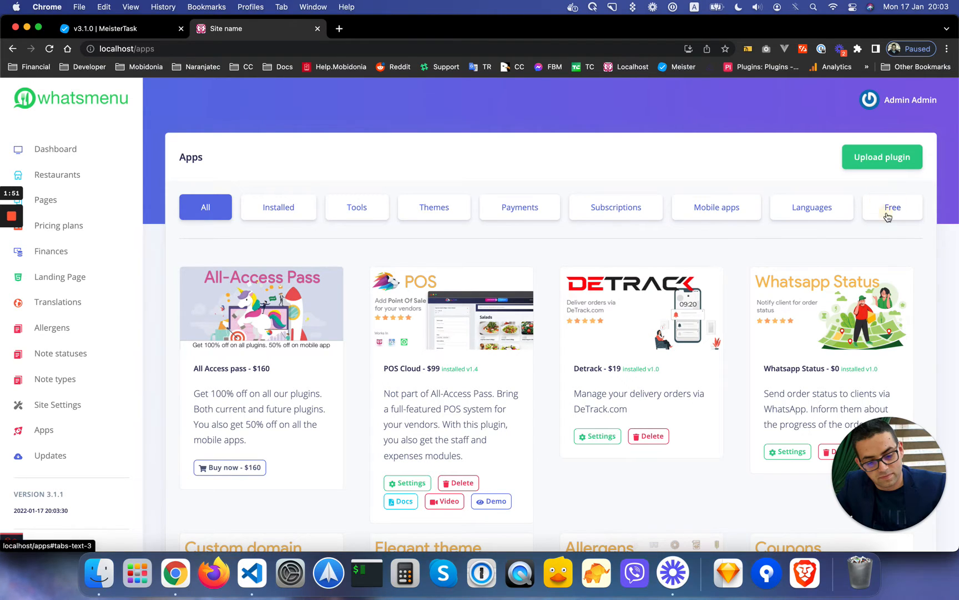
pyautogui.click(891, 206)
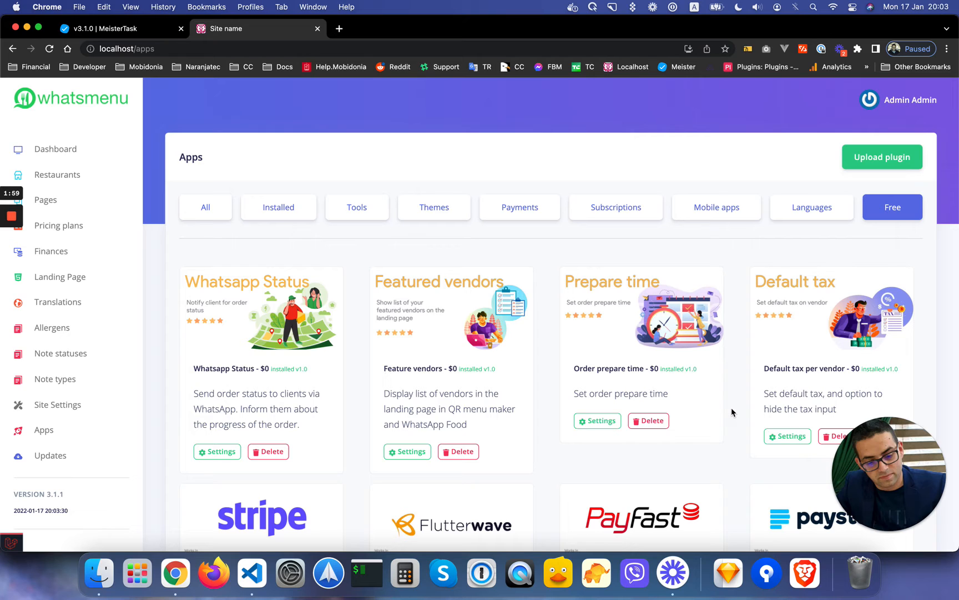
pyautogui.moveTo(265, 316)
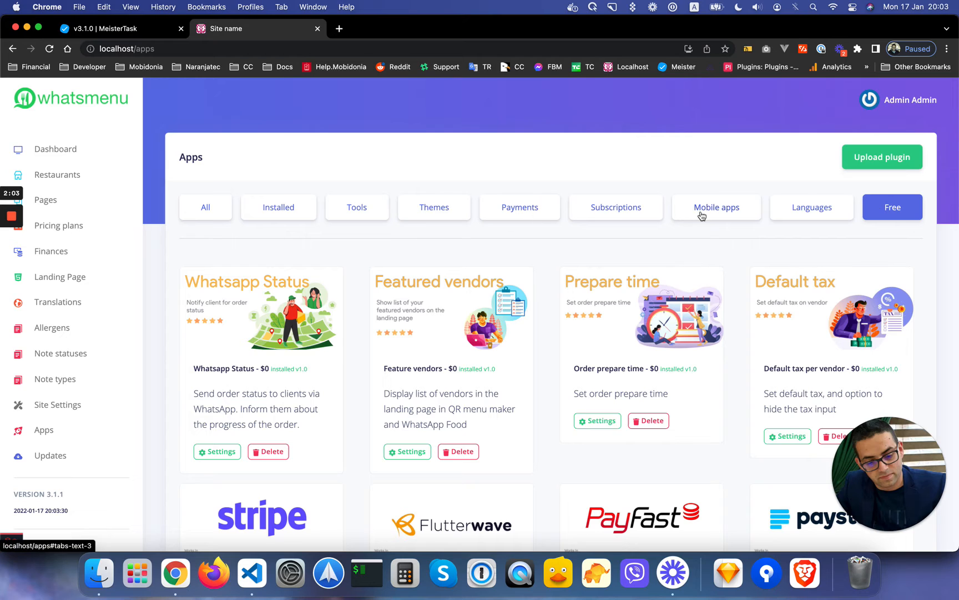
pyautogui.click(715, 206)
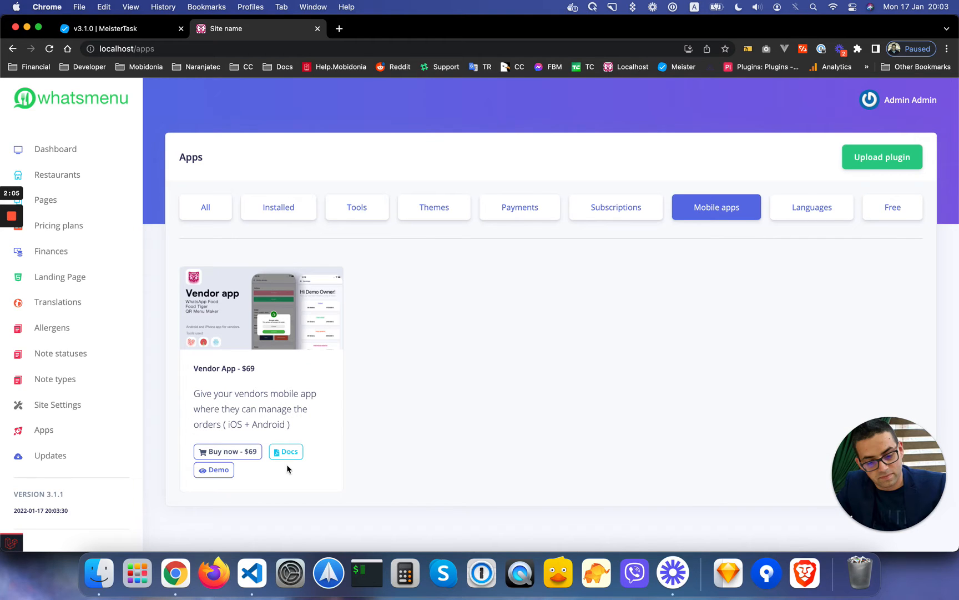
pyautogui.moveTo(286, 450)
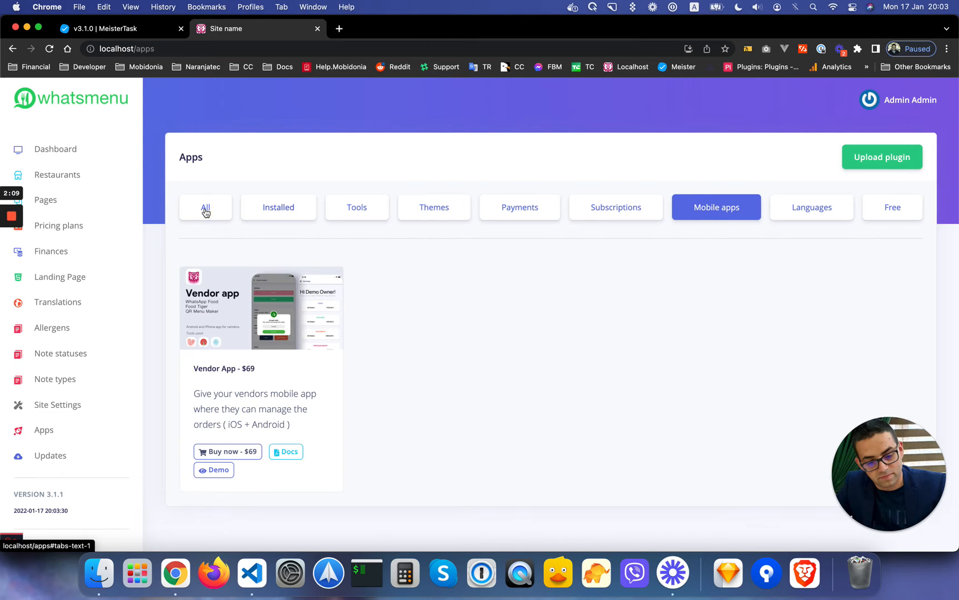
pyautogui.scroll(-3)
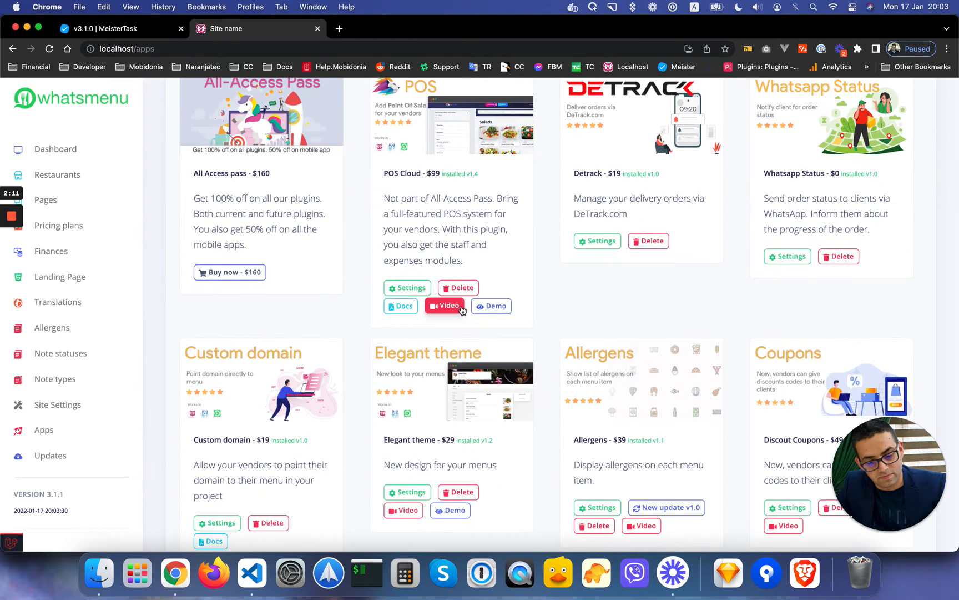
pyautogui.moveTo(598, 308)
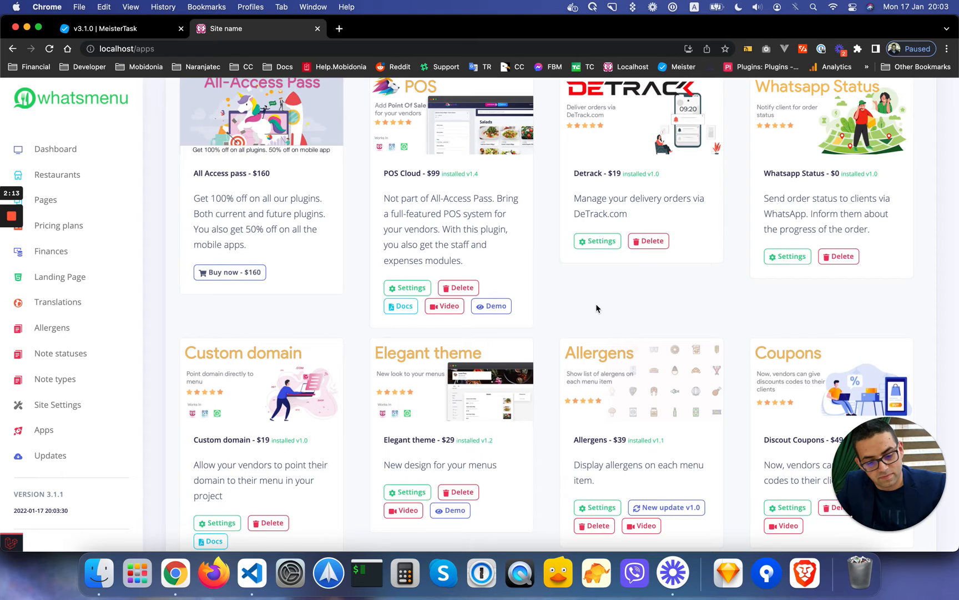
pyautogui.scroll(-3)
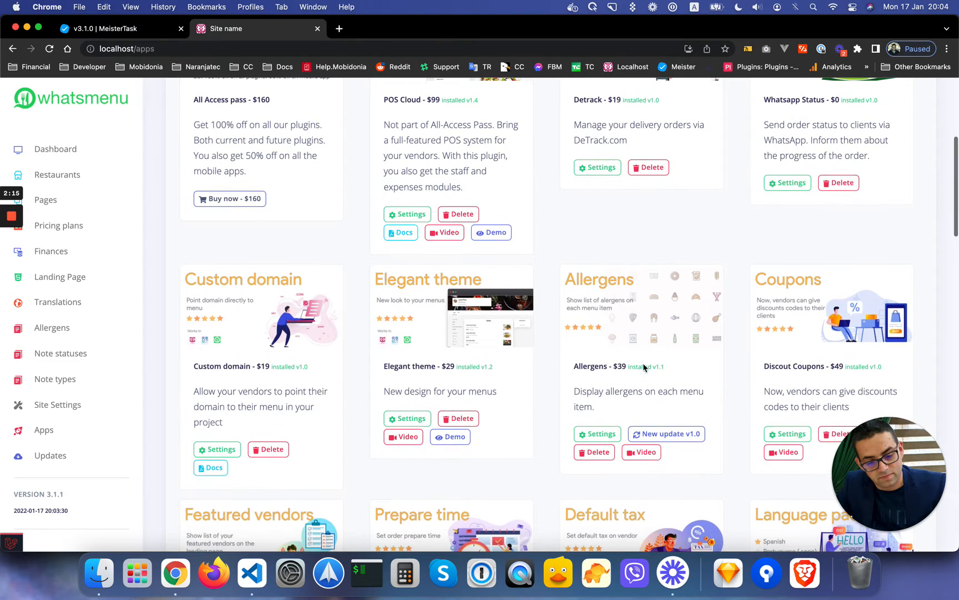
pyautogui.moveTo(643, 379)
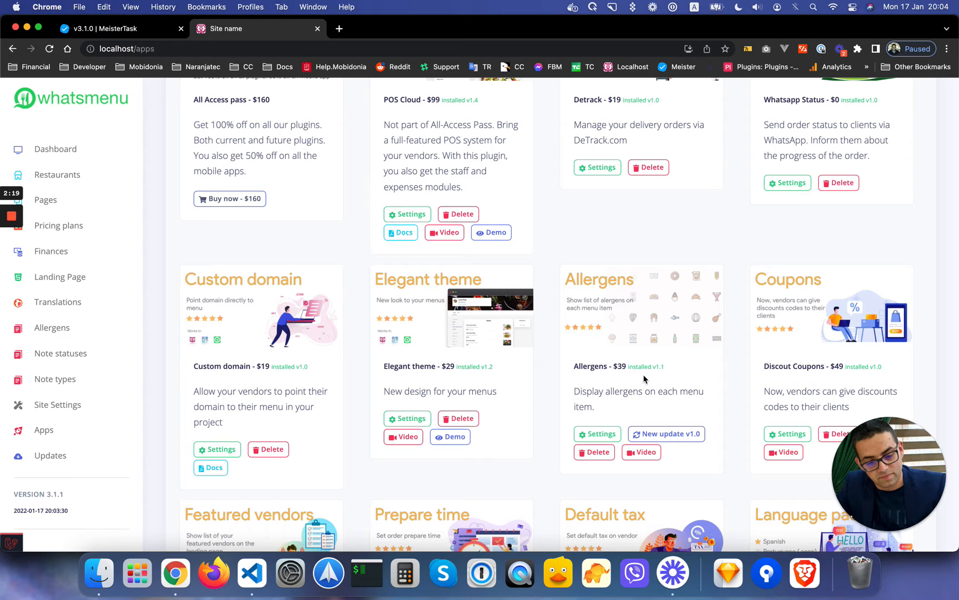
pyautogui.moveTo(652, 355)
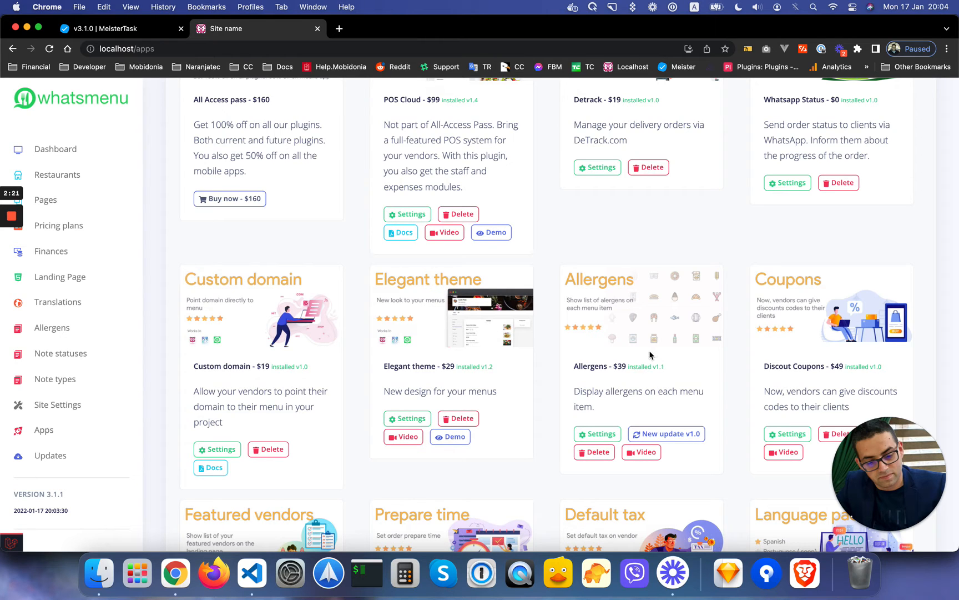
pyautogui.moveTo(648, 360)
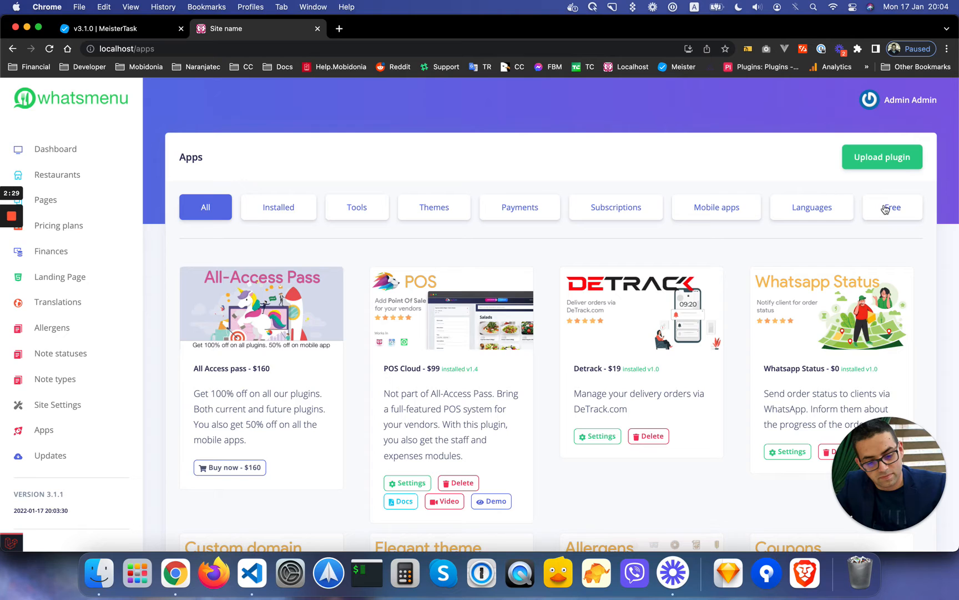
pyautogui.moveTo(892, 207)
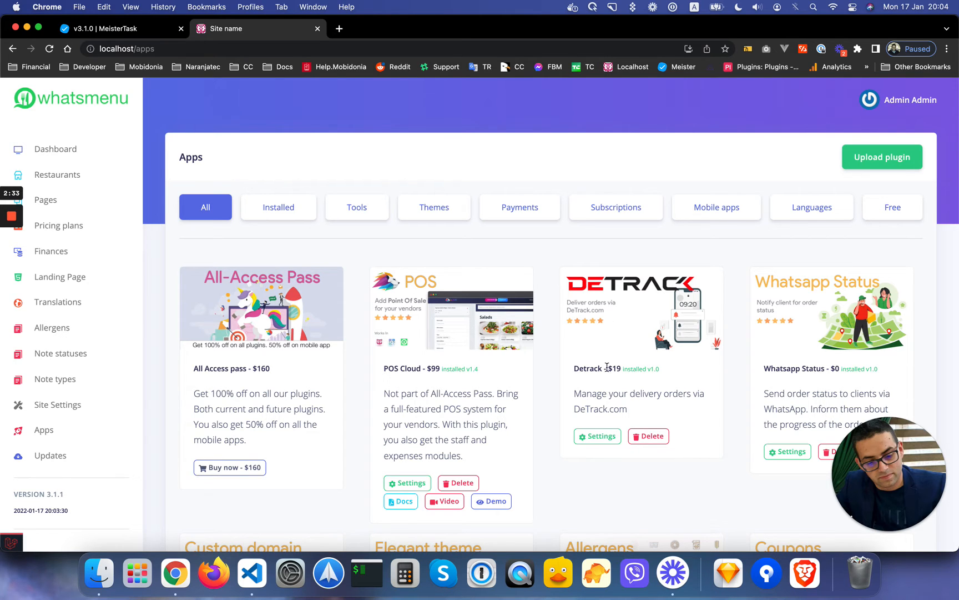
pyautogui.moveTo(750, 366)
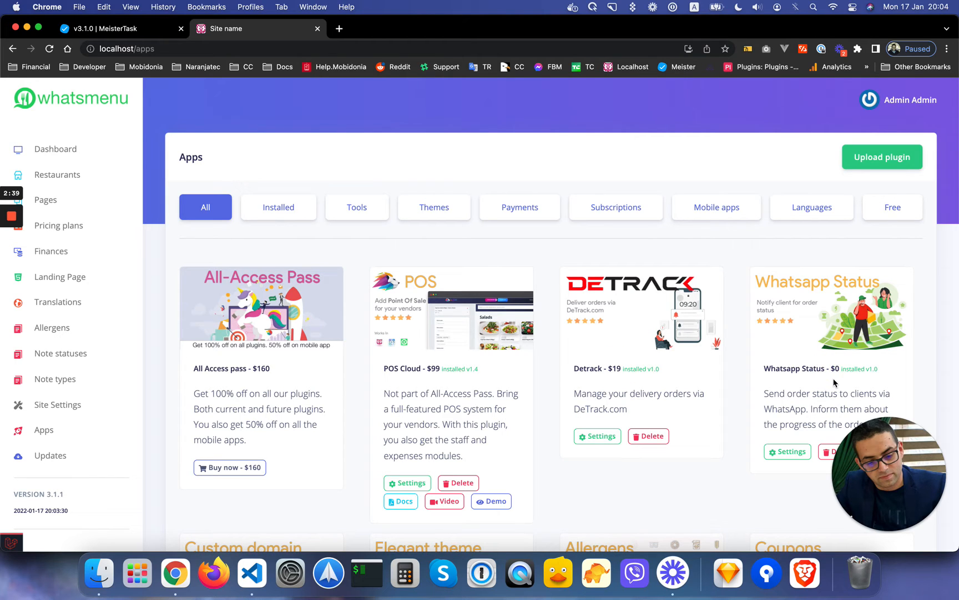
pyautogui.moveTo(833, 368)
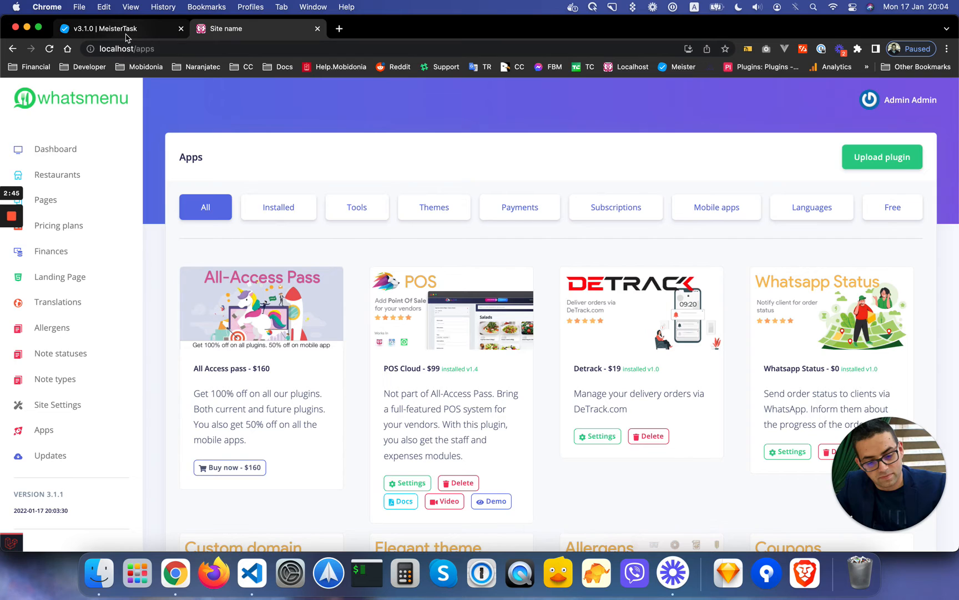
# - Switch to the v3.1.0 MeisterTask tab showing all 12 checklist items complete
pyautogui.click(113, 29)
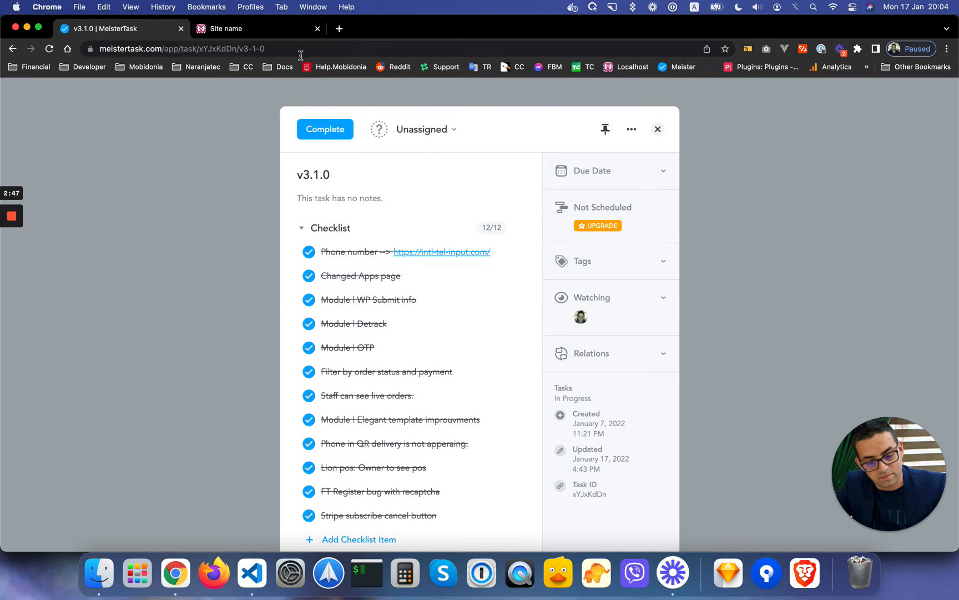
# - Go to page 2 of Restaurants and use Leuka Pizza's row menu to log in as owner
pyautogui.click(254, 28)
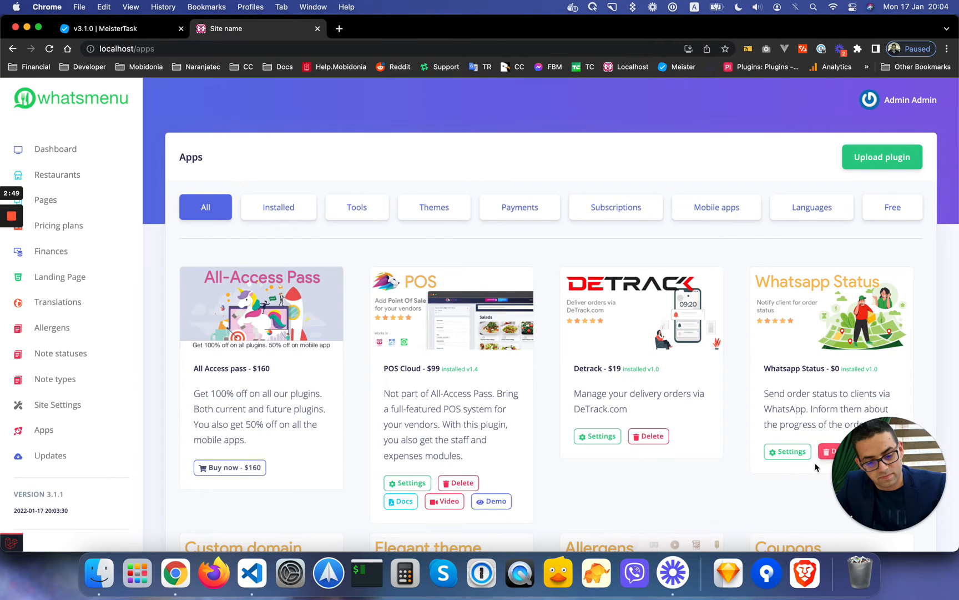
pyautogui.moveTo(799, 381)
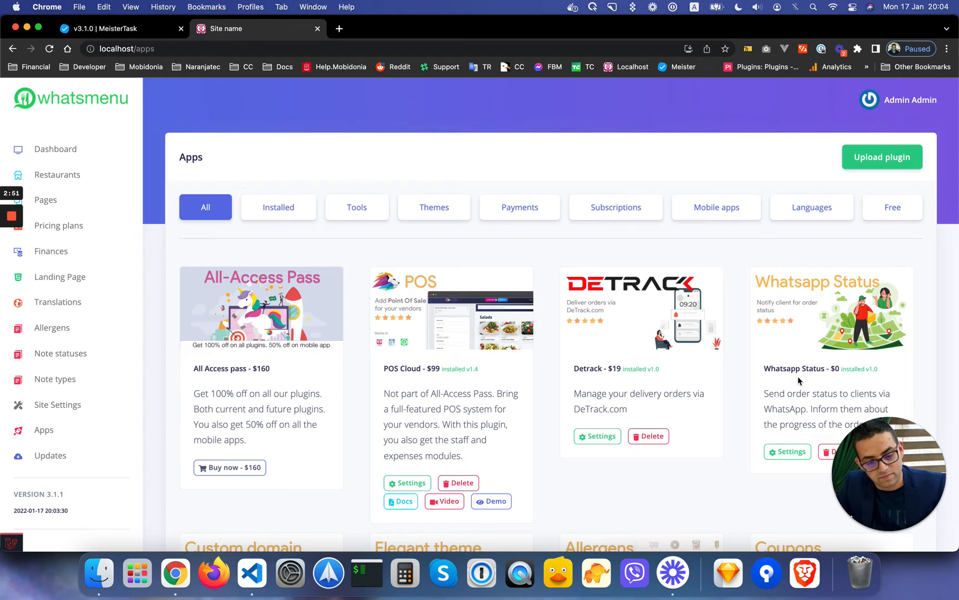
pyautogui.moveTo(45, 199)
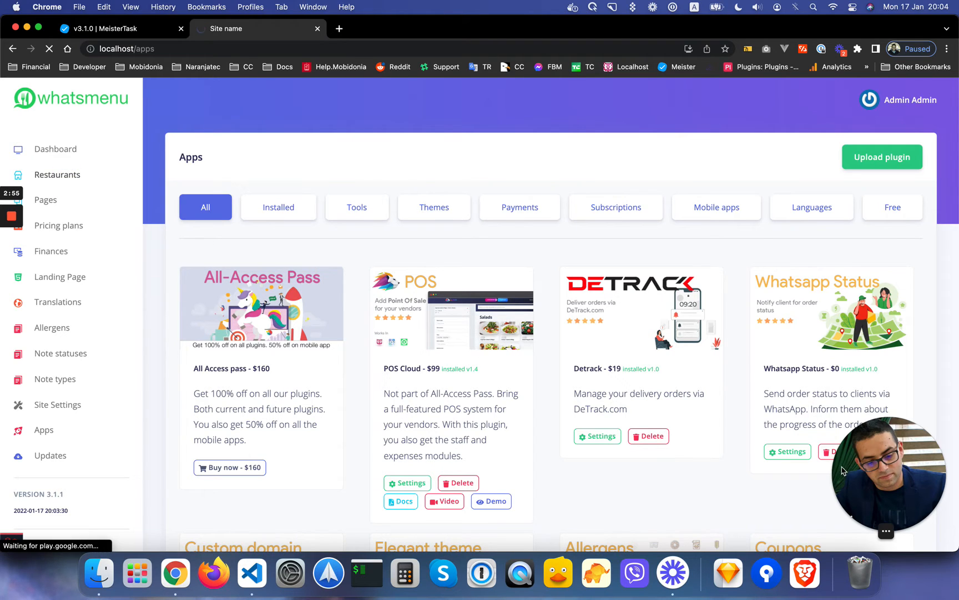
pyautogui.click(57, 174)
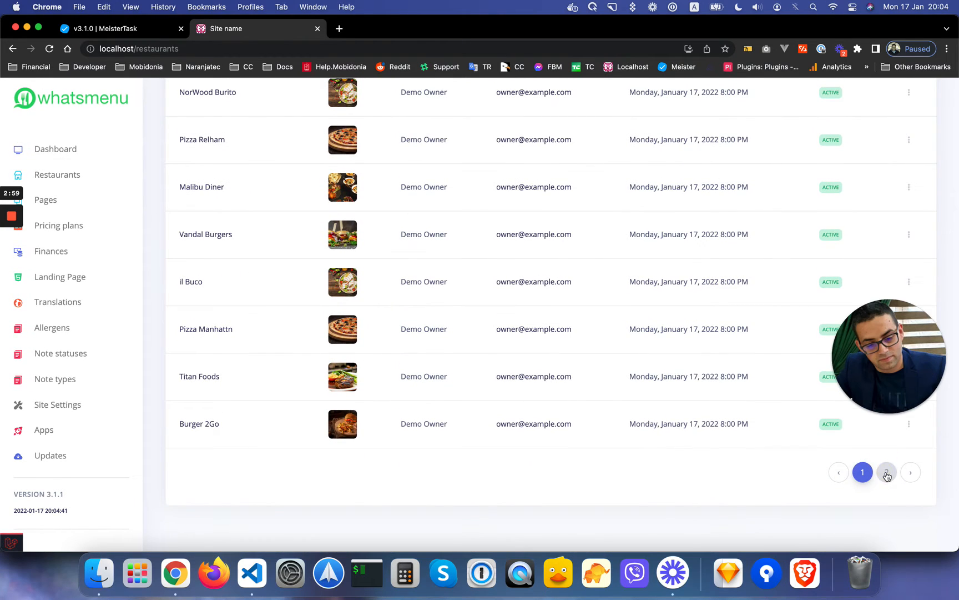
pyautogui.click(887, 472)
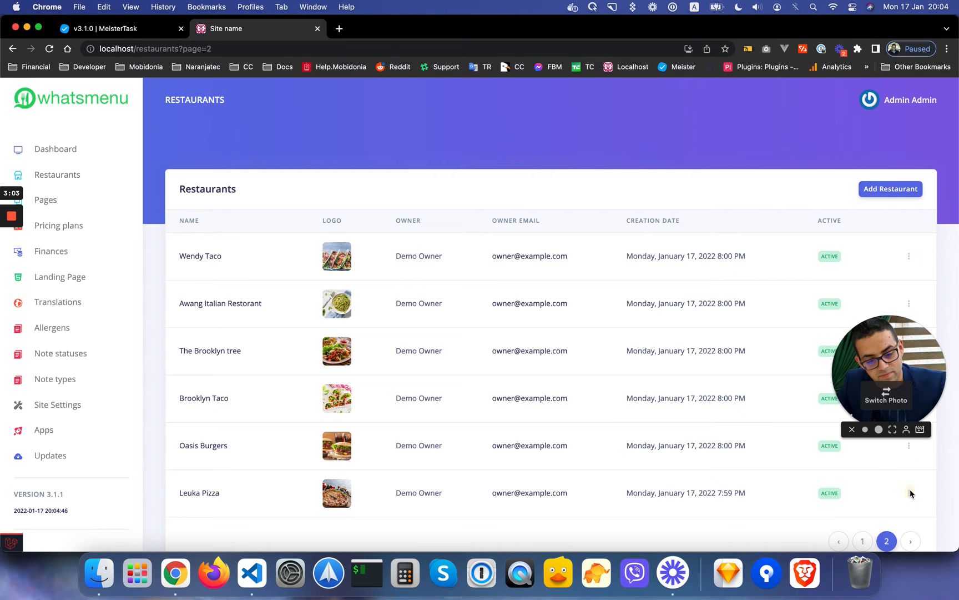
pyautogui.click(910, 493)
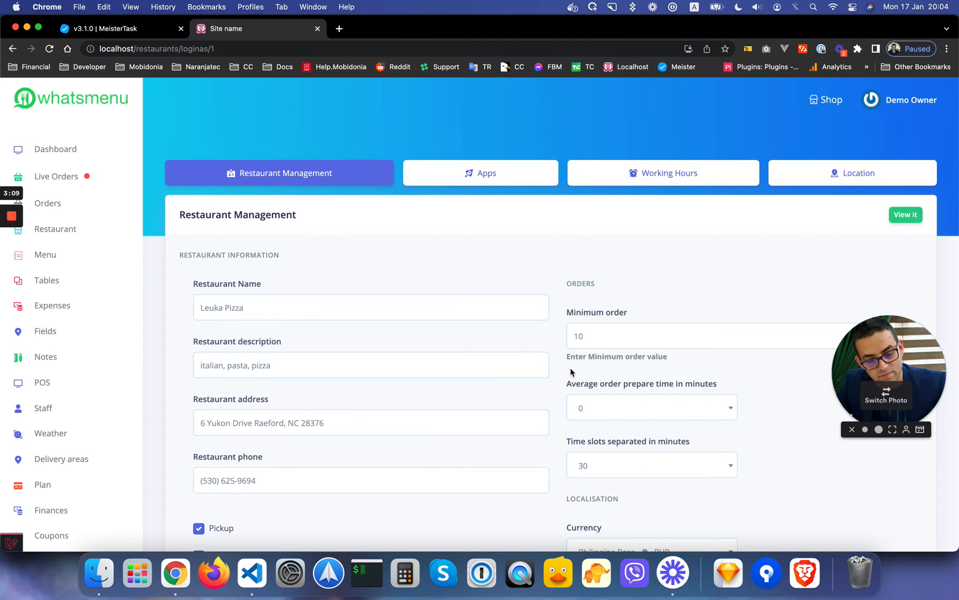
# - In the restaurant's app settings, enter the message 'Hi Client, your order is on the way'
pyautogui.click(480, 173)
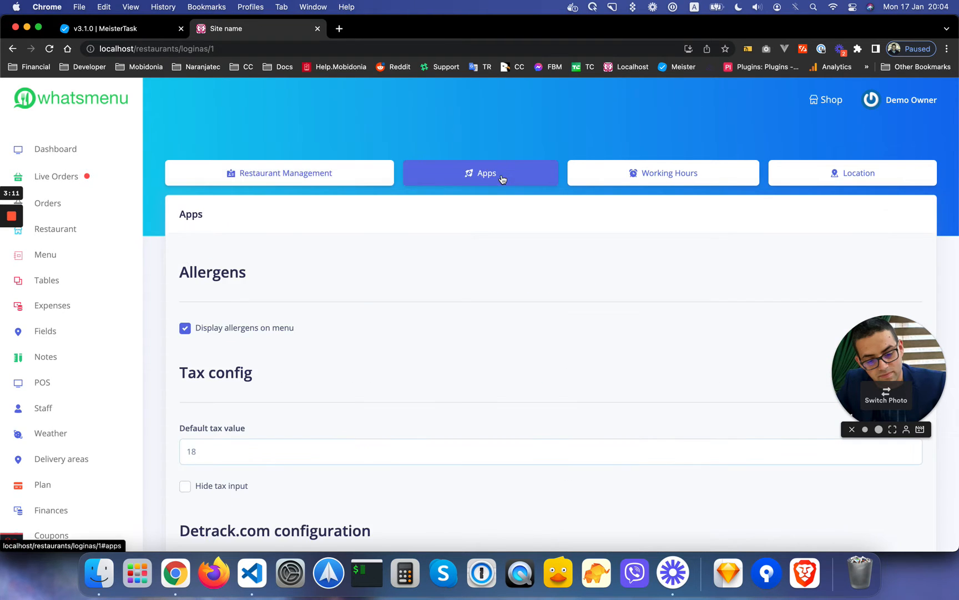
pyautogui.scroll(-3)
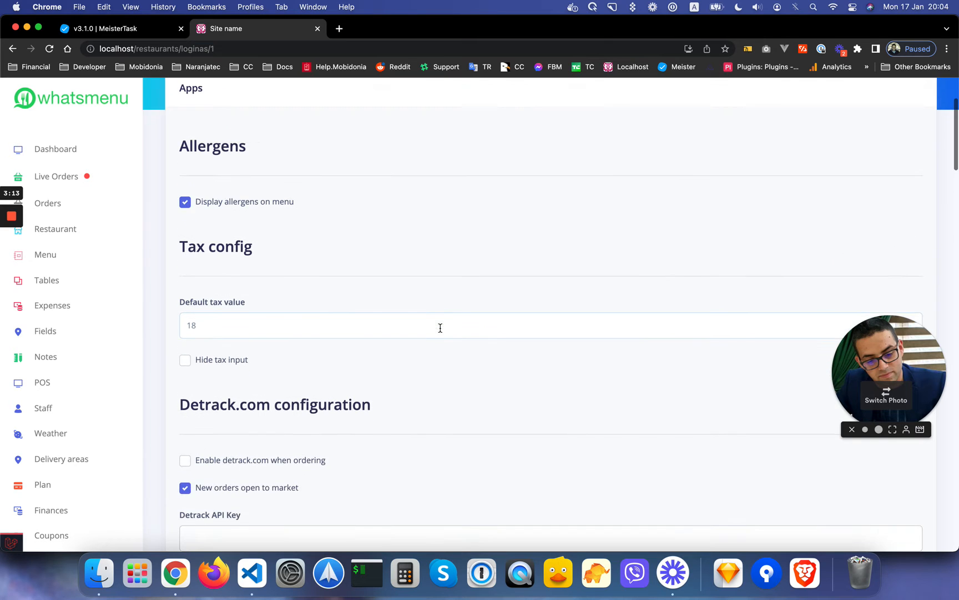
pyautogui.scroll(-3)
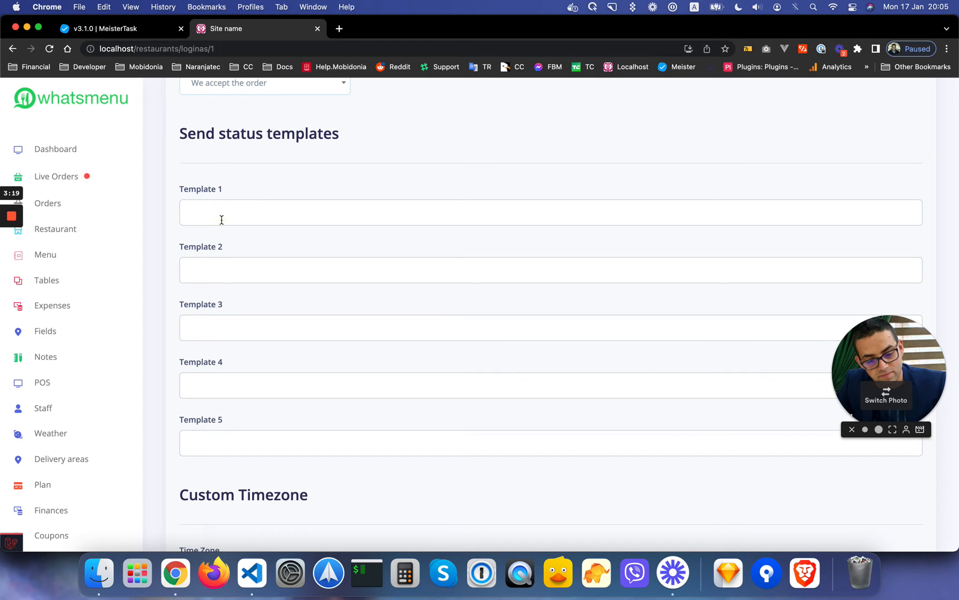
pyautogui.write('Hi Client,')
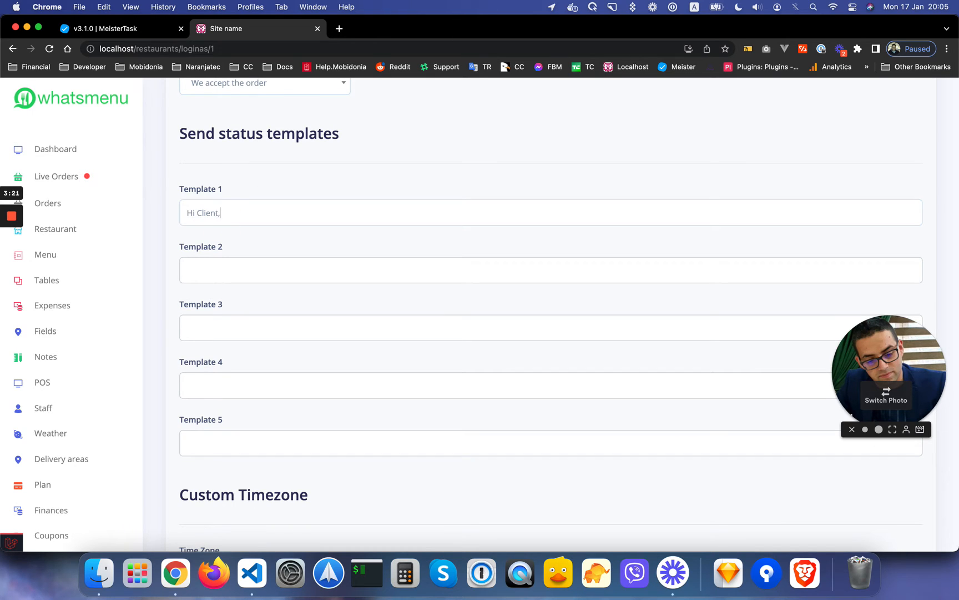
pyautogui.write('your ord')
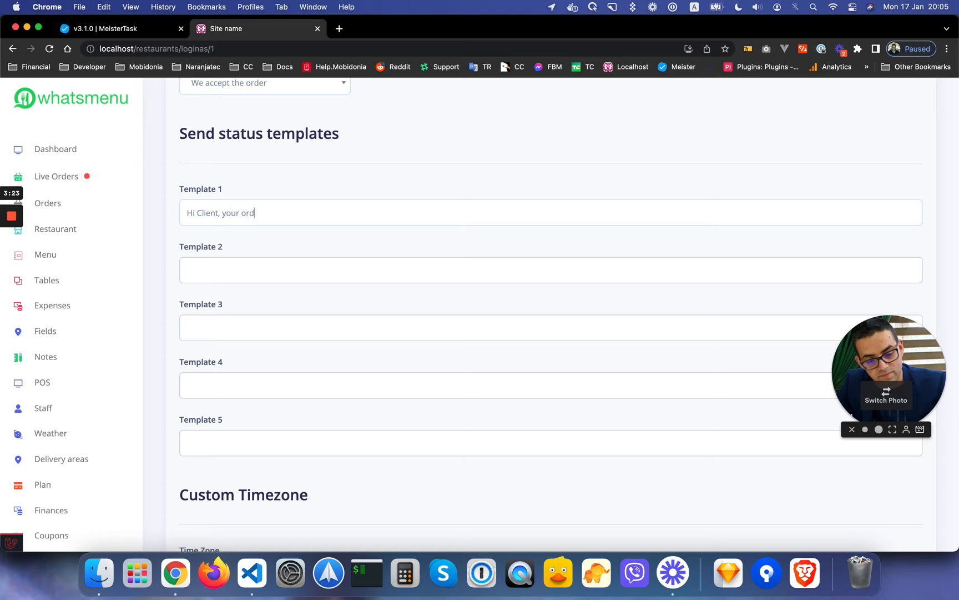
pyautogui.write('er is on the way')
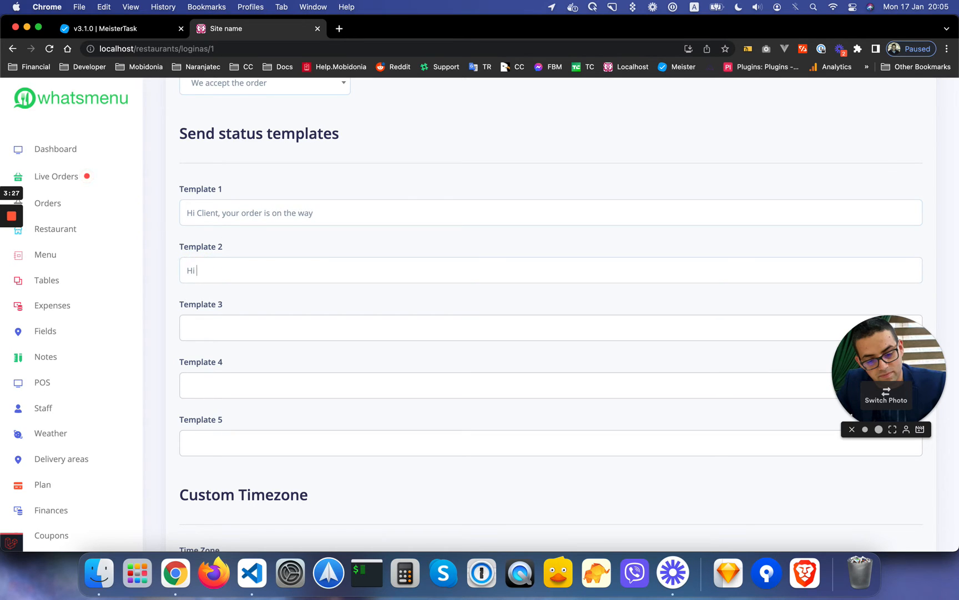
# - Enter the rejected-order message 'Client, ... order is rejected due to. xx'
pyautogui.write('Client,')
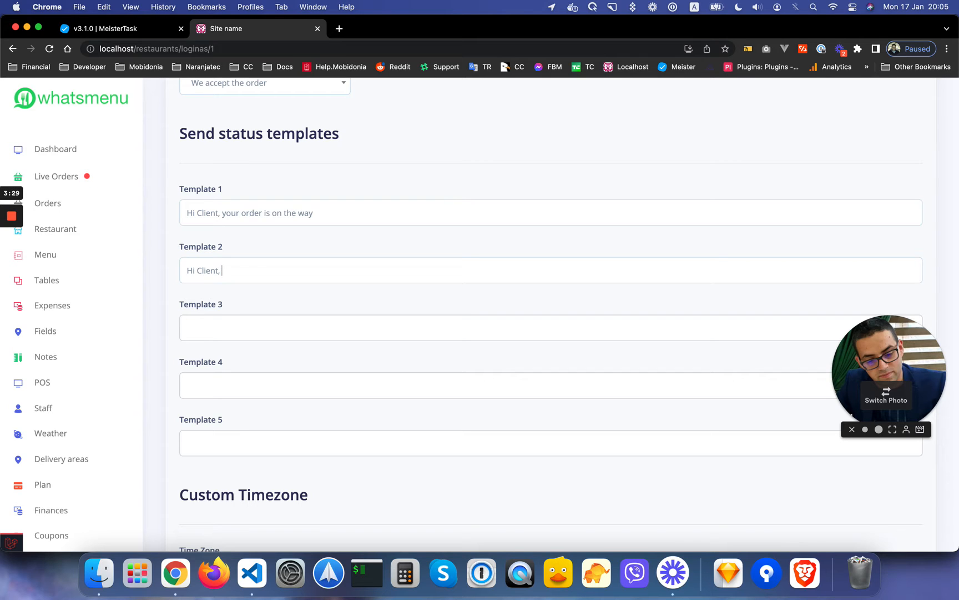
pyautogui.write('tyo')
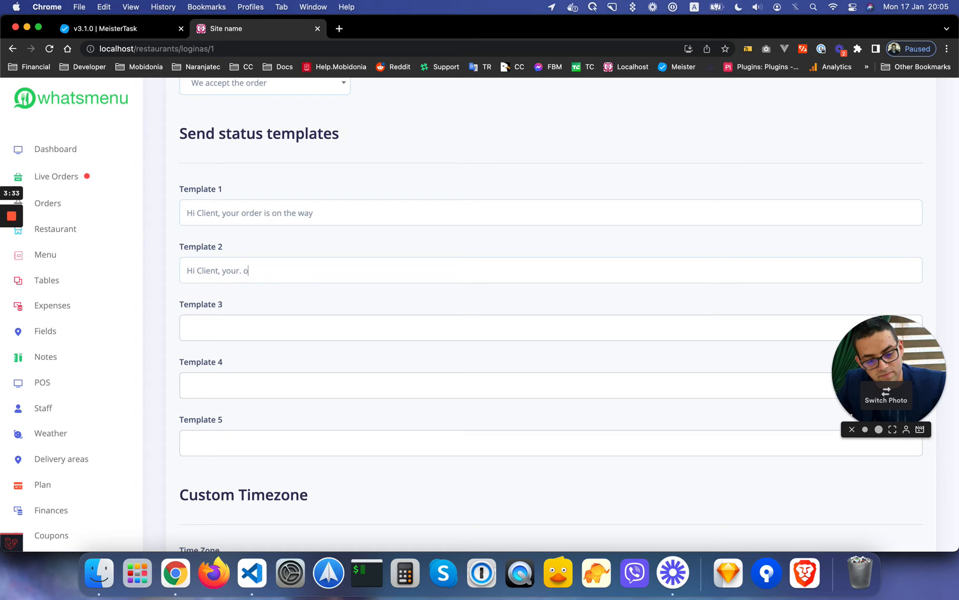
pyautogui.write('order is reje')
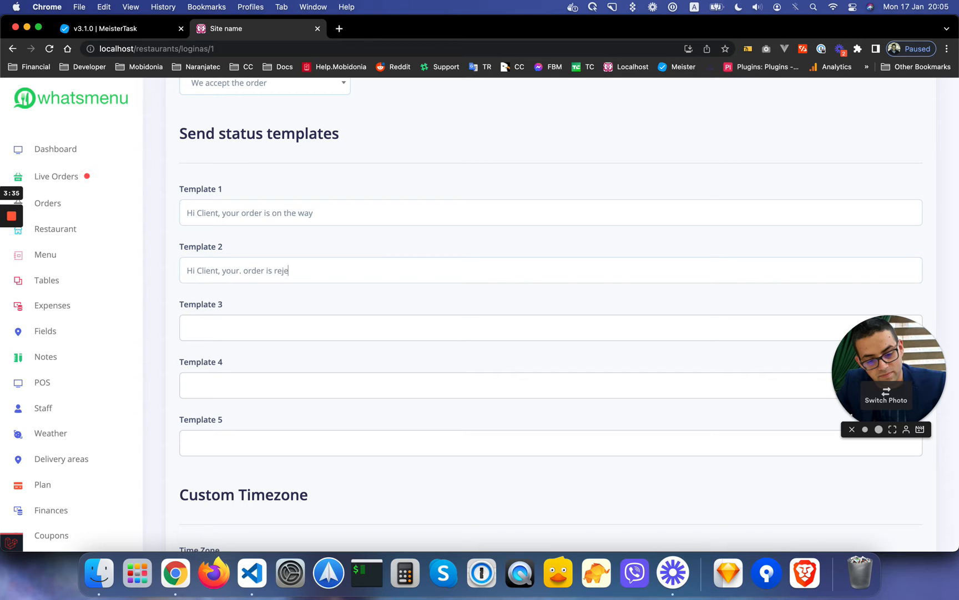
pyautogui.write('cted du')
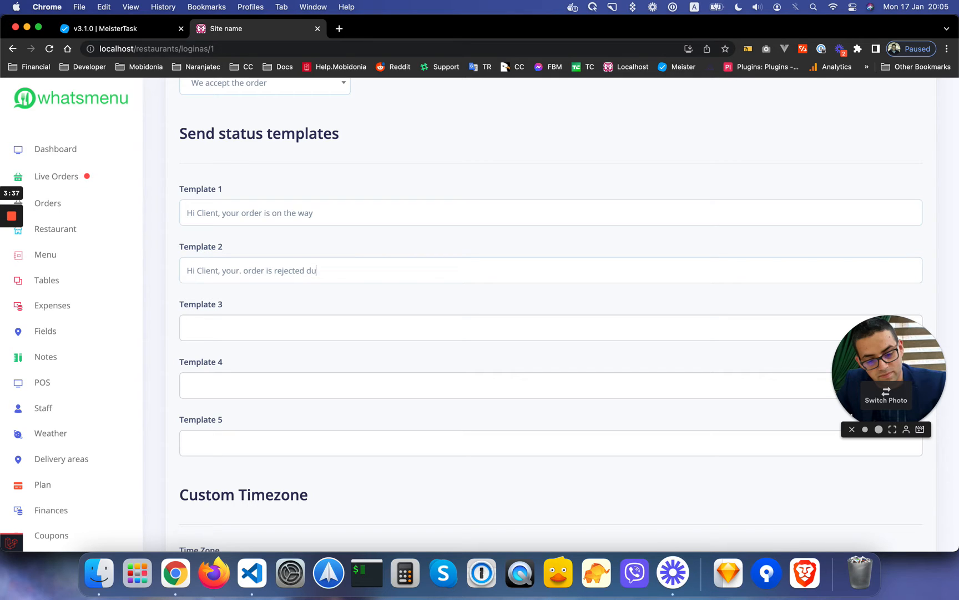
pyautogui.write('e to. xx')
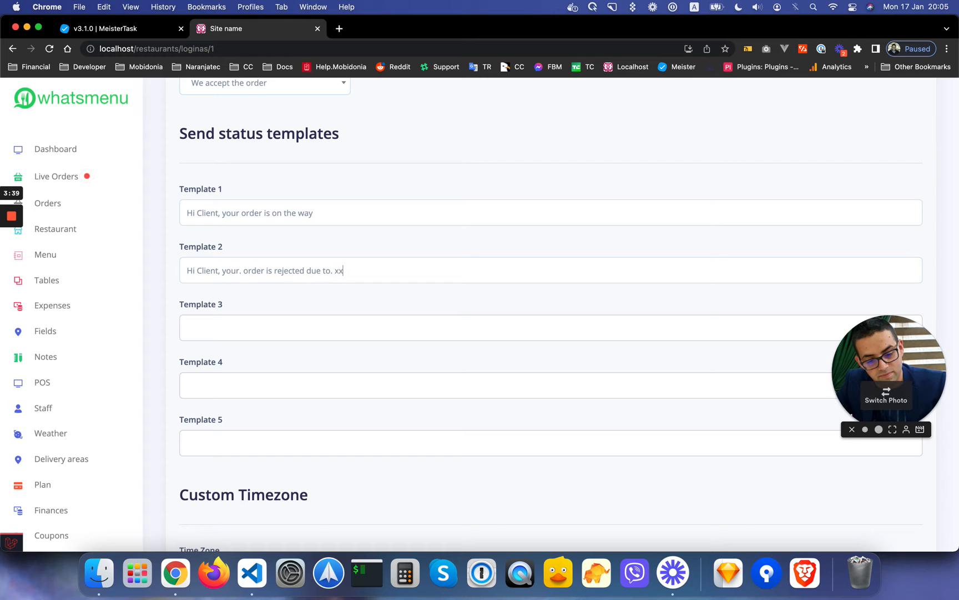
pyautogui.scroll(-3)
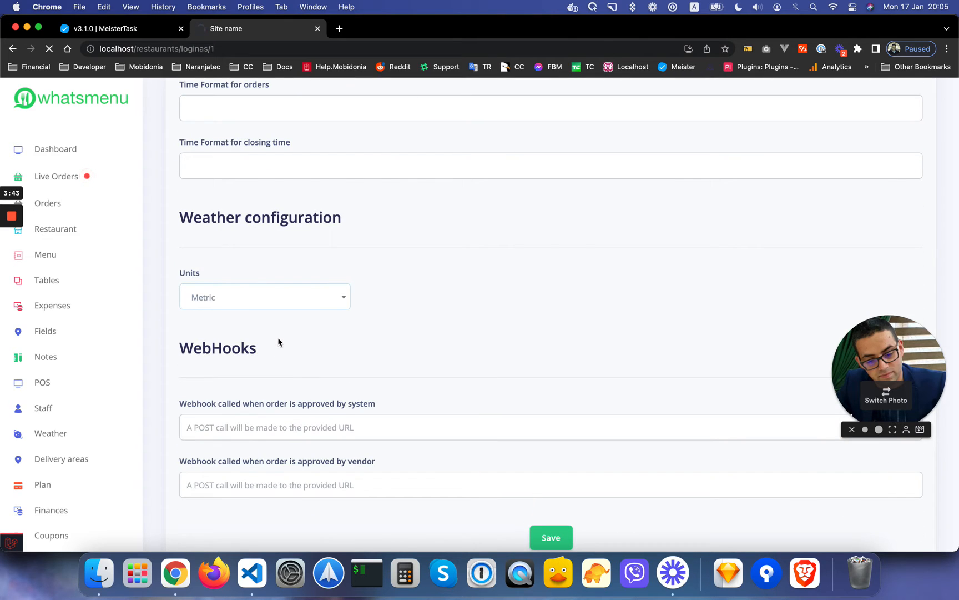
# - Save the settings and review order #563's details from the Orders list
pyautogui.click(550, 538)
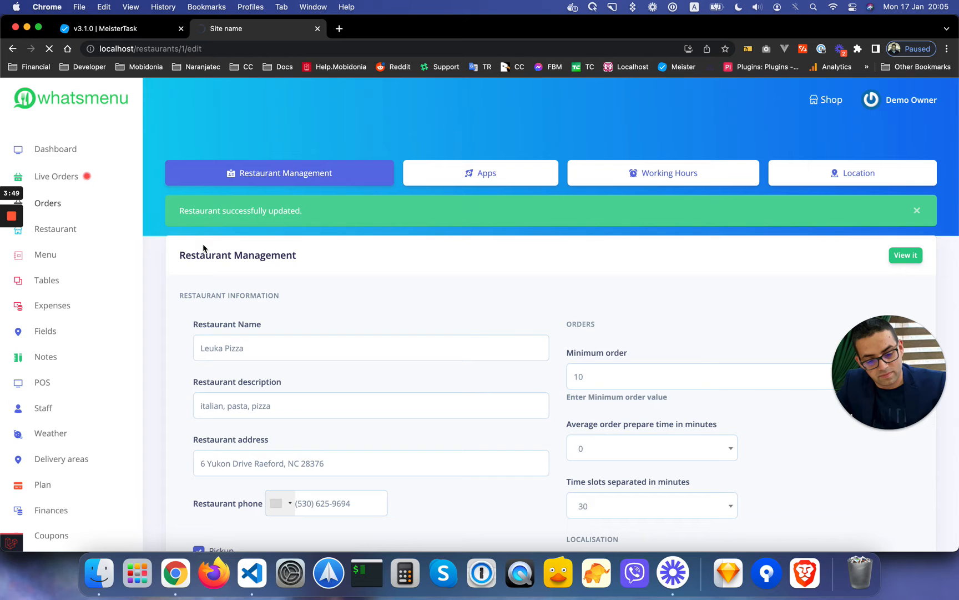
pyautogui.click(48, 203)
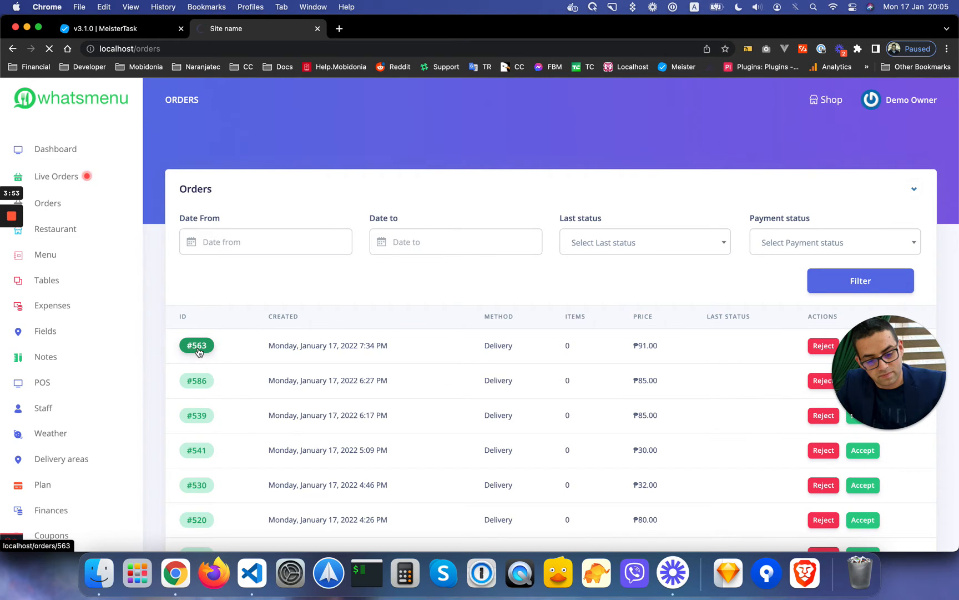
pyautogui.click(197, 345)
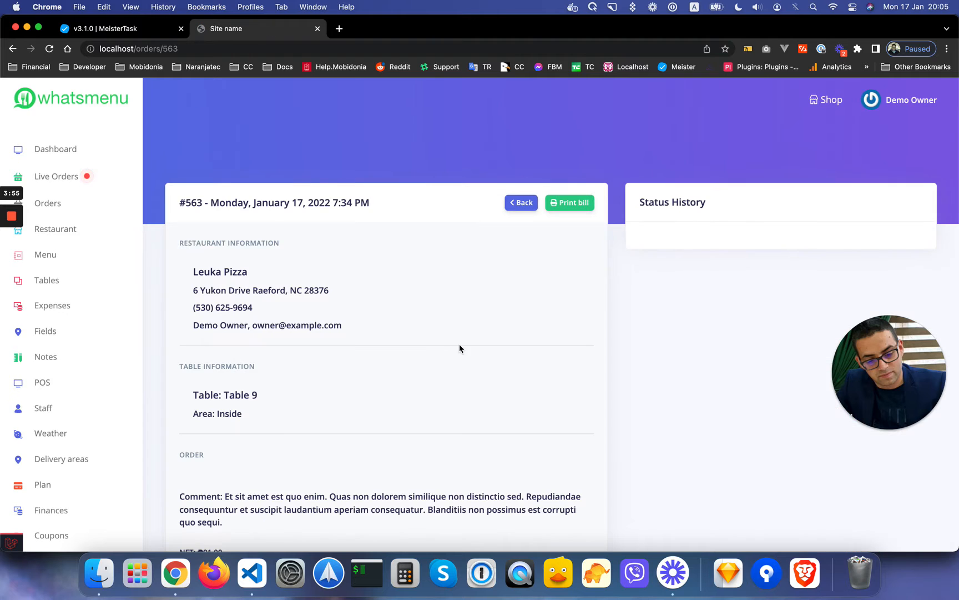
pyautogui.scroll(-3)
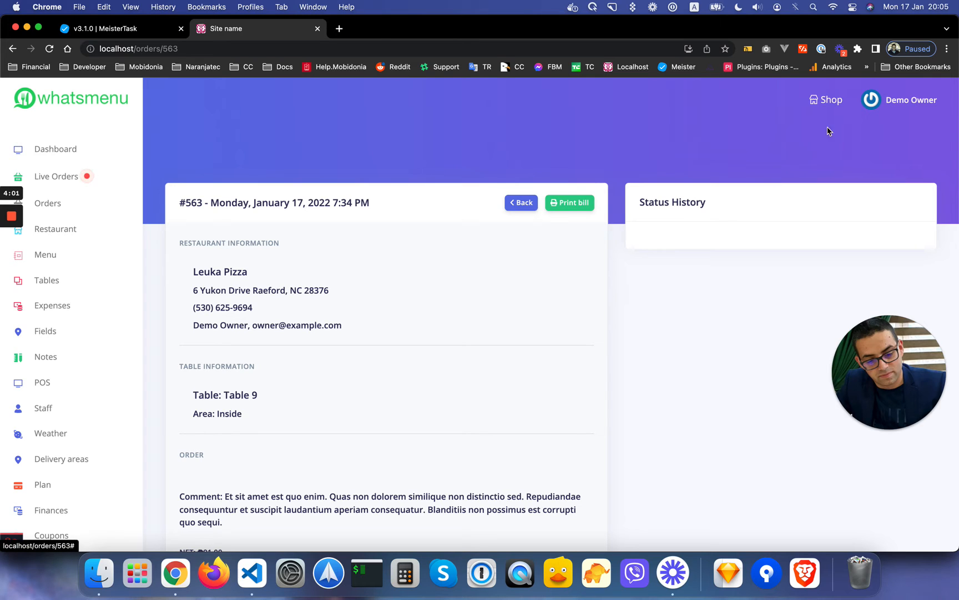
pyautogui.moveTo(830, 100)
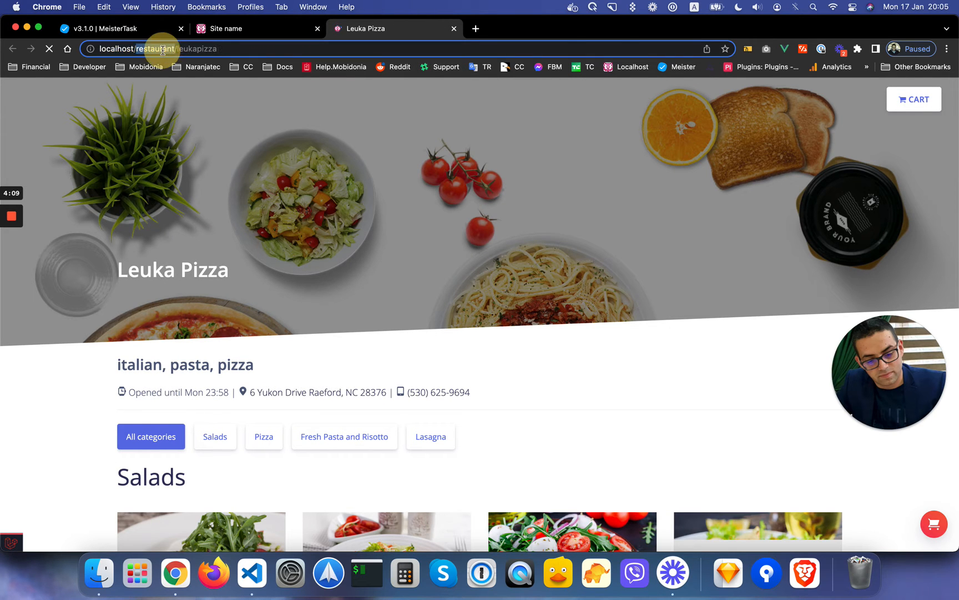
# - Shorten the storefront address by removing 'restaurant/' and add a Caprese Salad to the cart
pyautogui.doubleClick(158, 48)
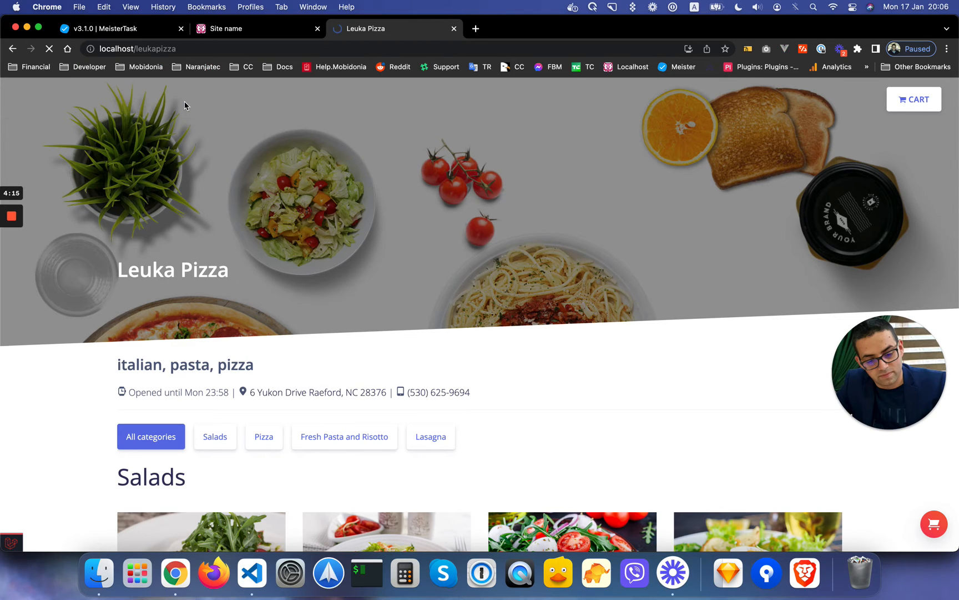
pyautogui.scroll(-3)
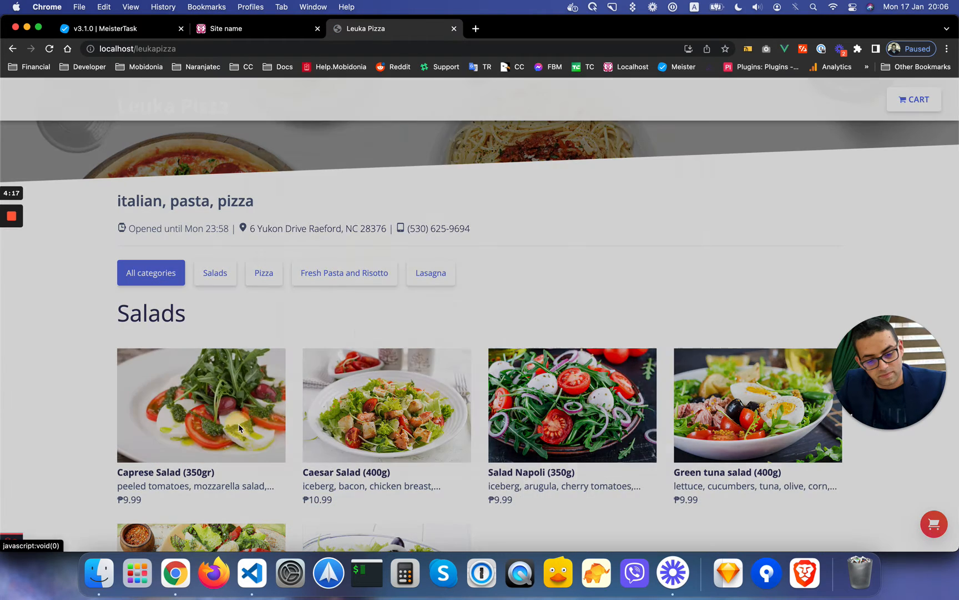
pyautogui.click(201, 406)
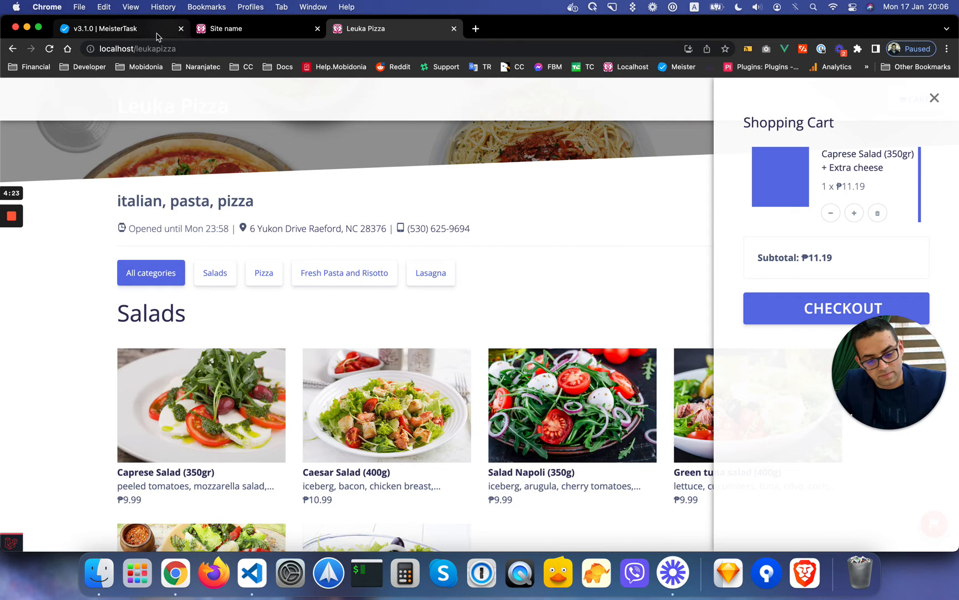
# - Copy 'Detrack' from the MeisterTask checklist and search the web for it
pyautogui.click(110, 28)
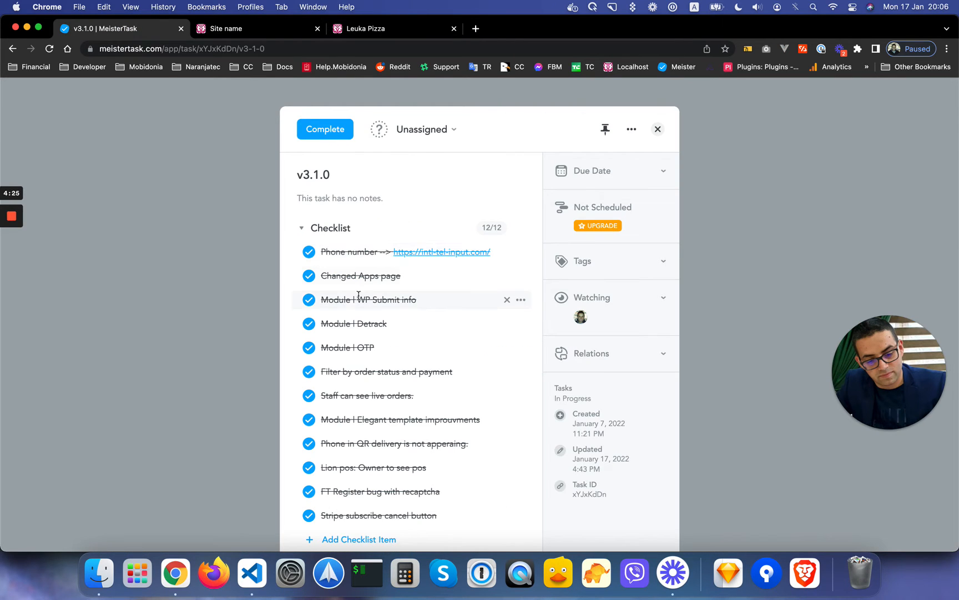
pyautogui.doubleClick(371, 324)
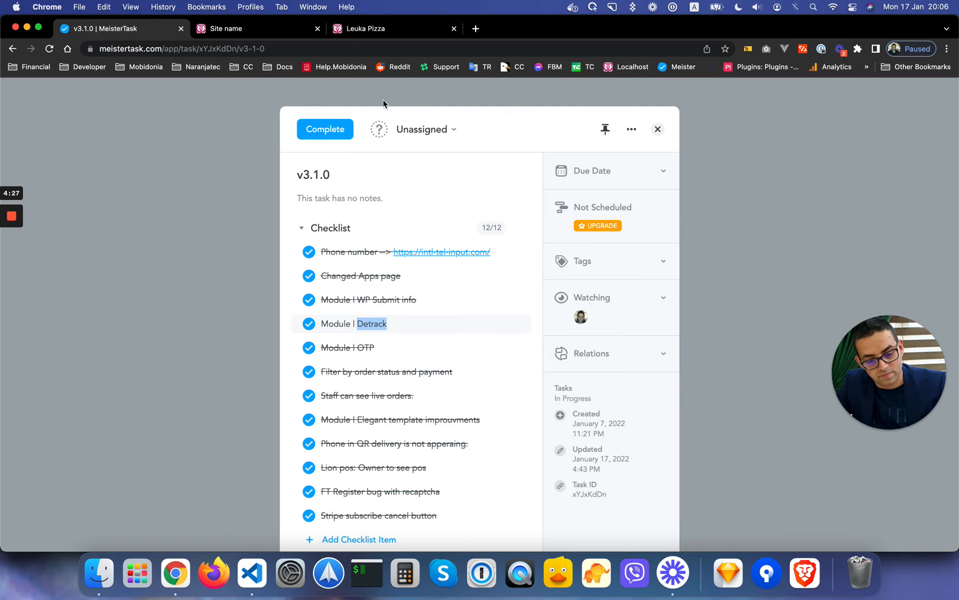
pyautogui.write('Detrack&aqs=chrome.0.0i512l4j69i60l4.240j0j7&sourceid=chrome&ie=UTF-8')
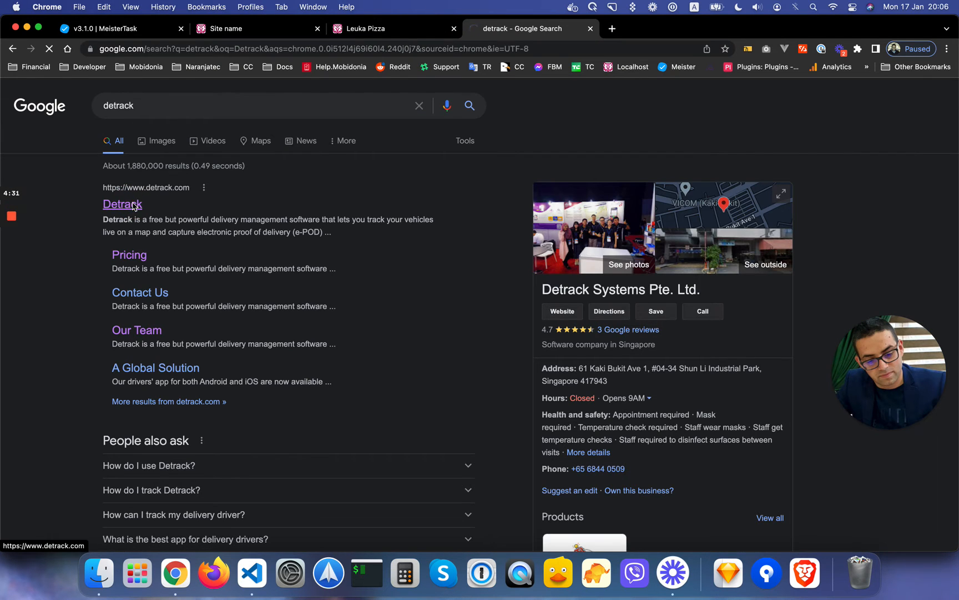
# - Open detrack.com from the search results and go to its Client Login page
pyautogui.click(122, 204)
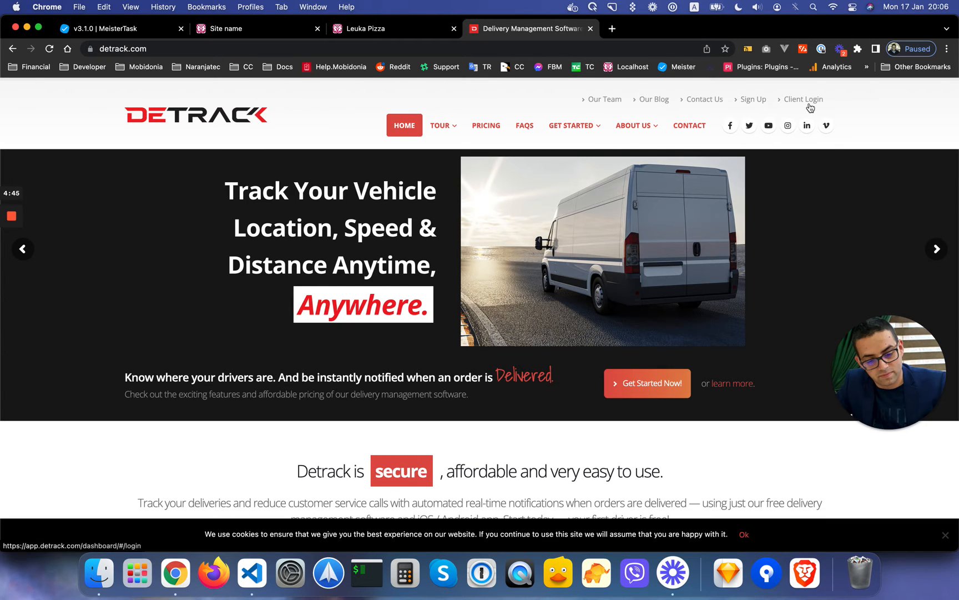
pyautogui.click(805, 99)
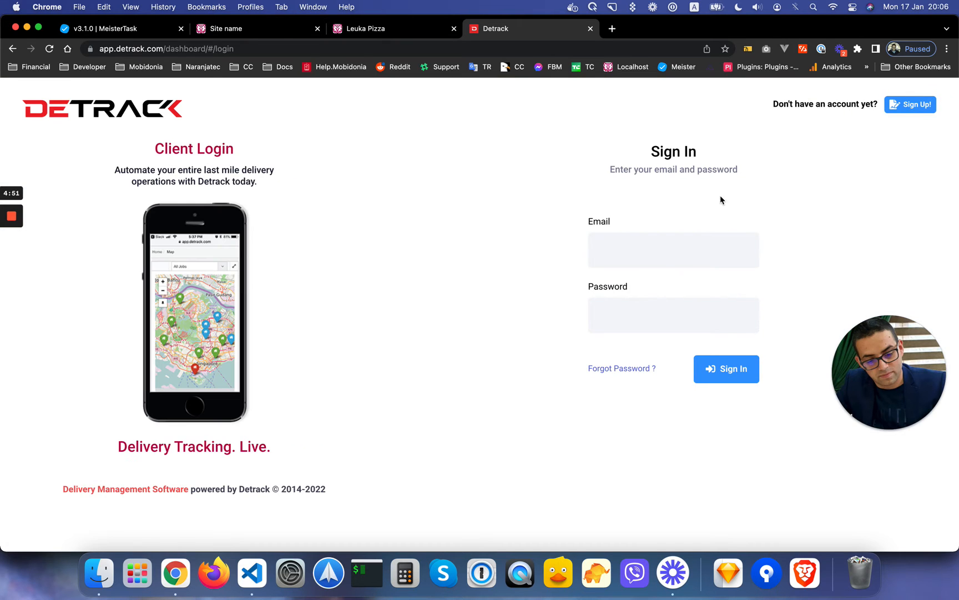
# - Sign in to Detrack with 1Password-autofilled credentials, reaching the Vehicles welcome guide
pyautogui.click(673, 250)
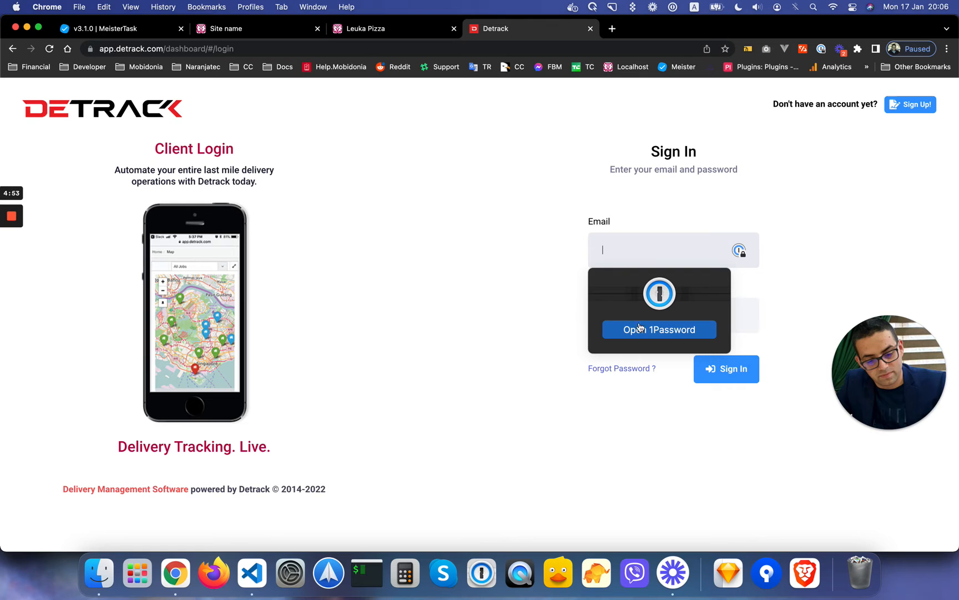
pyautogui.click(659, 330)
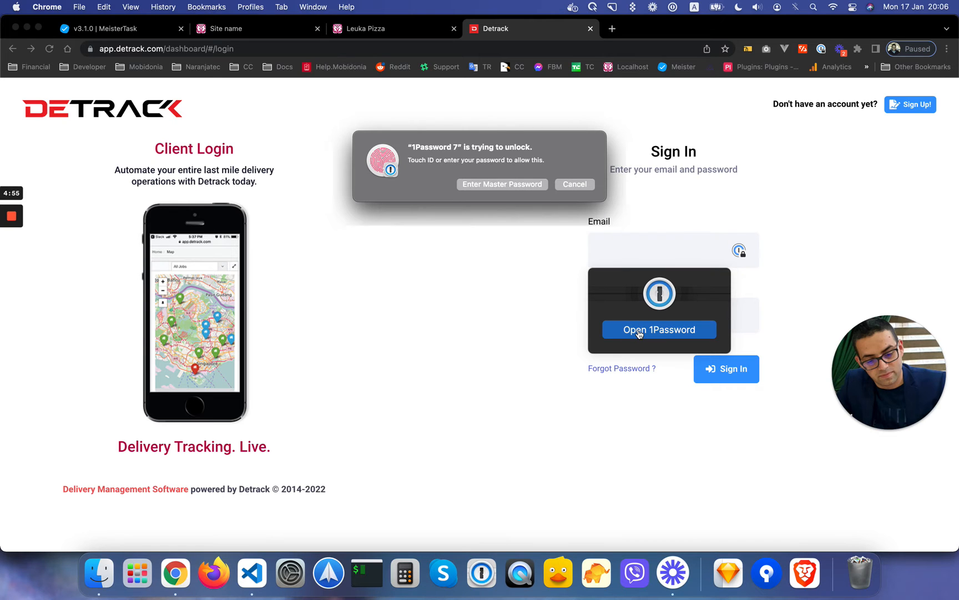
pyautogui.click(658, 329)
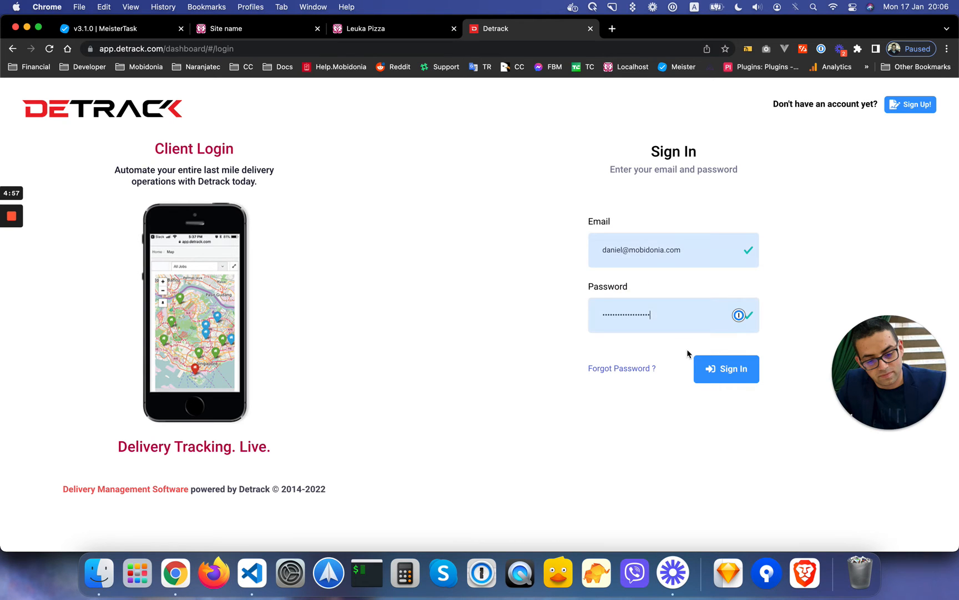
pyautogui.click(726, 368)
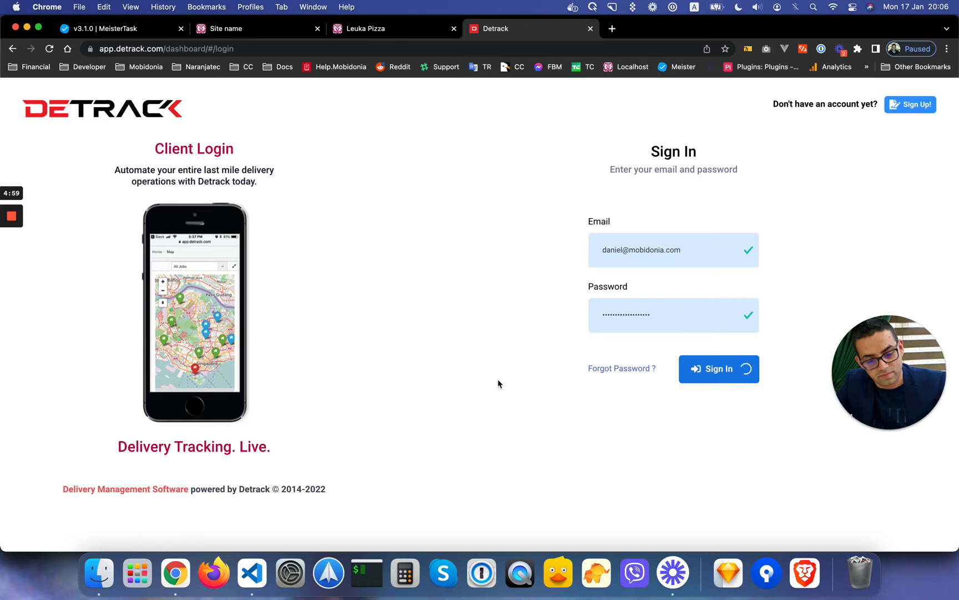
pyautogui.click(719, 368)
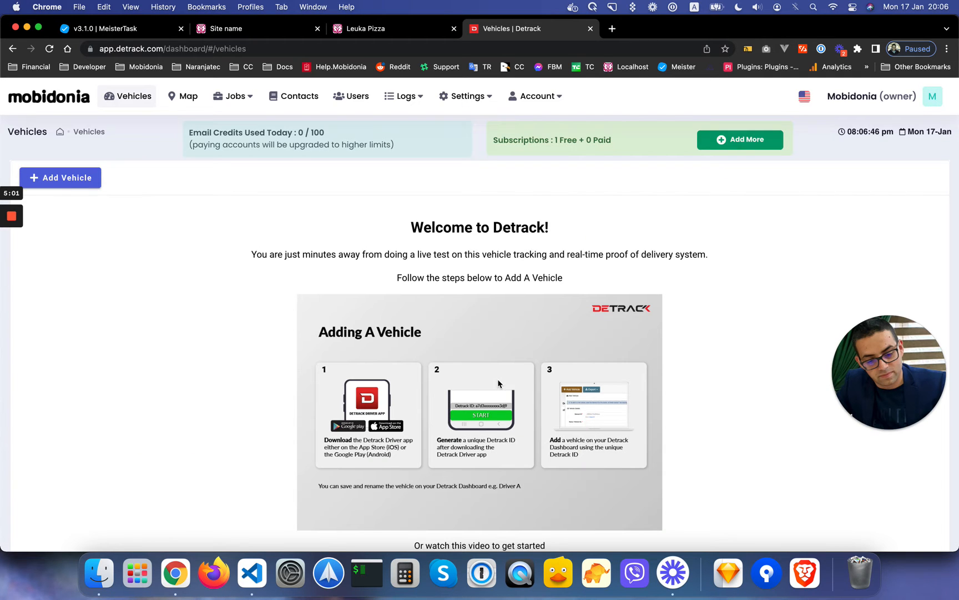
pyautogui.moveTo(413, 129)
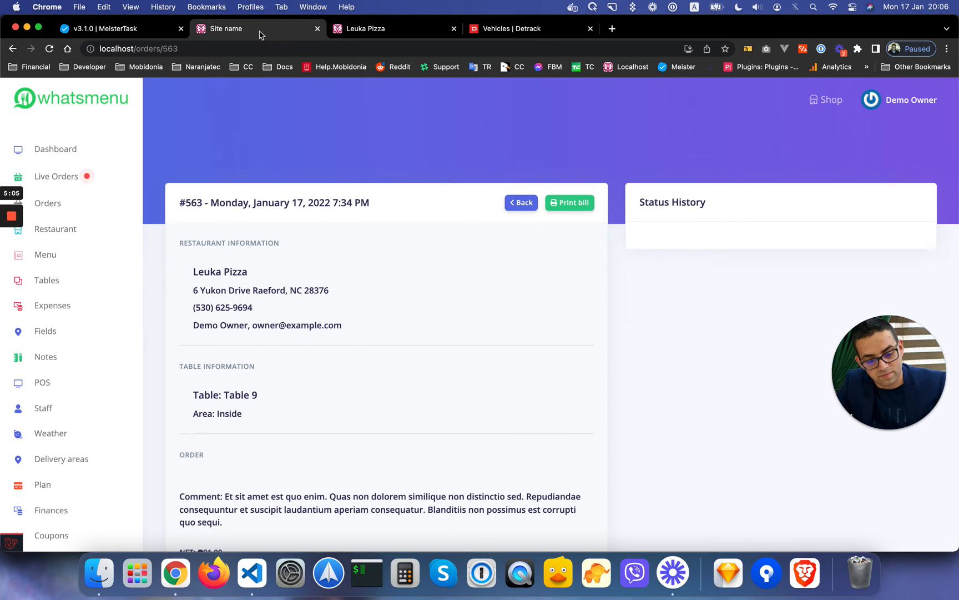
pyautogui.moveTo(238, 144)
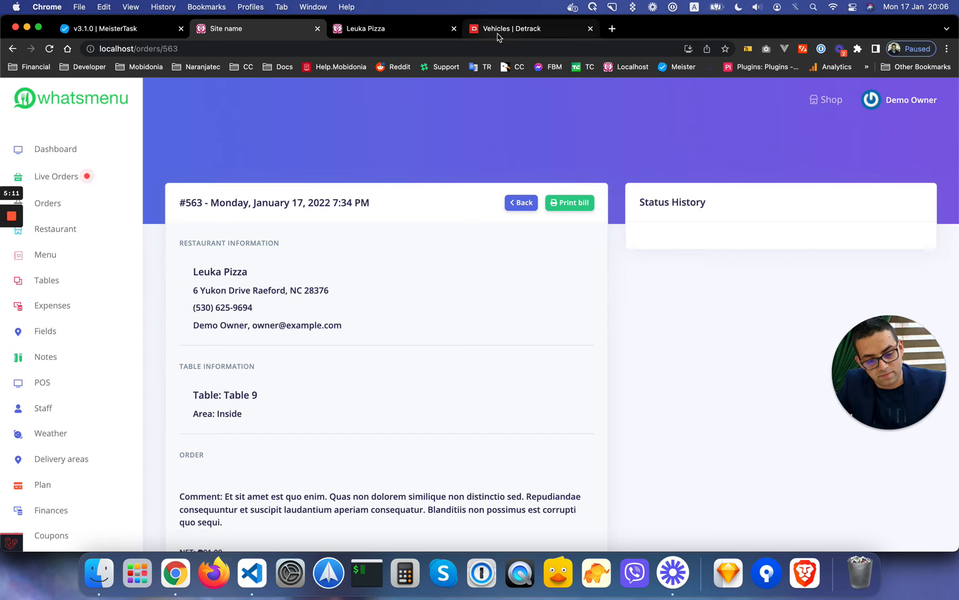
# - Leave order #563 and return to the 'Vehicles | Detrack' tab
pyautogui.click(531, 29)
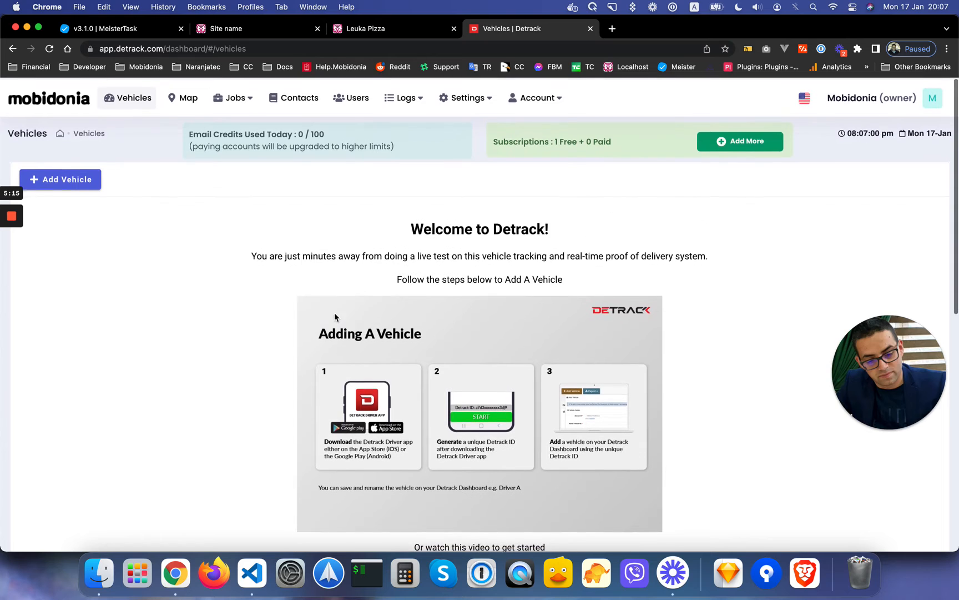
# - View Detrack's 17 Jan 2022 deliveries (zero jobs), reach the API Key page, return to WhatsMenu
pyautogui.click(236, 96)
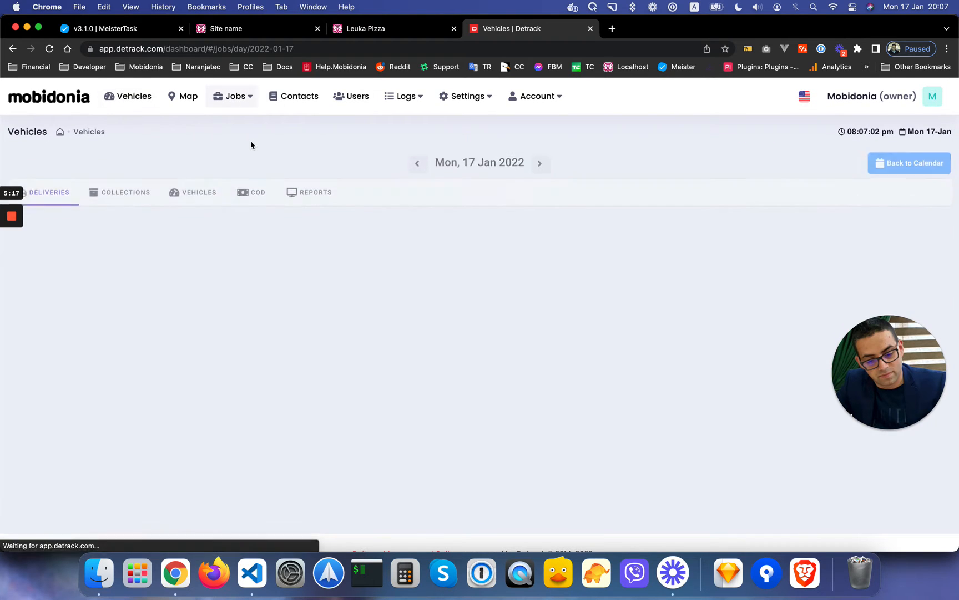
pyautogui.click(48, 192)
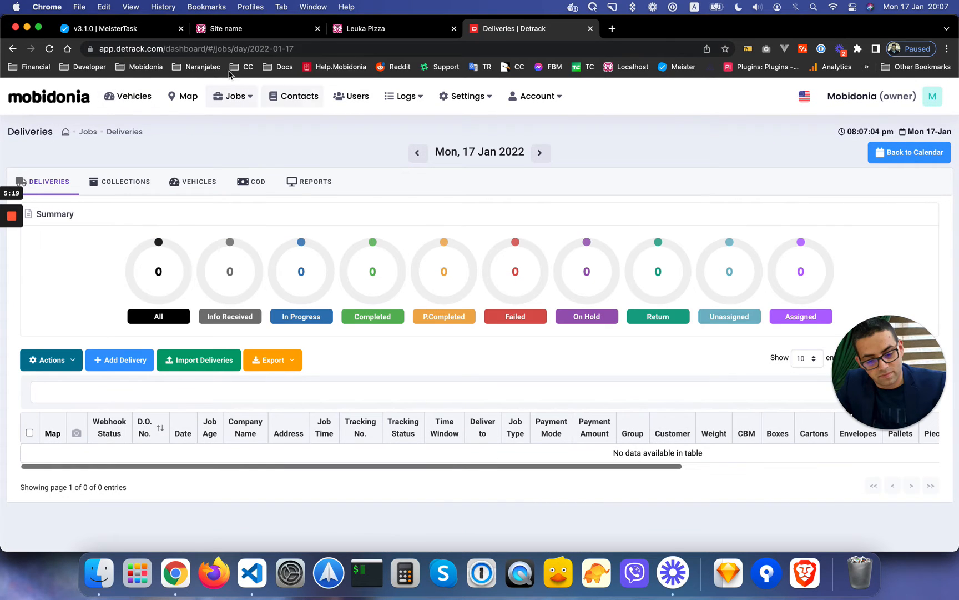
pyautogui.moveTo(929, 96)
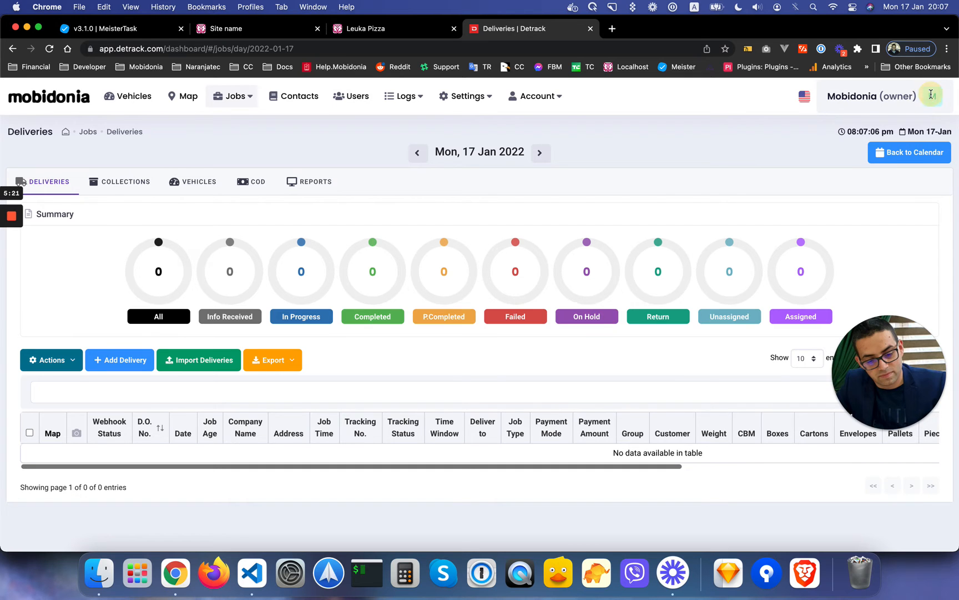
pyautogui.click(871, 96)
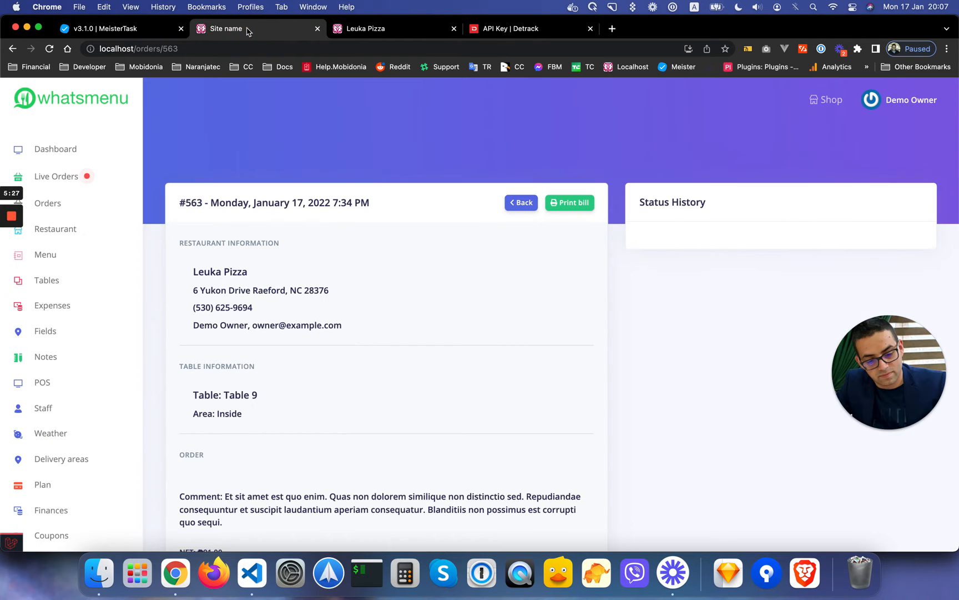
pyautogui.click(55, 228)
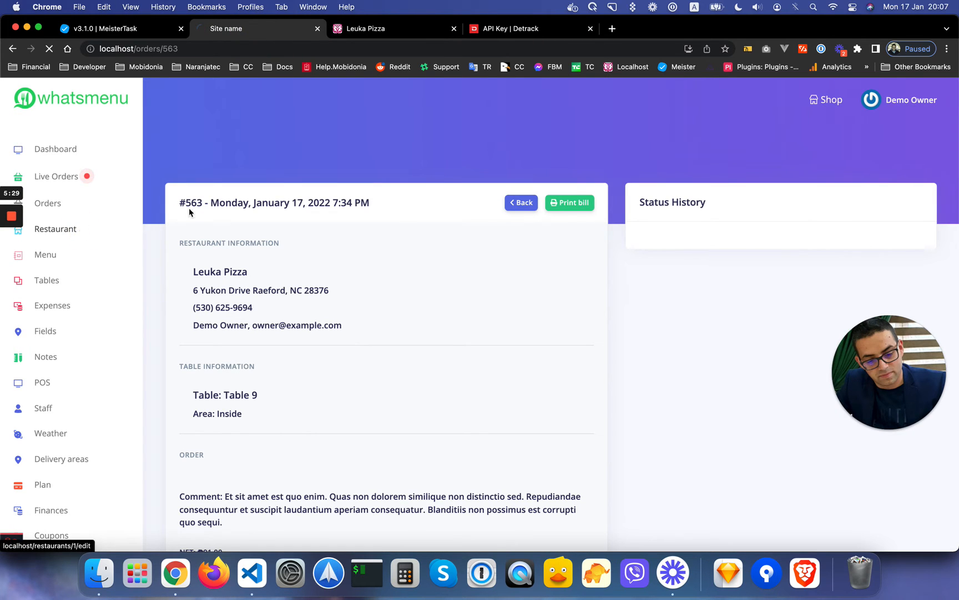
# - Enable Detrack with its API key in Leuka Pizza's app integration settings and save
pyautogui.click(55, 228)
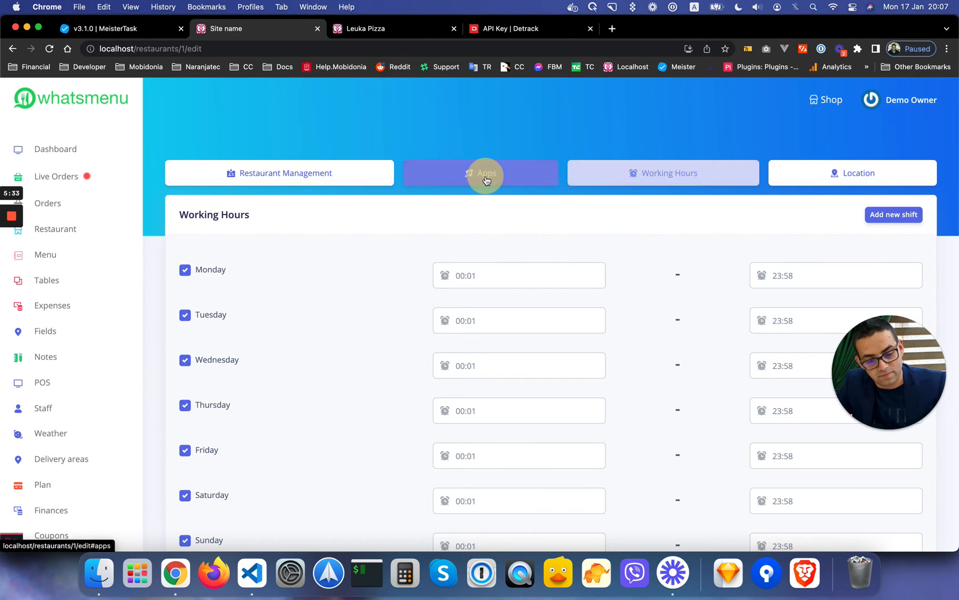
pyautogui.click(480, 172)
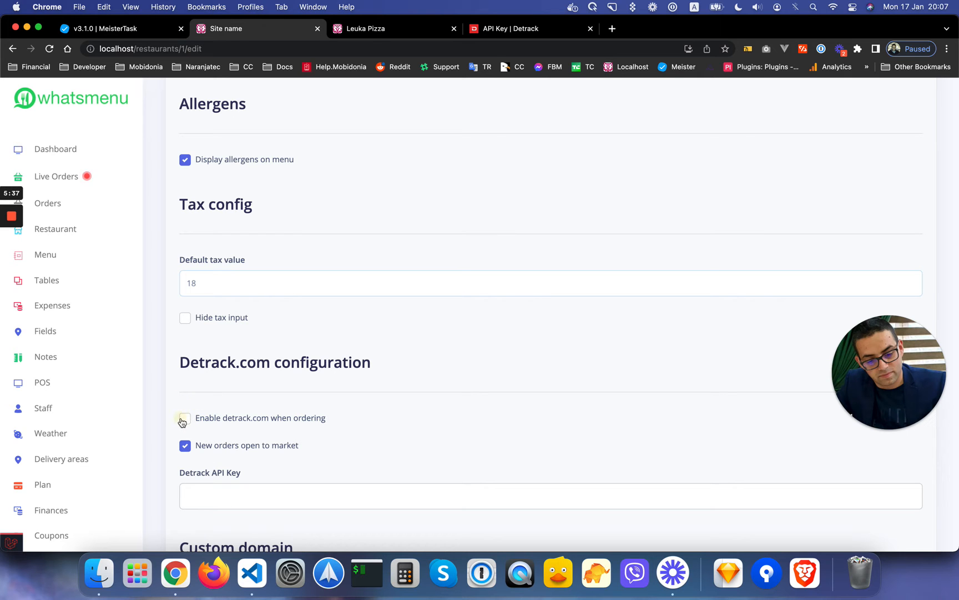
pyautogui.click(185, 418)
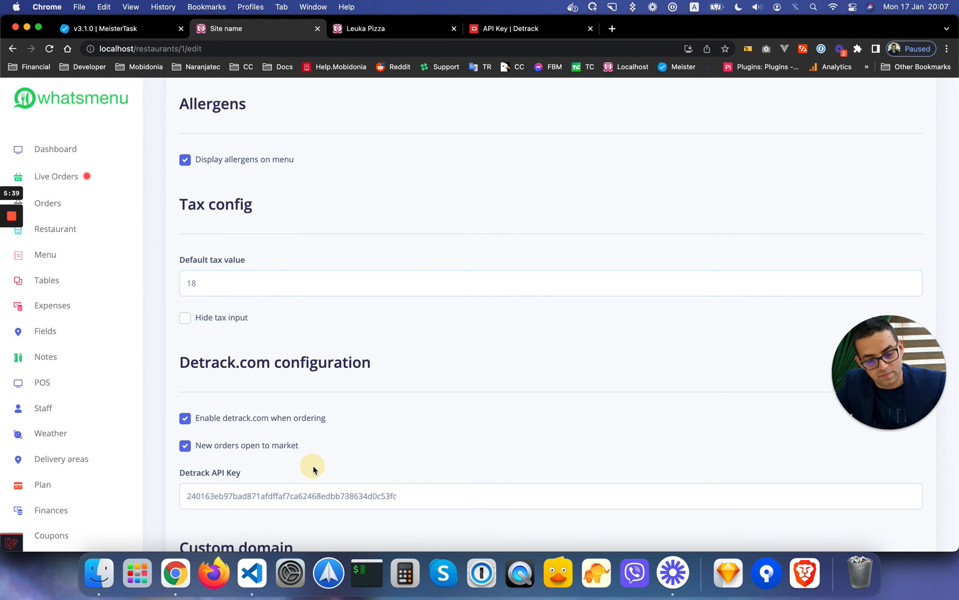
pyautogui.scroll(-3)
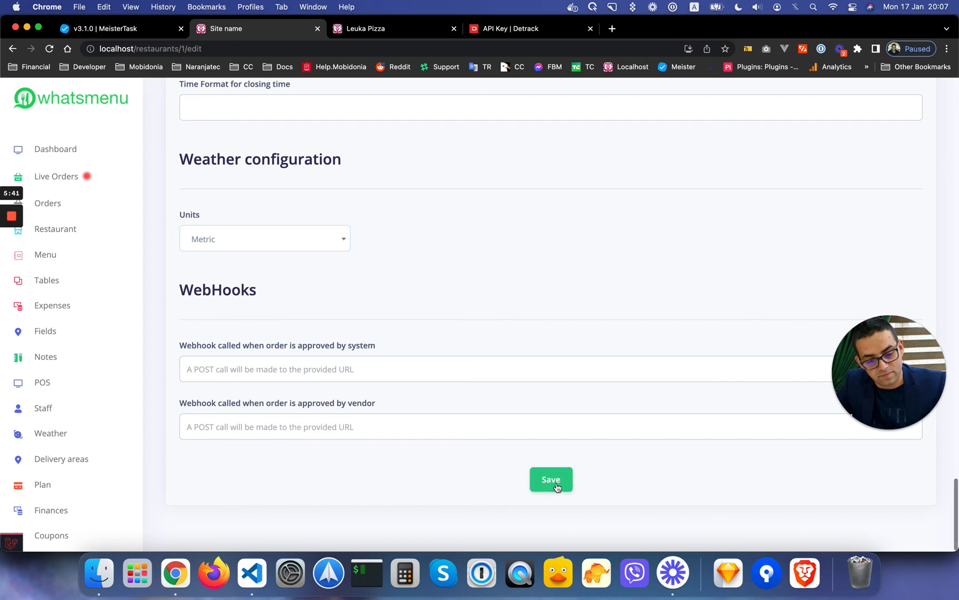
pyautogui.click(551, 480)
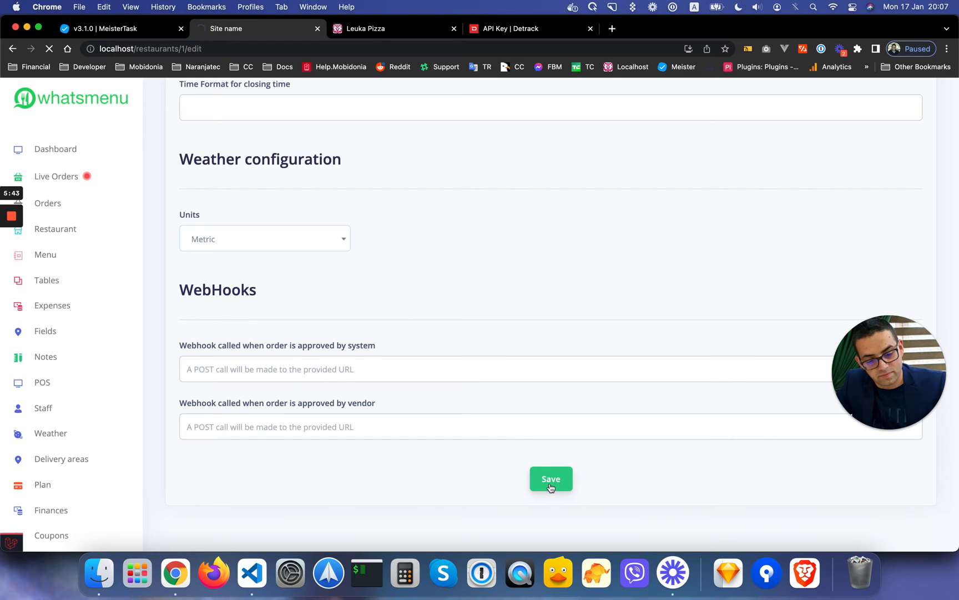
pyautogui.click(550, 478)
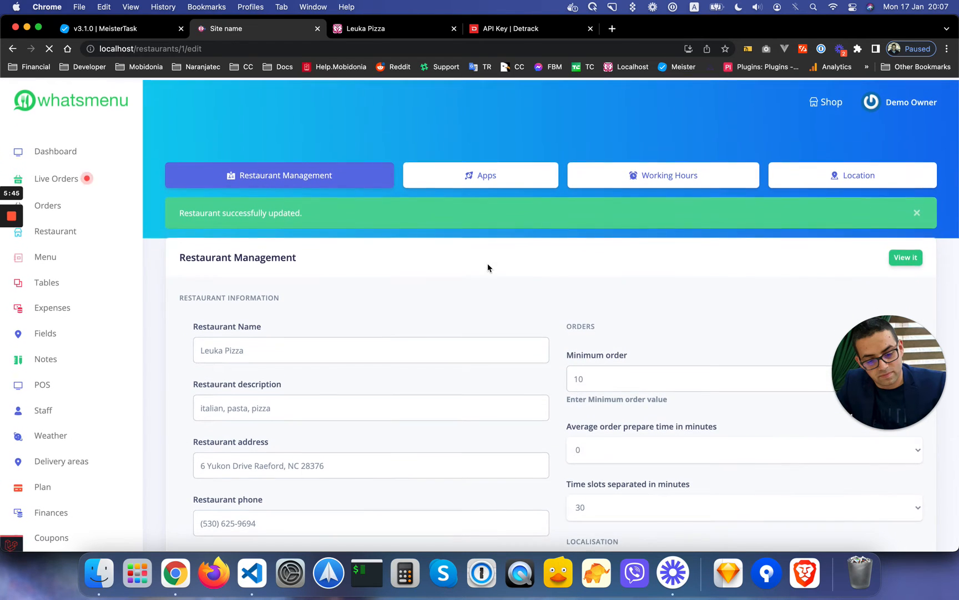
pyautogui.click(391, 28)
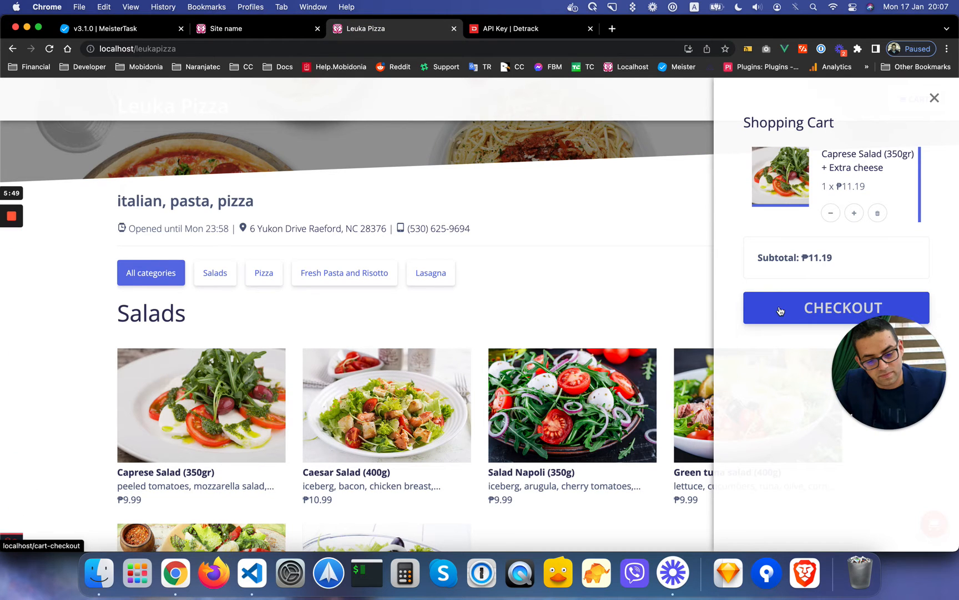
# - Proceed to checkout with the Caprese Salad cart and choose the 22:00–22:30 delivery slot
pyautogui.click(843, 308)
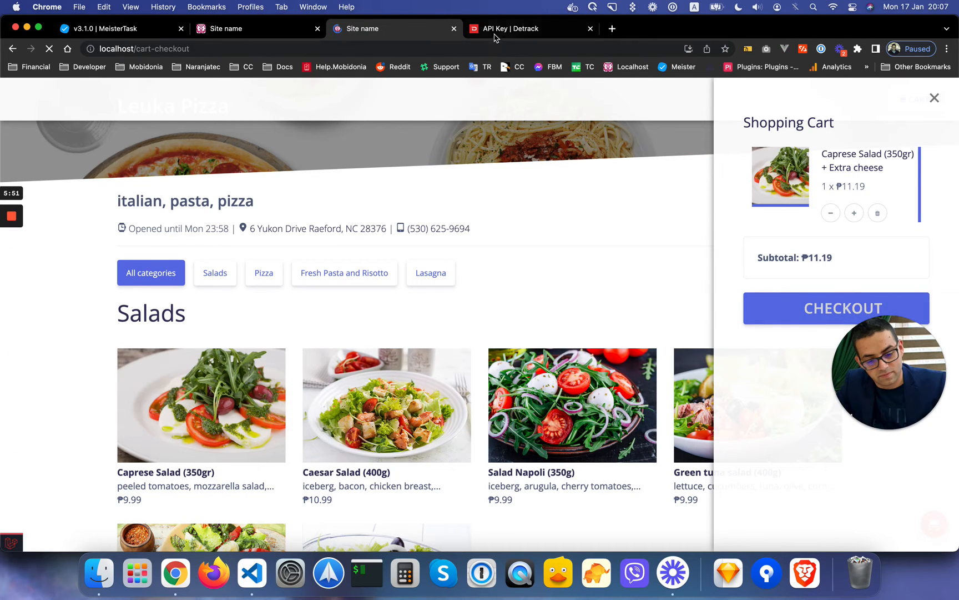
pyautogui.click(842, 308)
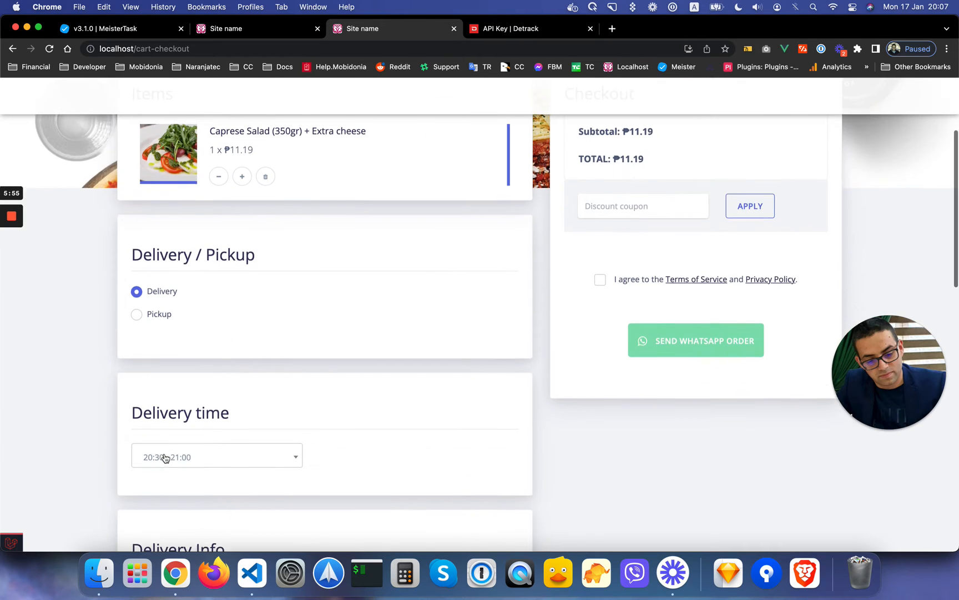
pyautogui.click(217, 456)
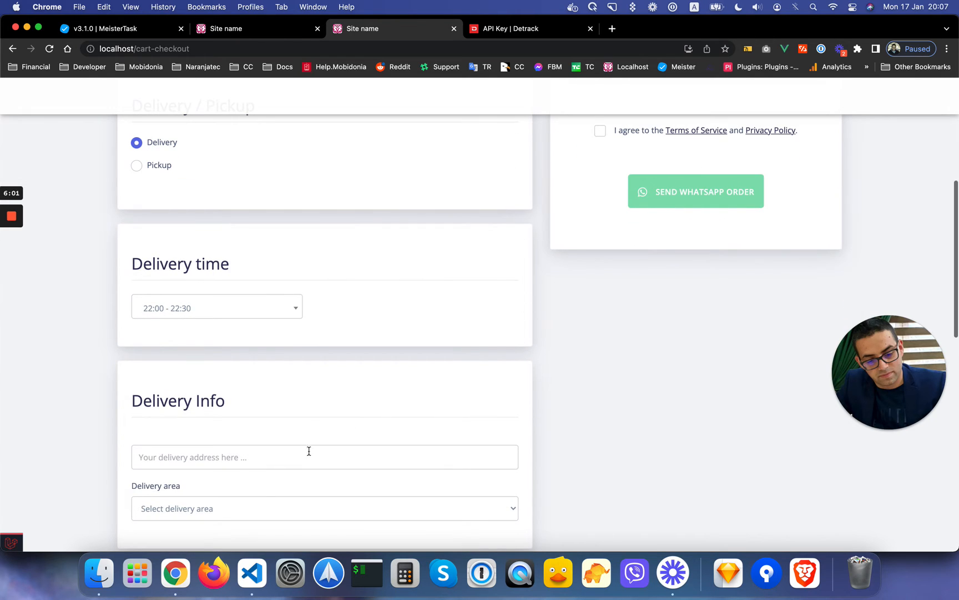
pyautogui.click(309, 457)
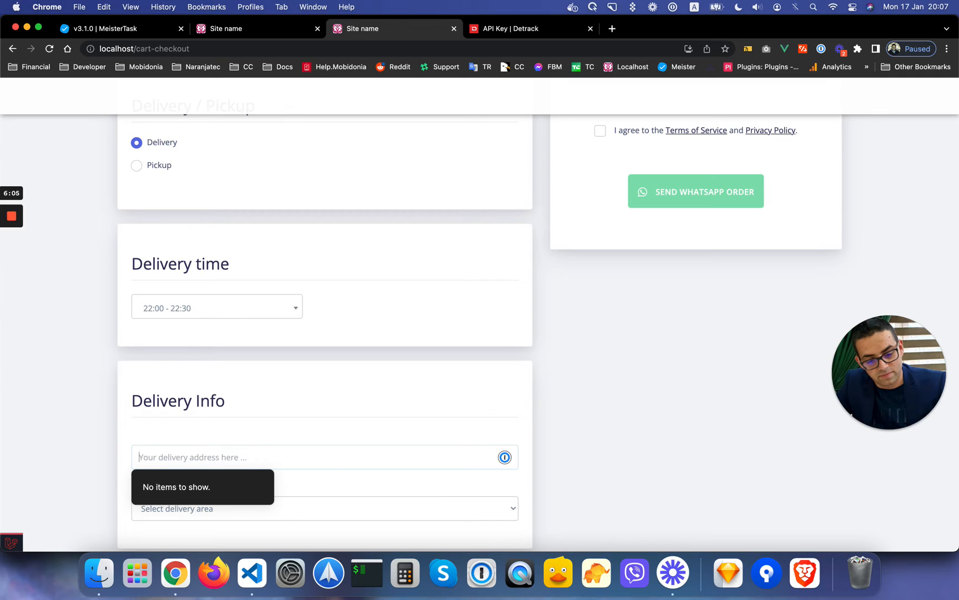
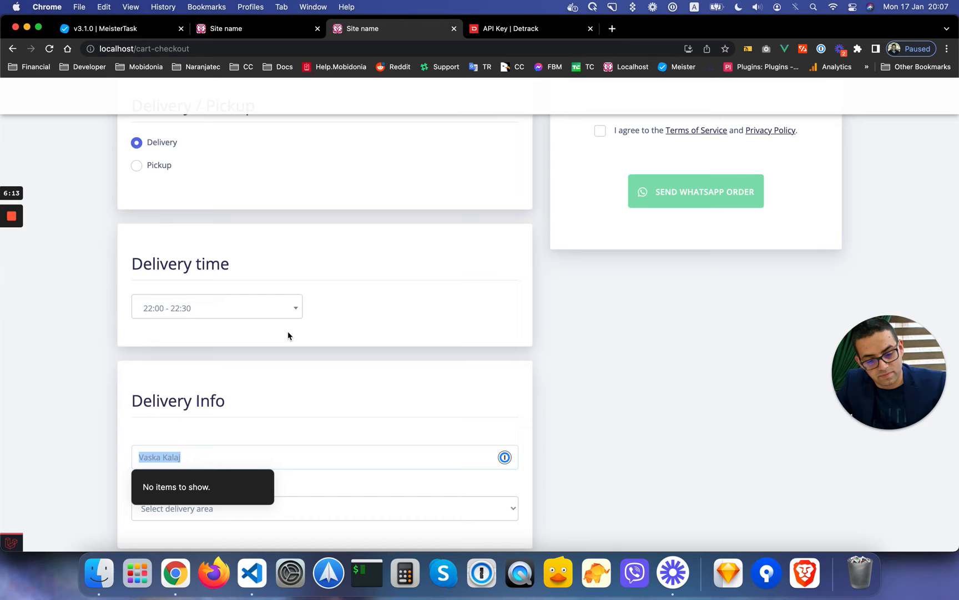
pyautogui.moveTo(118, 457)
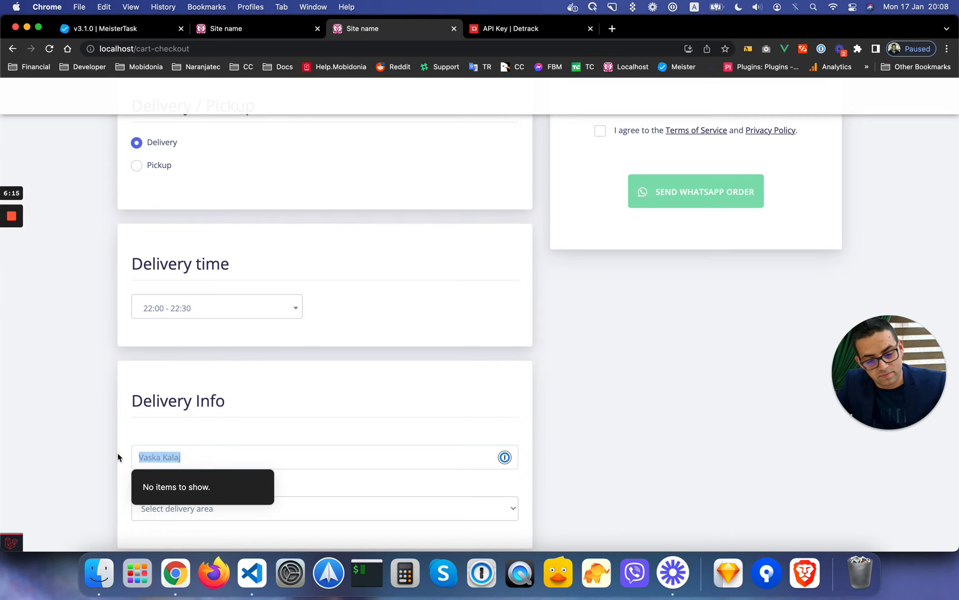
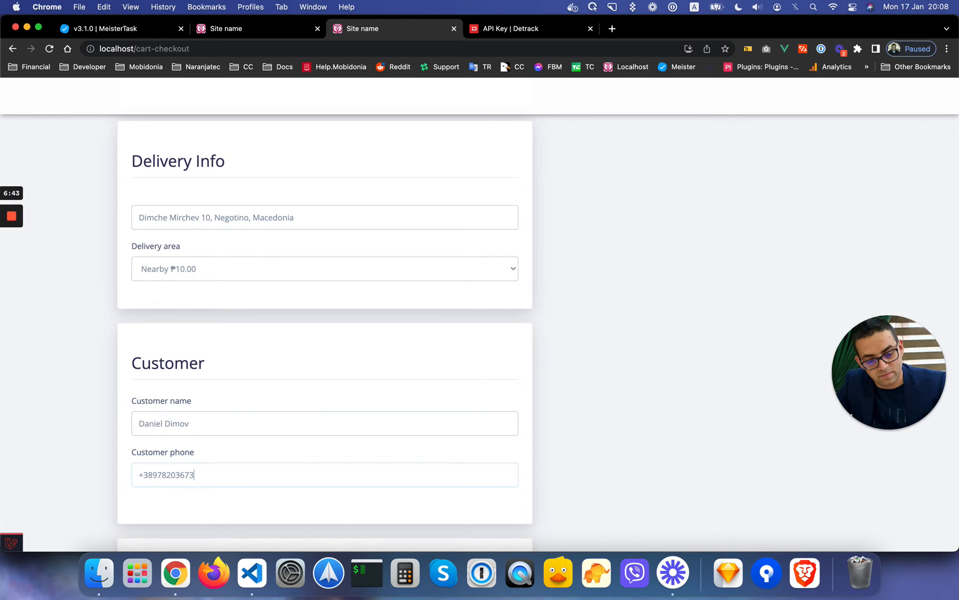
# - Fill in customer name 'Dani…', phone '389…' and a test comment
pyautogui.scroll(-3)
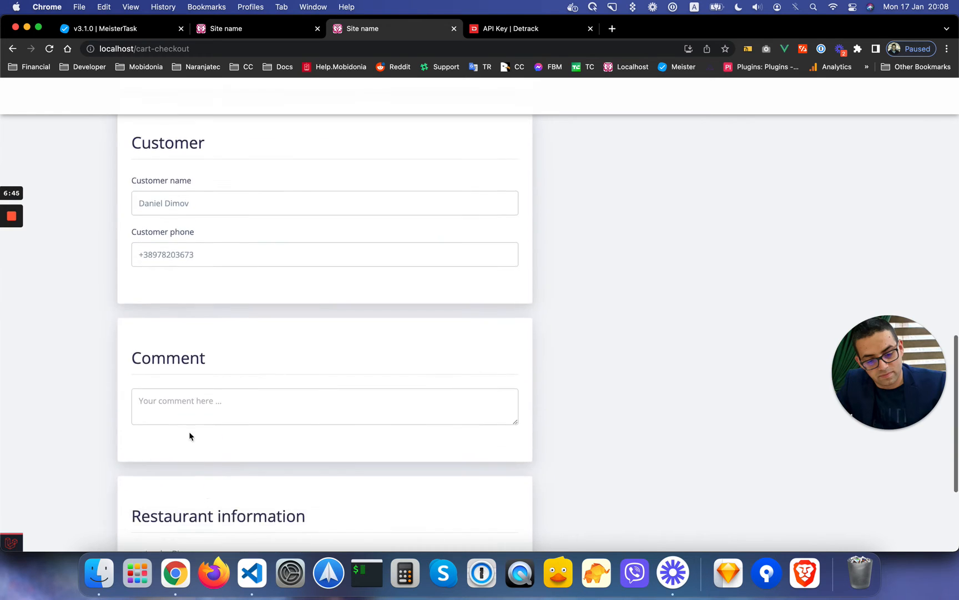
pyautogui.write('Test o')
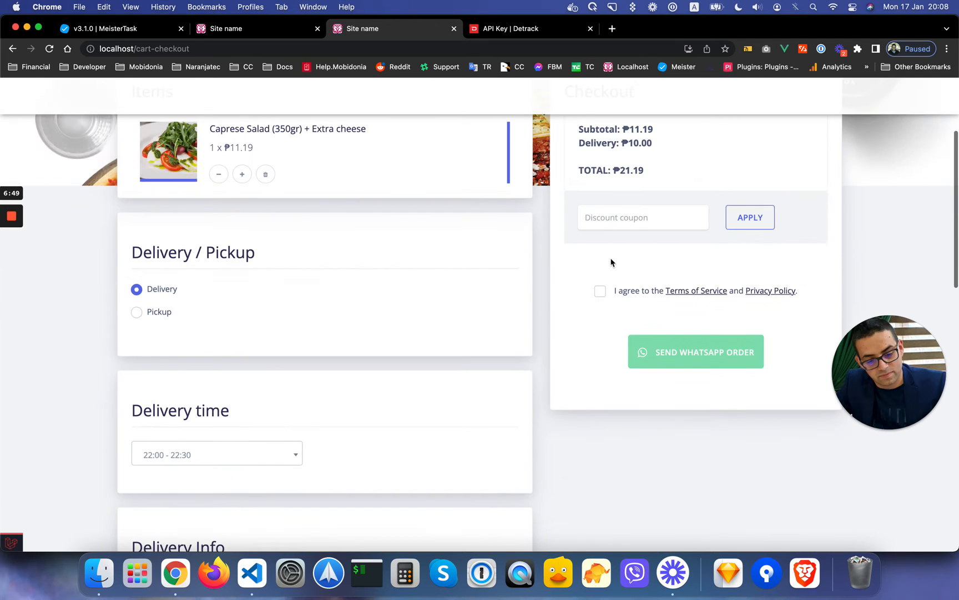
# - Agree to the terms and send the WhatsApp order, creating order #601
pyautogui.click(600, 291)
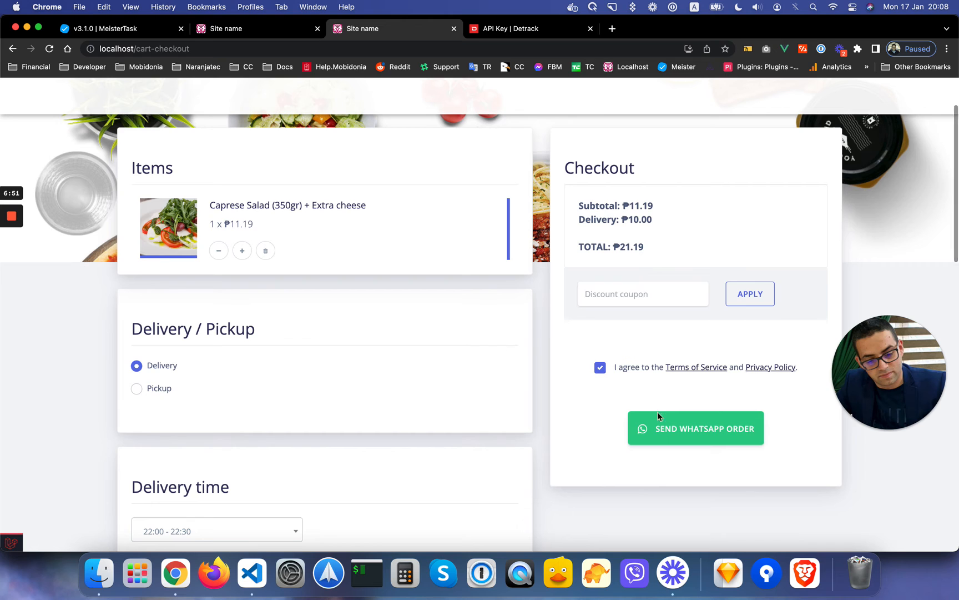
pyautogui.click(696, 428)
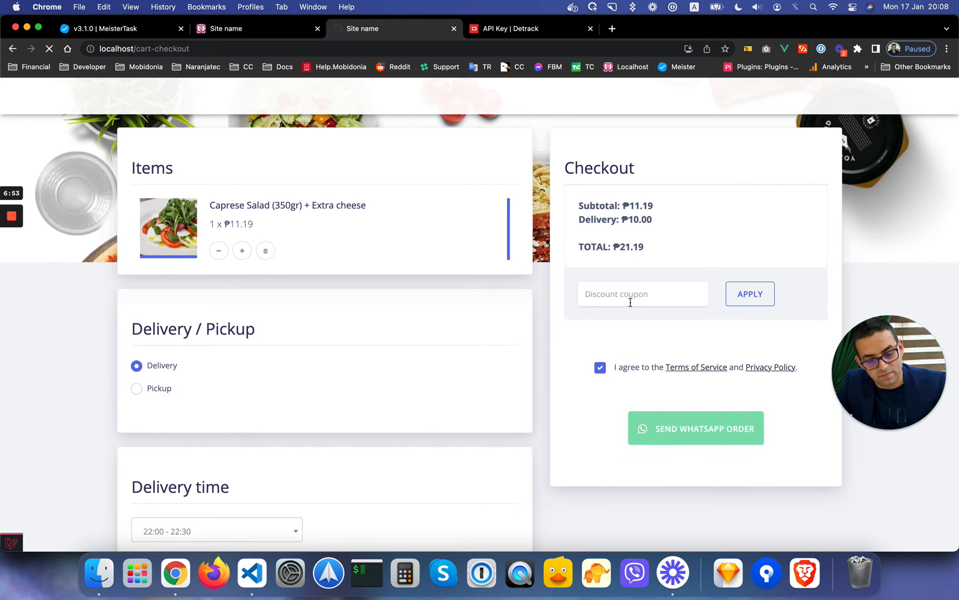
pyautogui.click(696, 427)
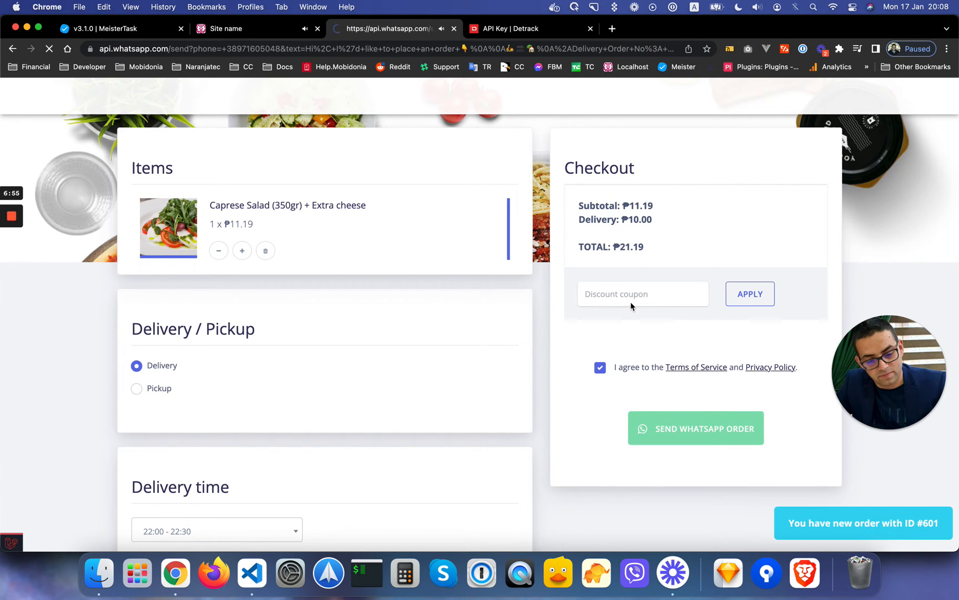
pyautogui.click(695, 427)
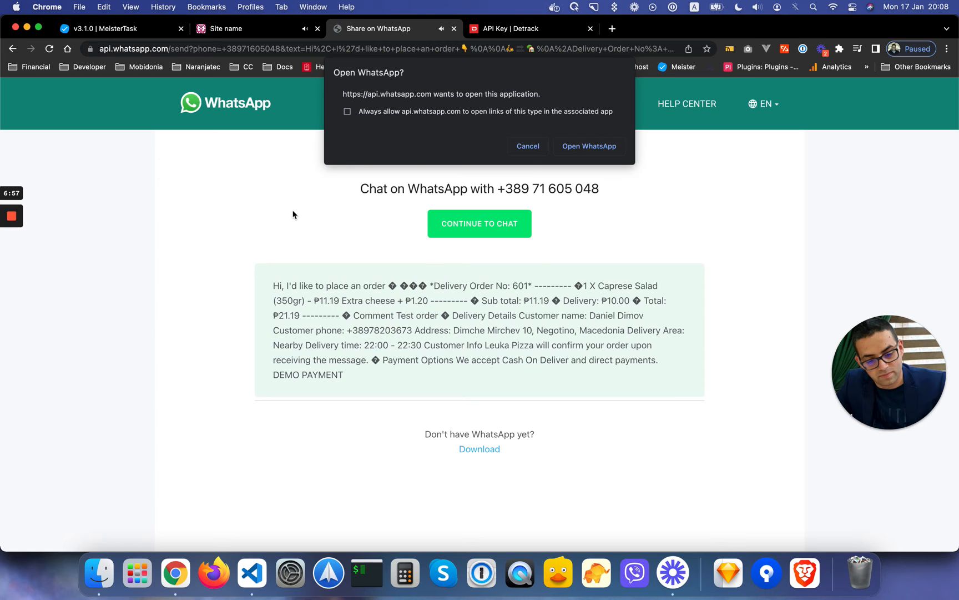
pyautogui.click(14, 48)
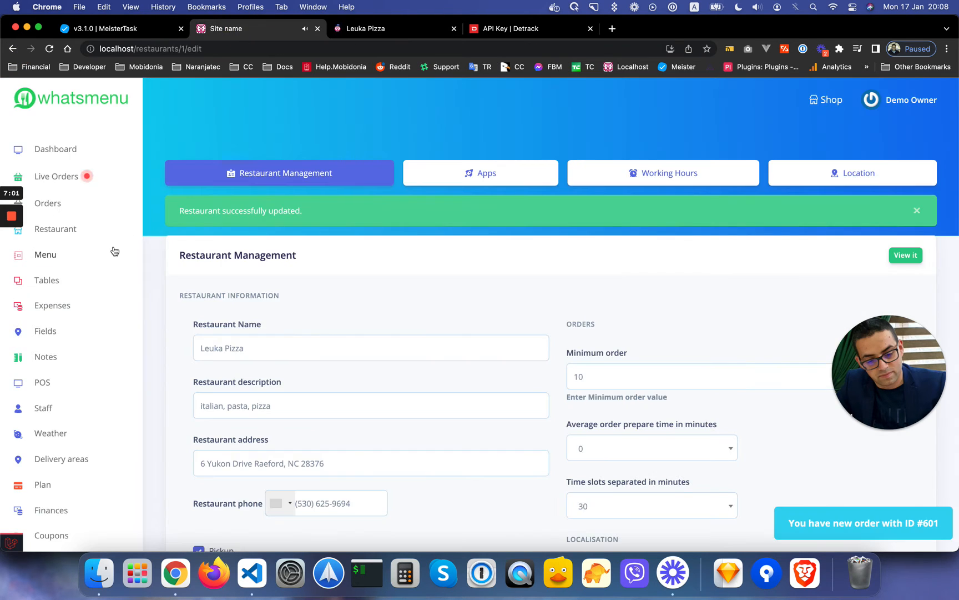
# - Open order #601's details and send the order-on-the-way WhatsApp template message
pyautogui.click(48, 202)
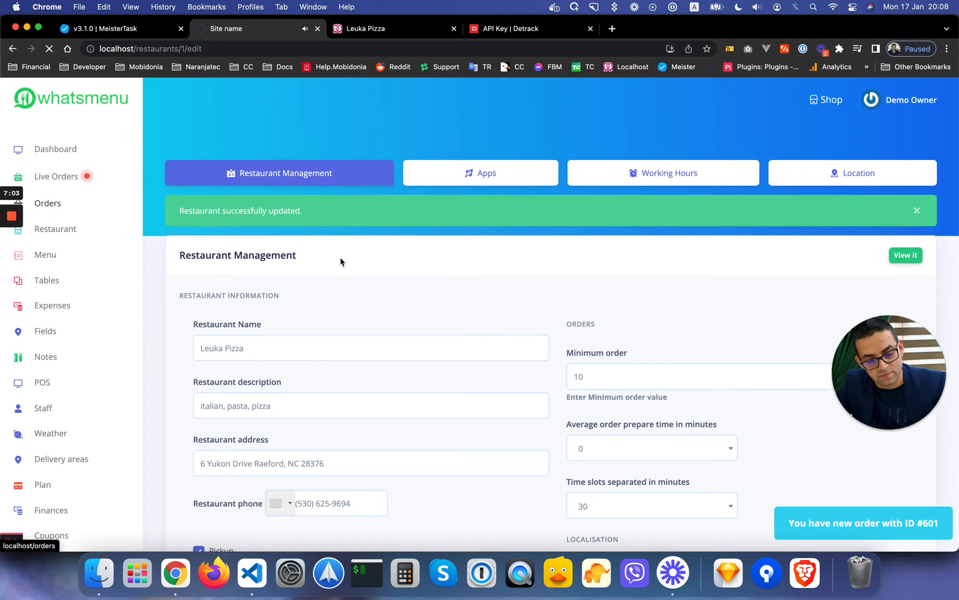
pyautogui.click(48, 203)
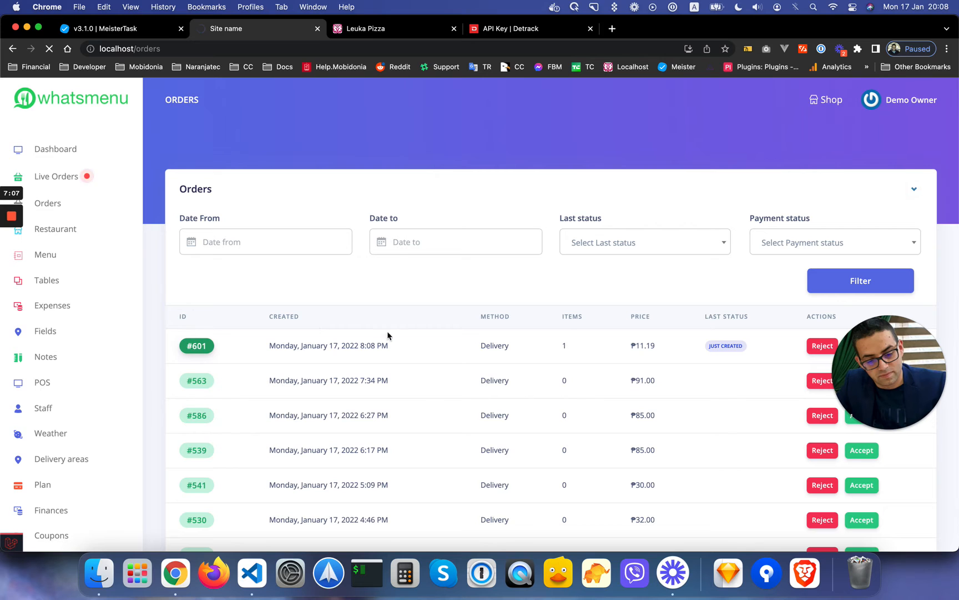
pyautogui.click(196, 346)
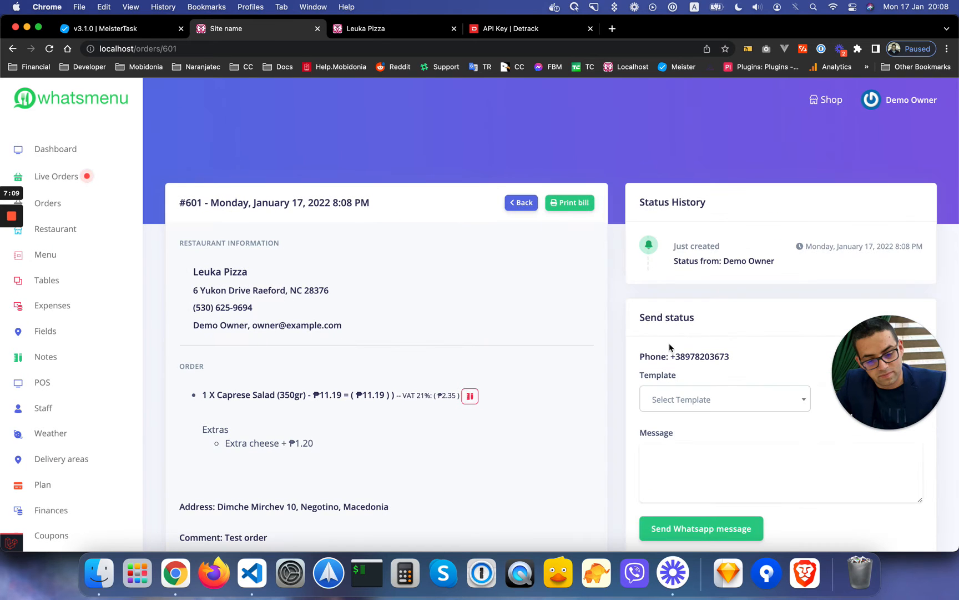
pyautogui.scroll(-3)
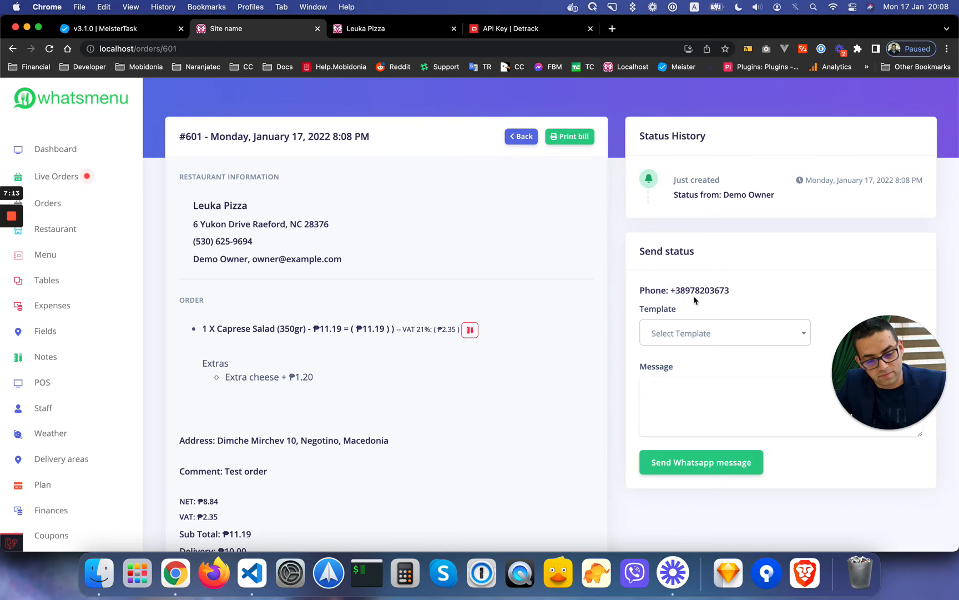
pyautogui.click(725, 334)
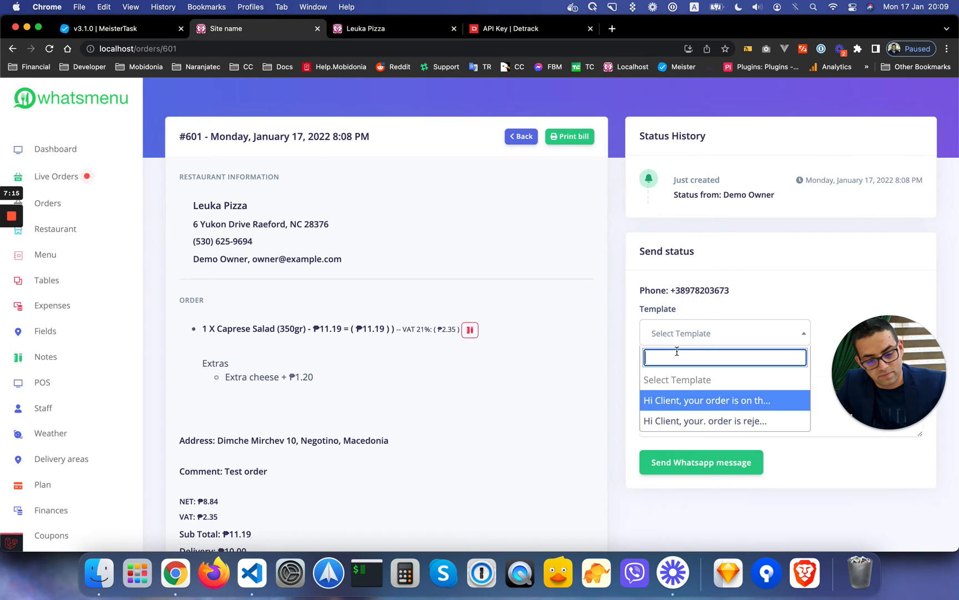
pyautogui.click(707, 400)
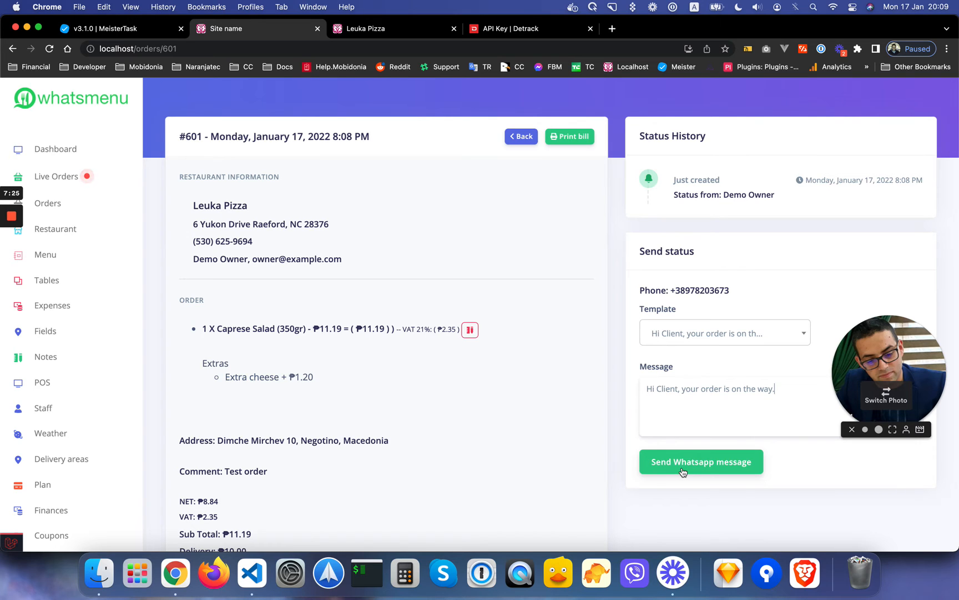
pyautogui.click(701, 462)
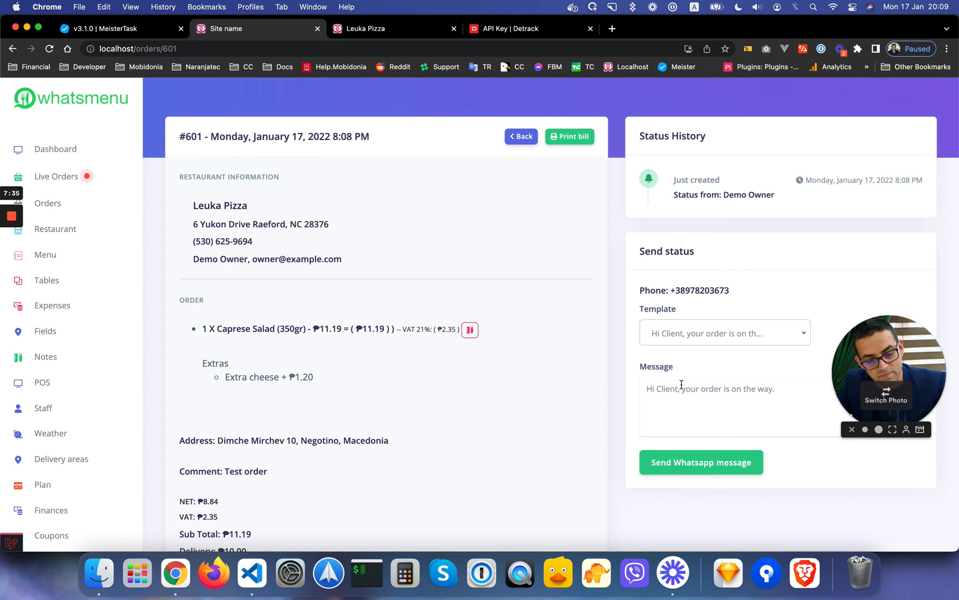
pyautogui.moveTo(667, 283)
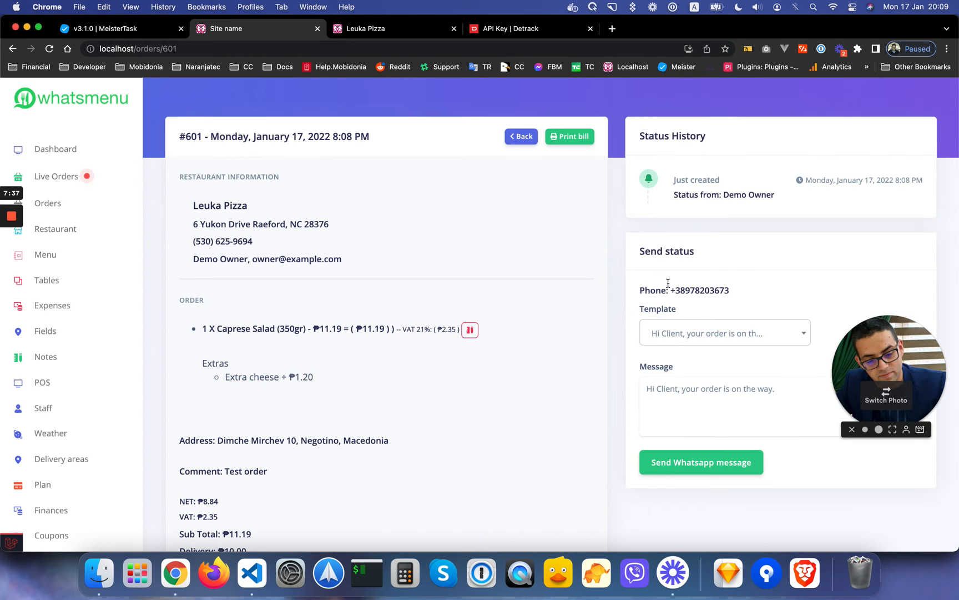
# - Switch order #601's message to the order-rejected template instead
pyautogui.click(724, 334)
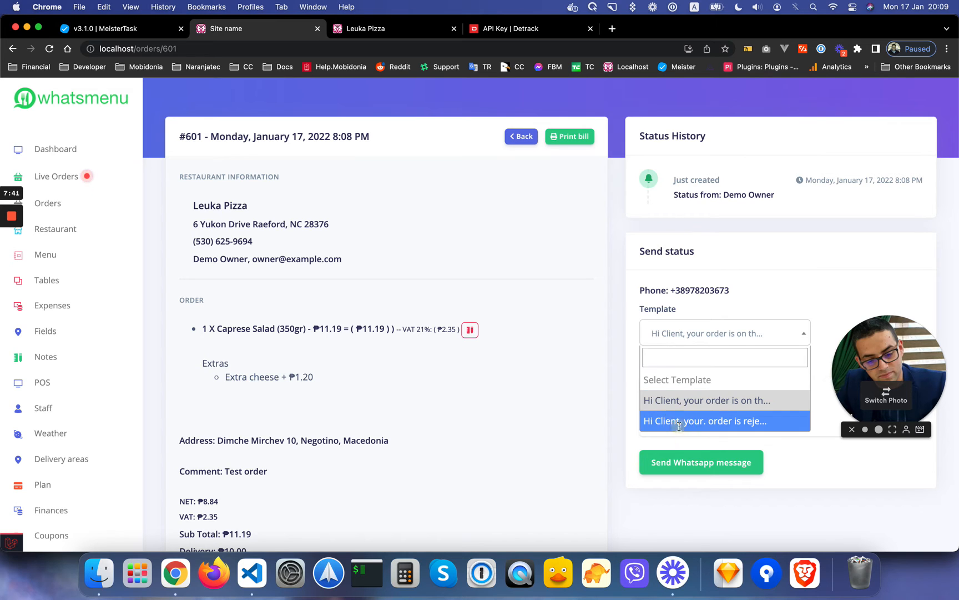
pyautogui.click(707, 420)
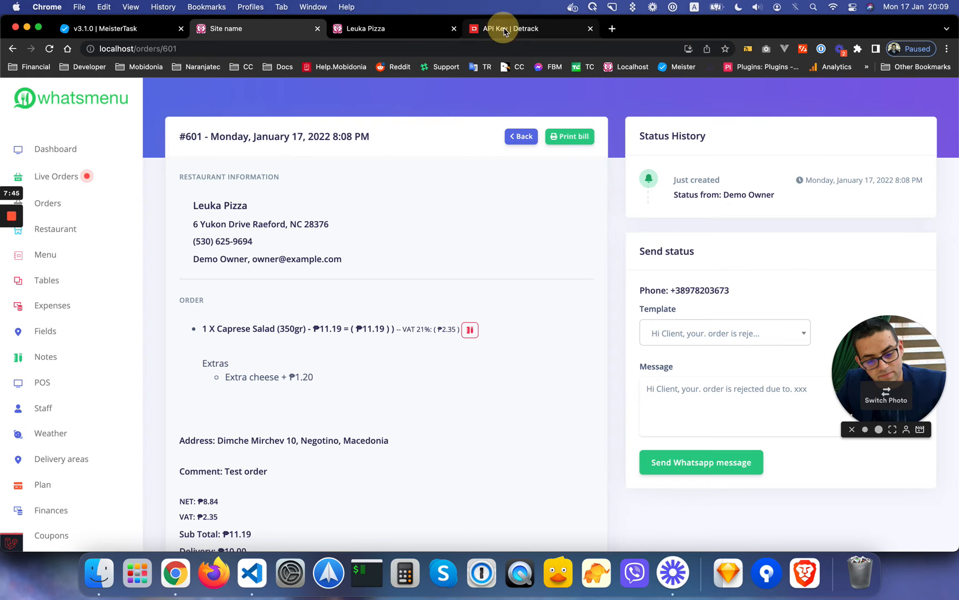
pyautogui.click(523, 28)
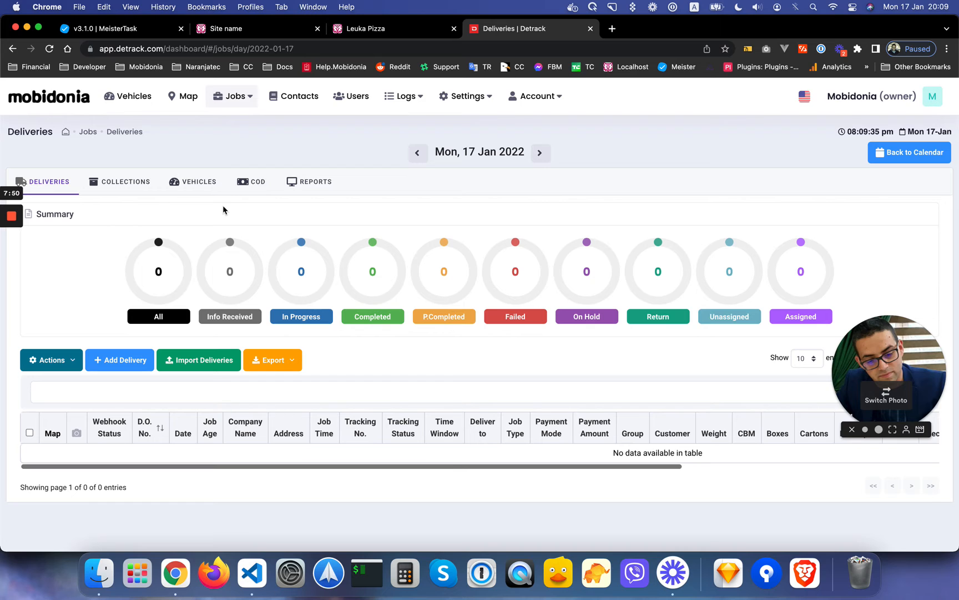
# - Check Detrack's Deliveries summary still showing 0 jobs for Mon 17 Jan 2022
pyautogui.click(232, 96)
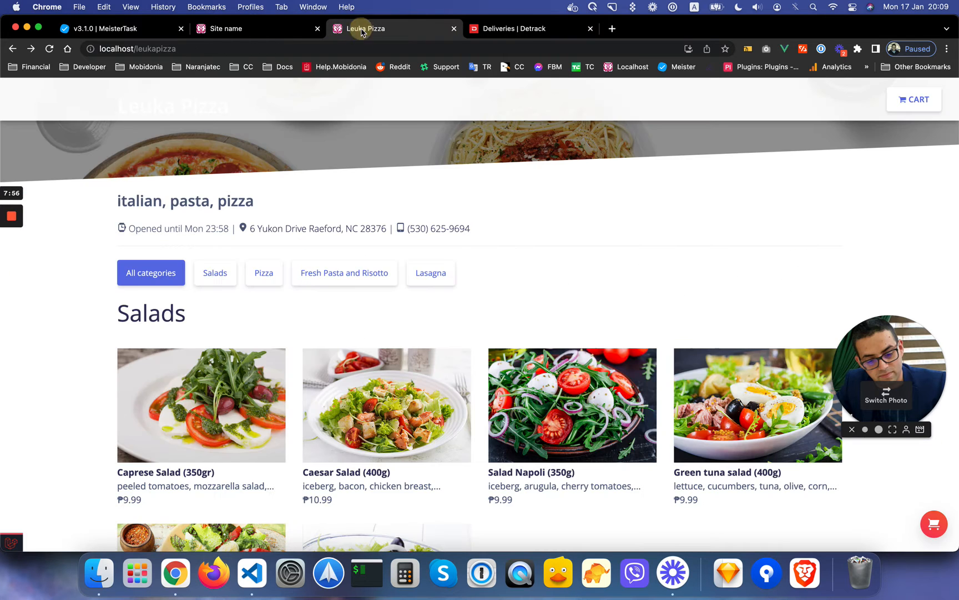
# - Accept order #601 with a 10-minute preparation time
pyautogui.click(257, 28)
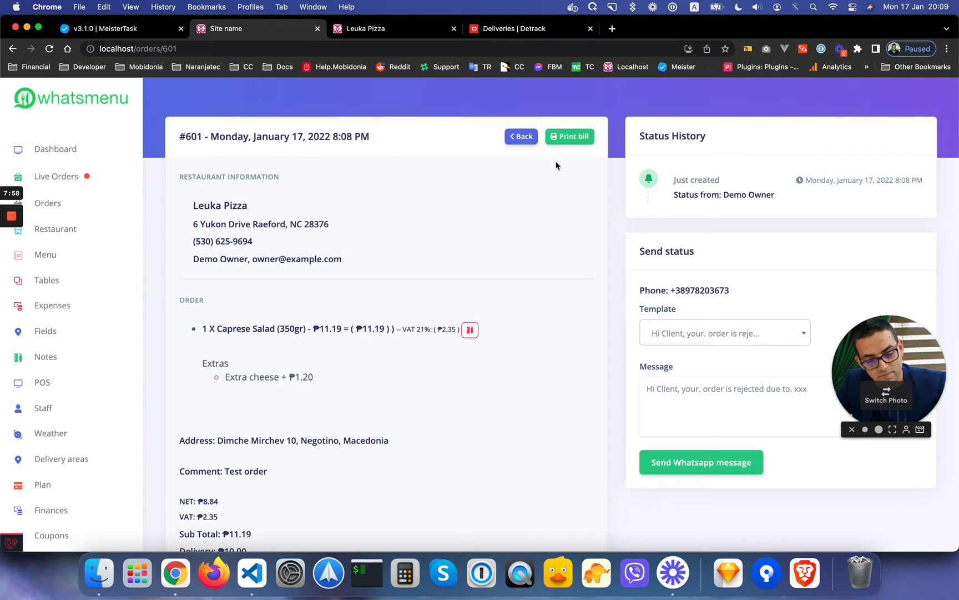
pyautogui.scroll(-3)
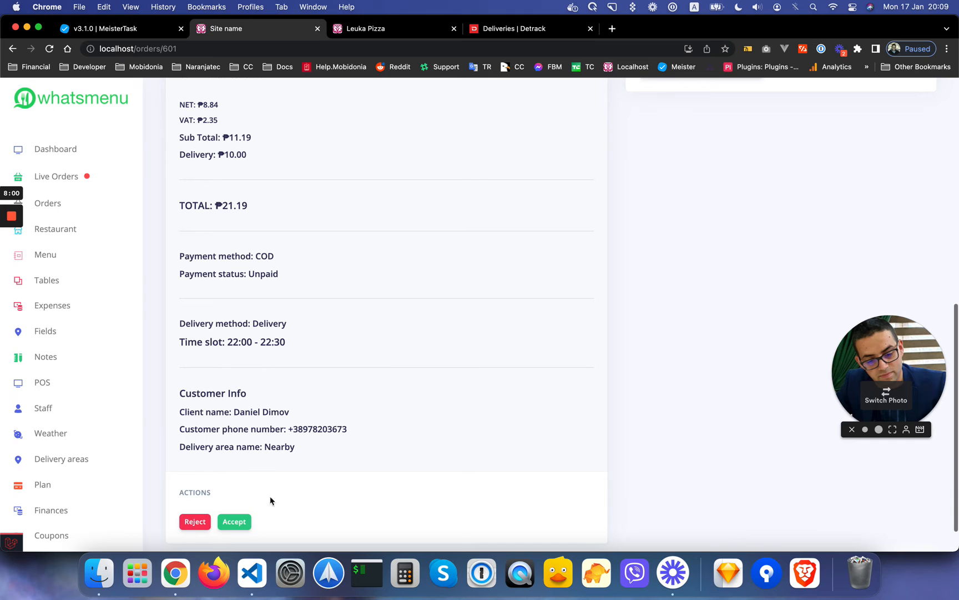
pyautogui.click(234, 522)
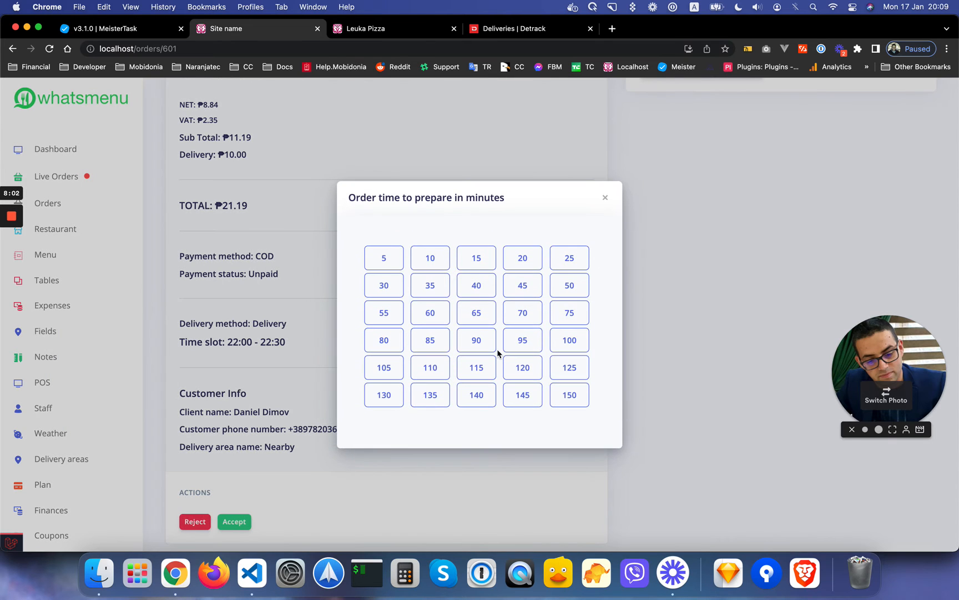
pyautogui.click(430, 257)
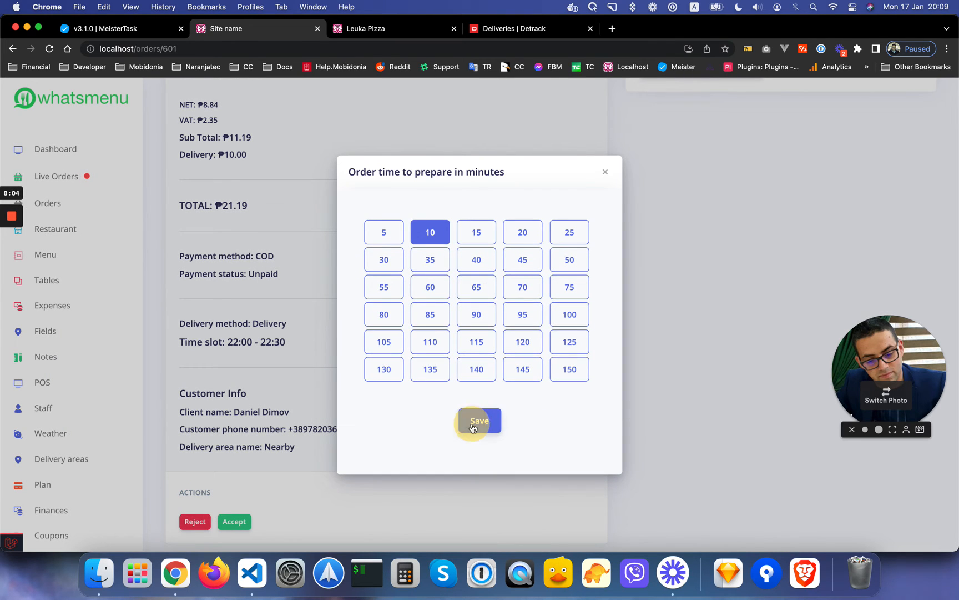
pyautogui.click(479, 421)
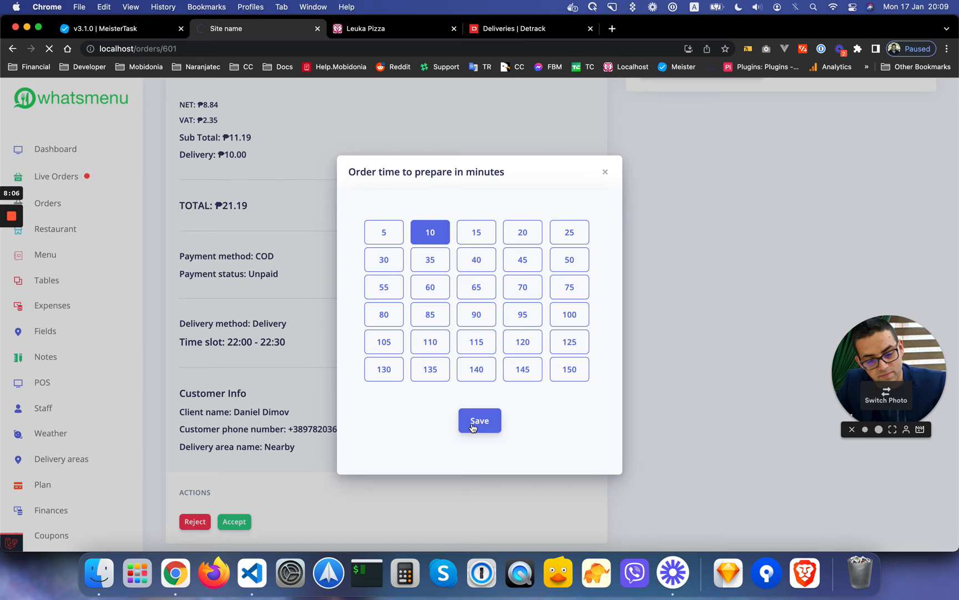
pyautogui.click(480, 420)
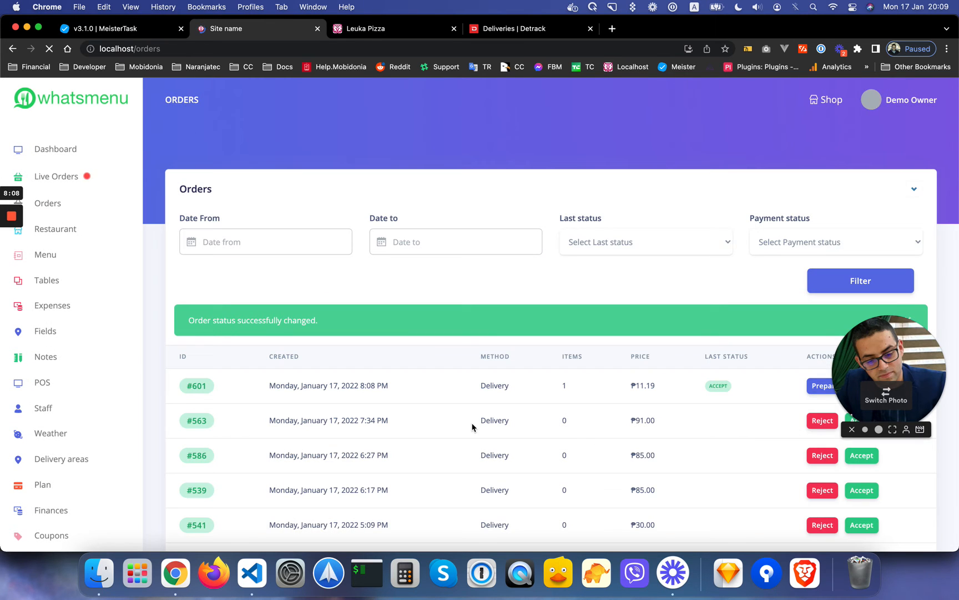
# - Review the DO 601 Update Delivery form's address, phone and 22:00–22:30 window in Detrack
pyautogui.click(530, 28)
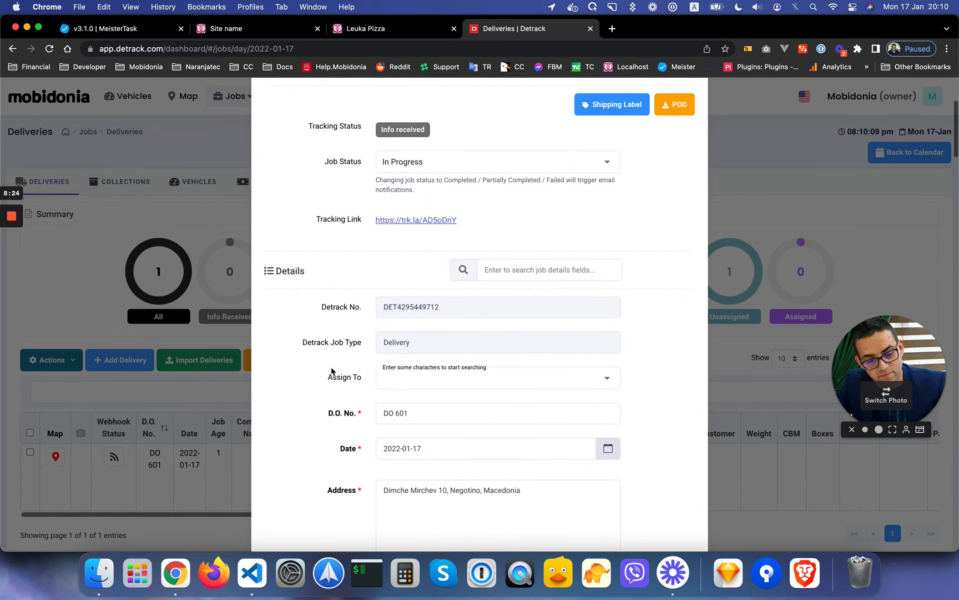
pyautogui.scroll(-3)
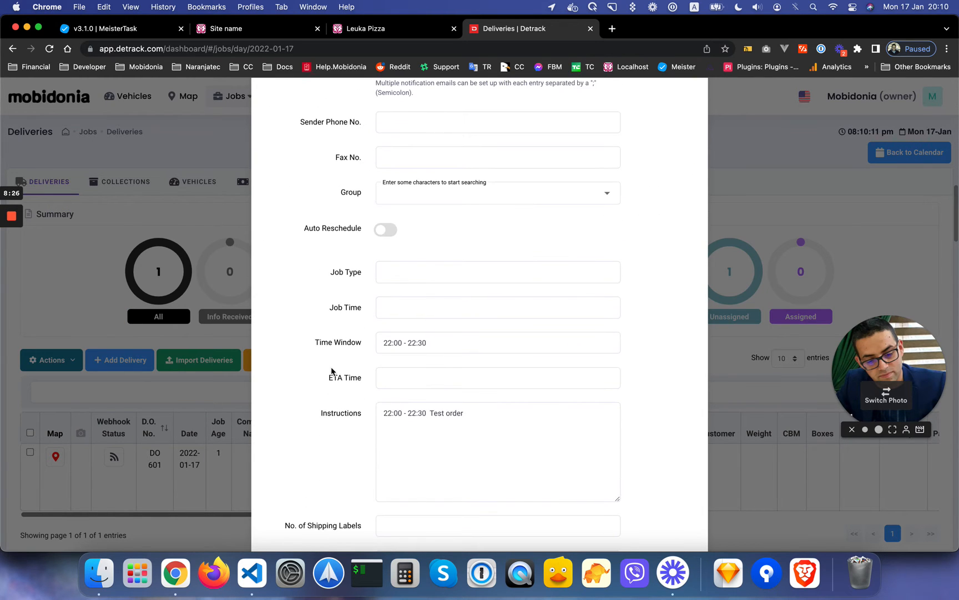
pyautogui.scroll(-3)
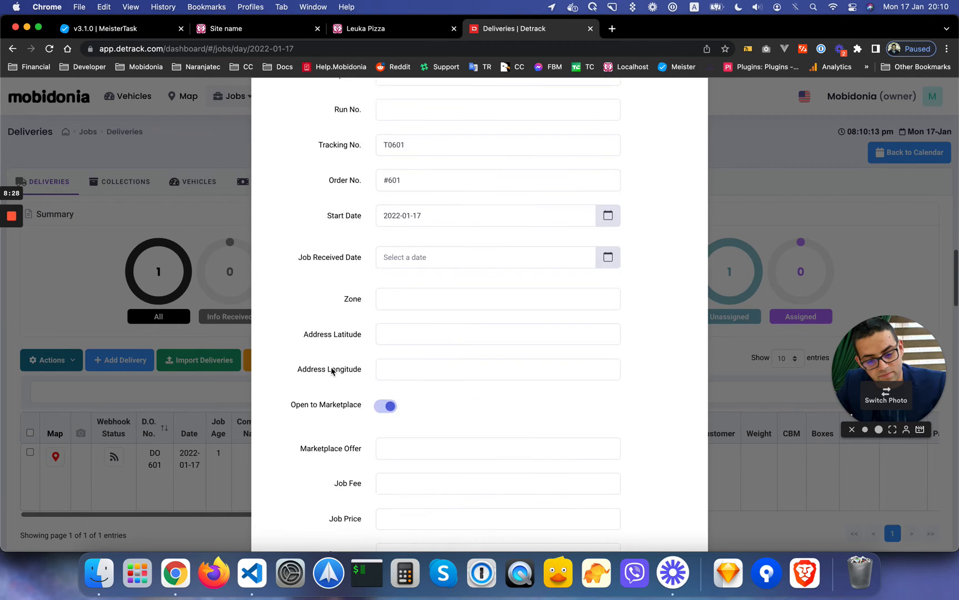
pyautogui.scroll(-3)
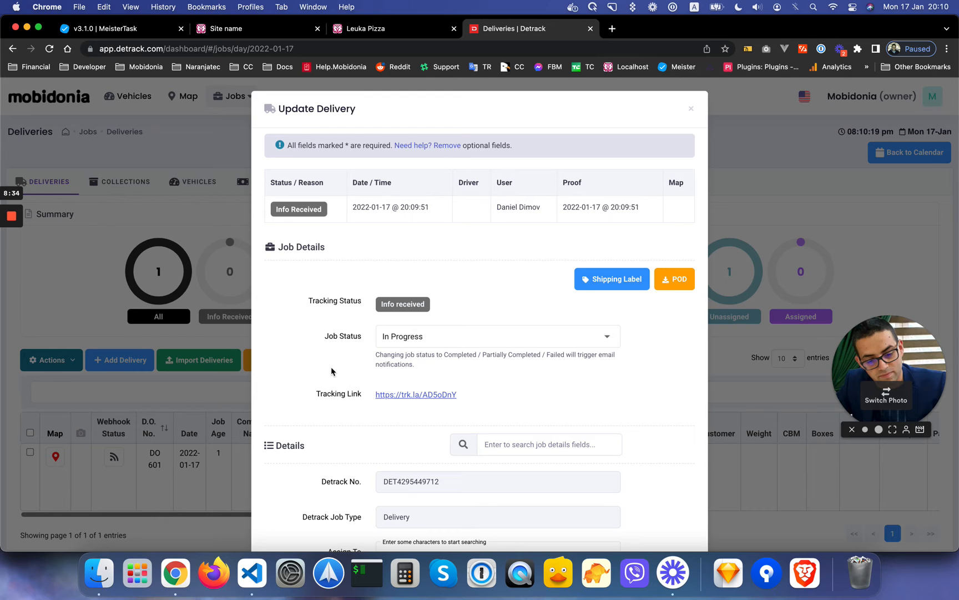
pyautogui.moveTo(341, 360)
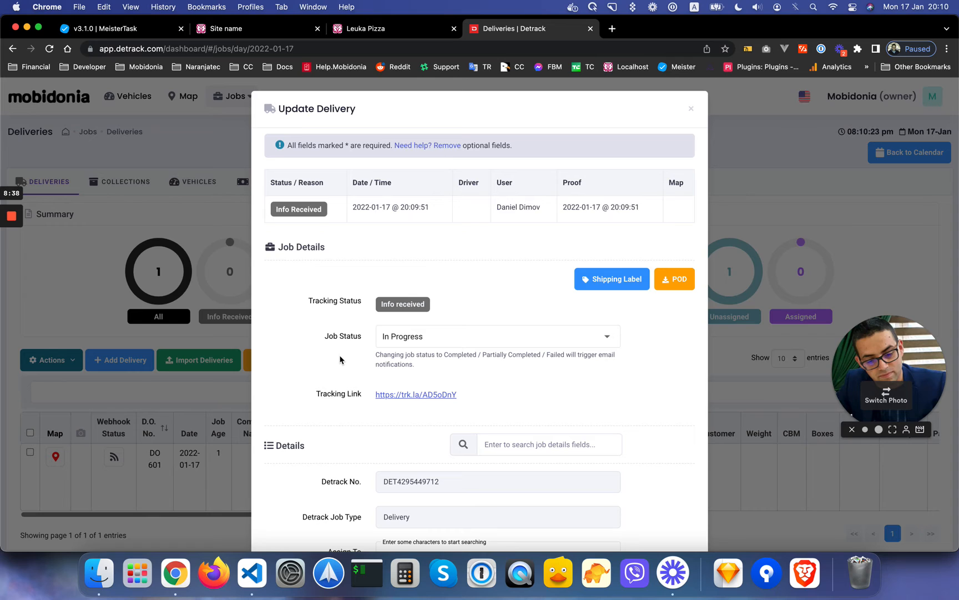
pyautogui.moveTo(371, 255)
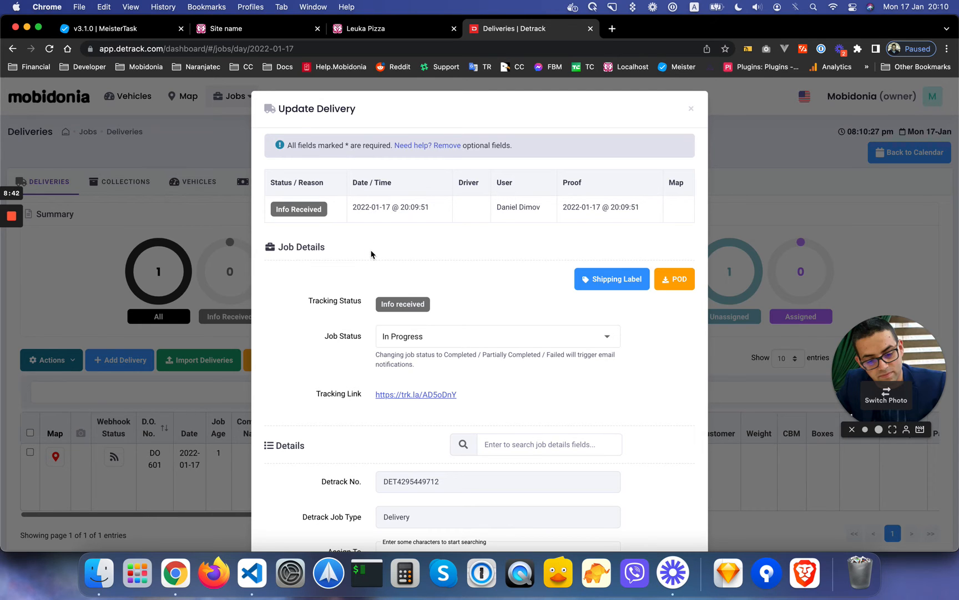
pyautogui.moveTo(377, 266)
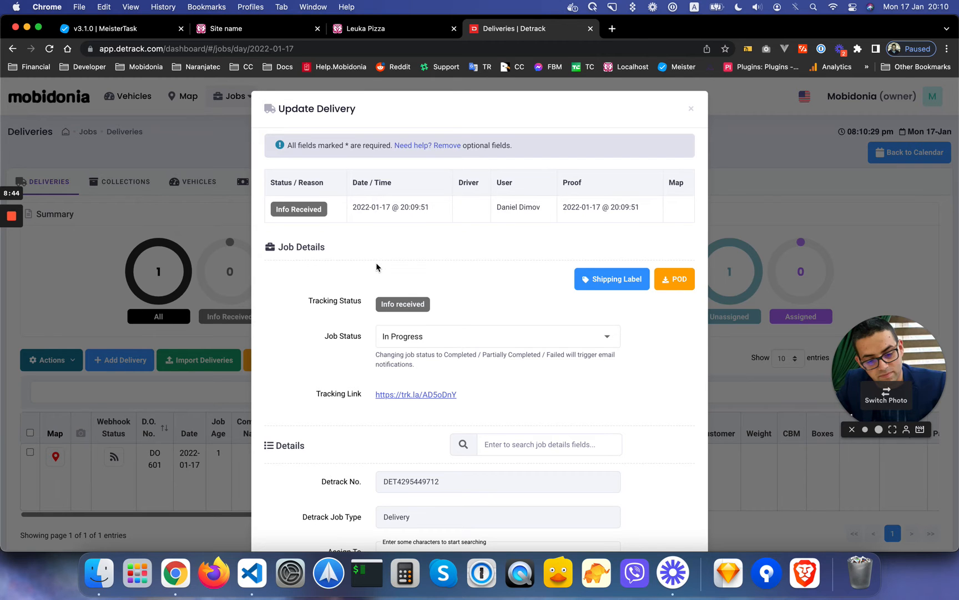
pyautogui.scroll(-3)
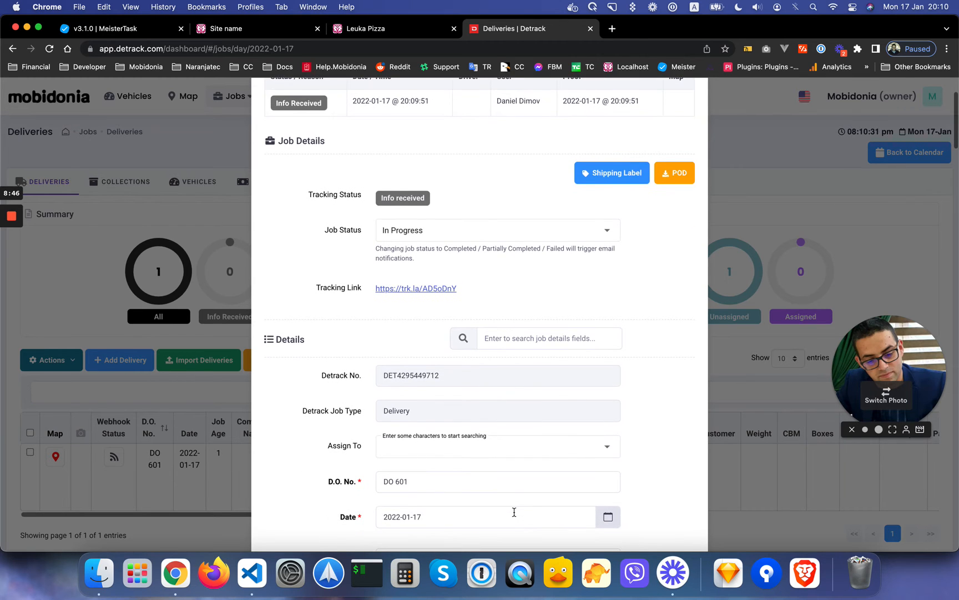
pyautogui.scroll(-3)
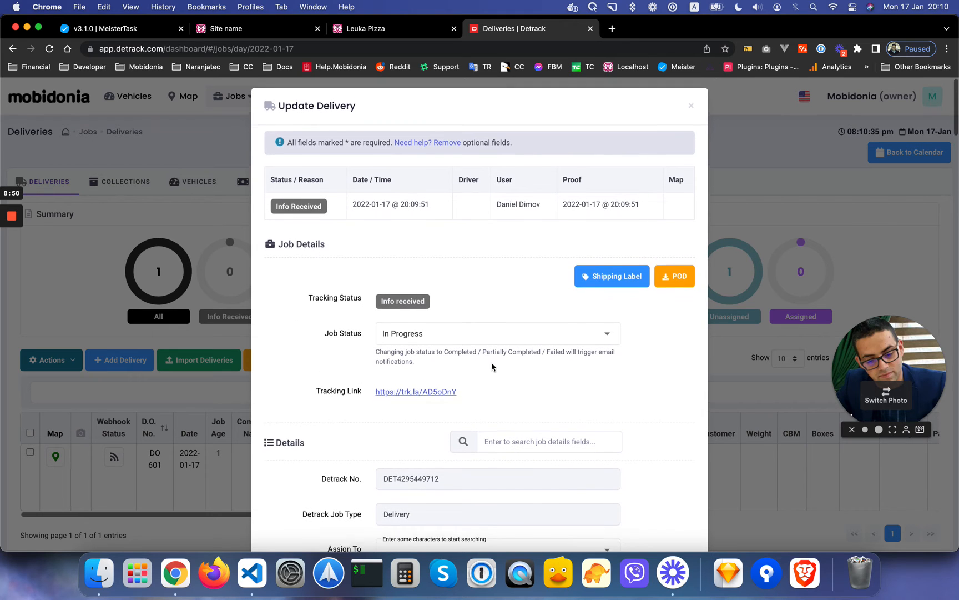
pyautogui.scroll(-3)
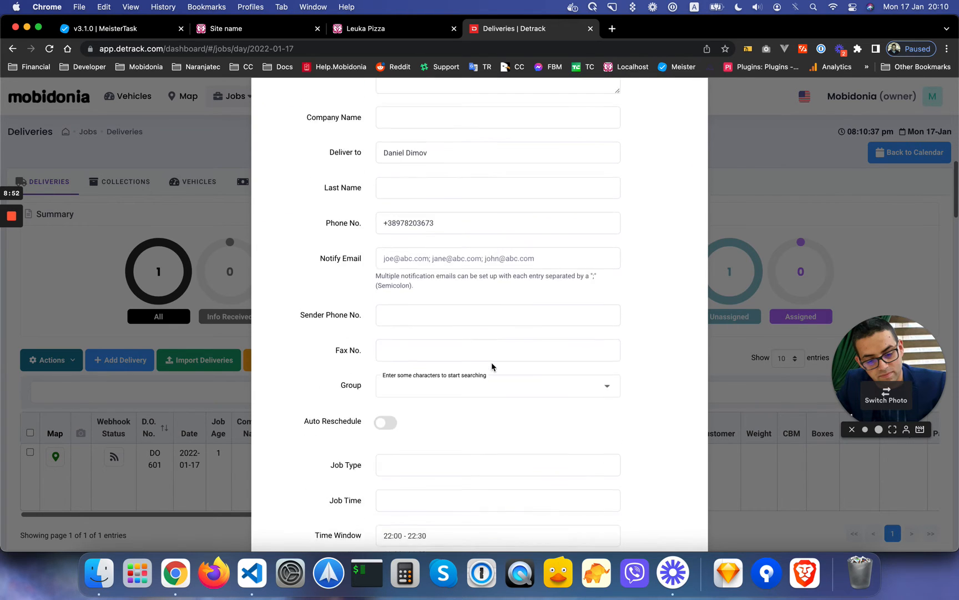
pyautogui.scroll(-3)
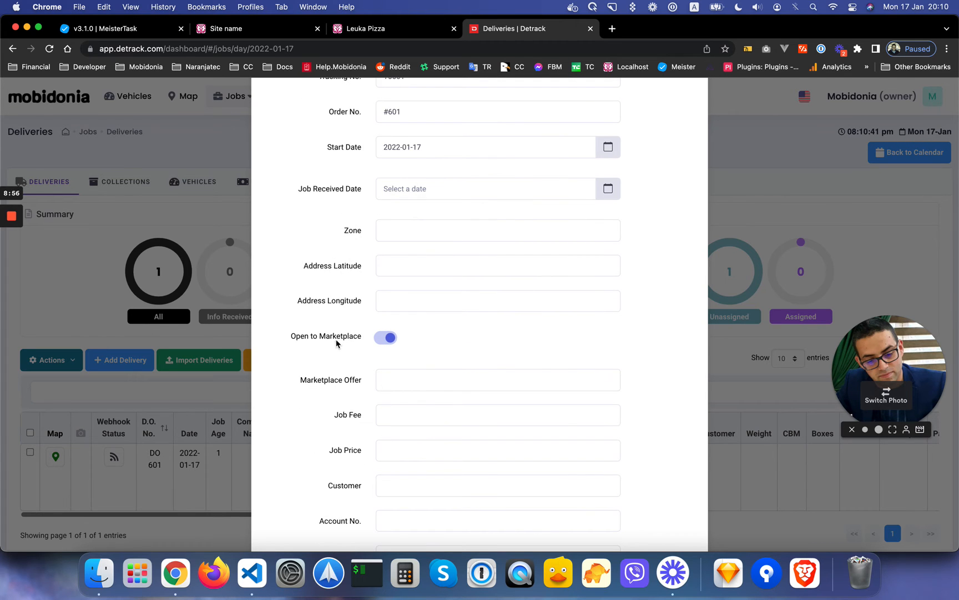
pyautogui.moveTo(340, 343)
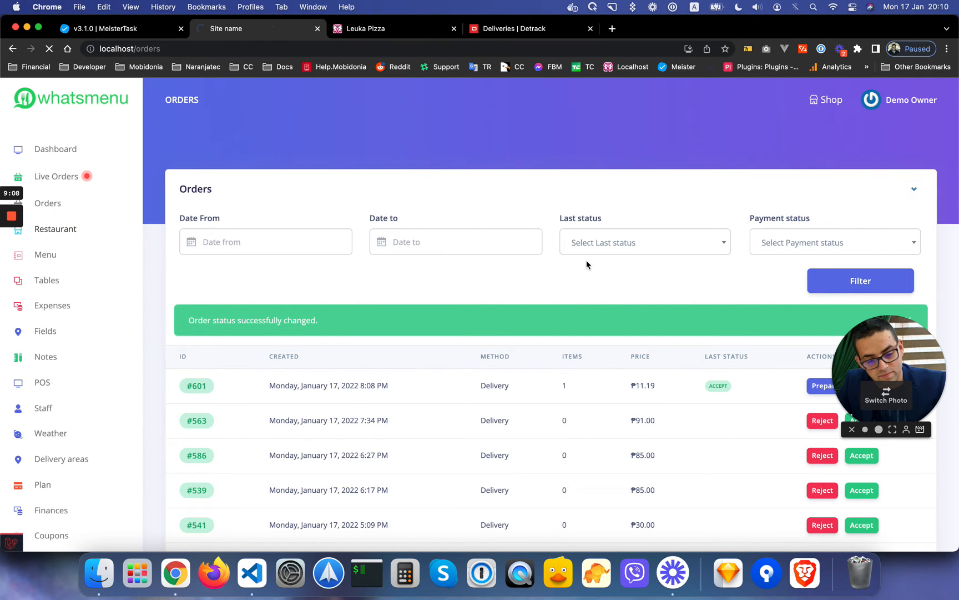
# - Open the restaurant settings, then switch to Detrack's tracking page for order #601
pyautogui.click(55, 228)
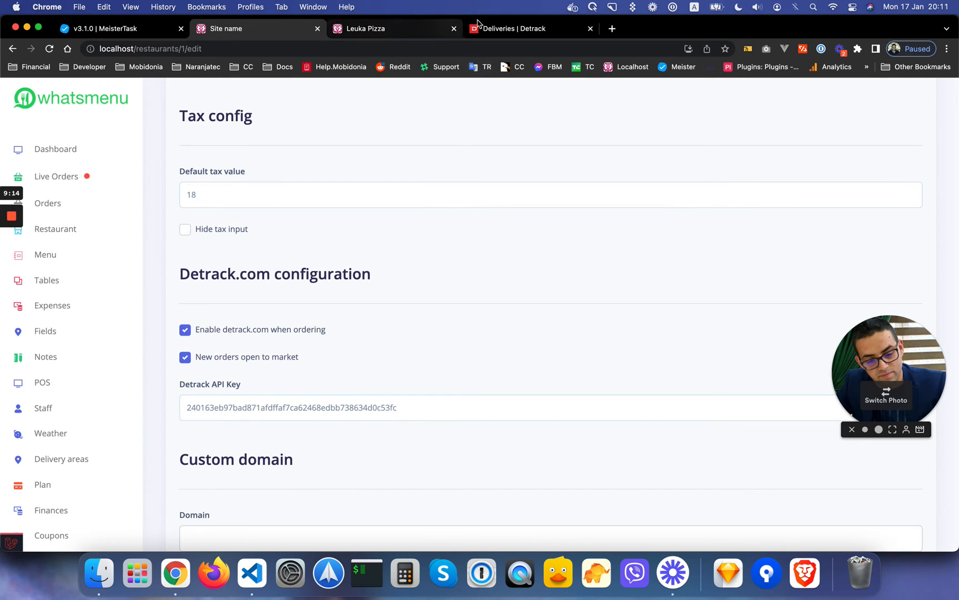
pyautogui.click(529, 28)
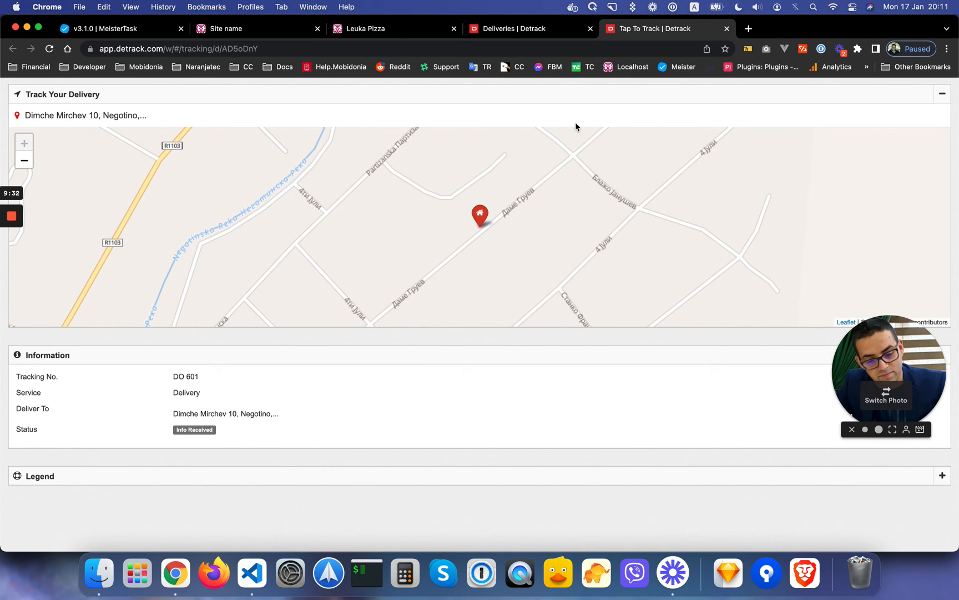
pyautogui.moveTo(403, 343)
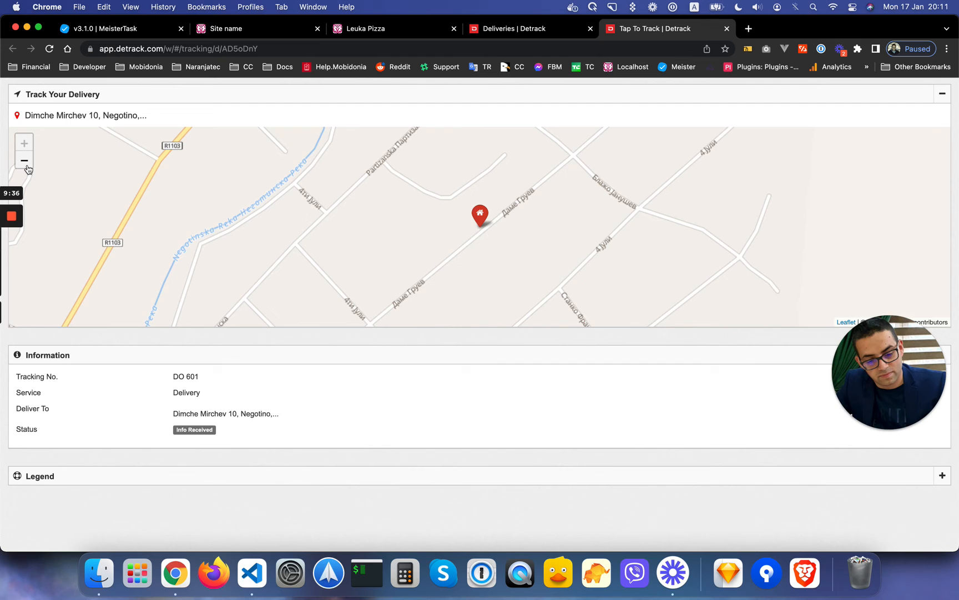
# - Zoom out the delivery map, then return to the DO 601 update form
pyautogui.click(24, 160)
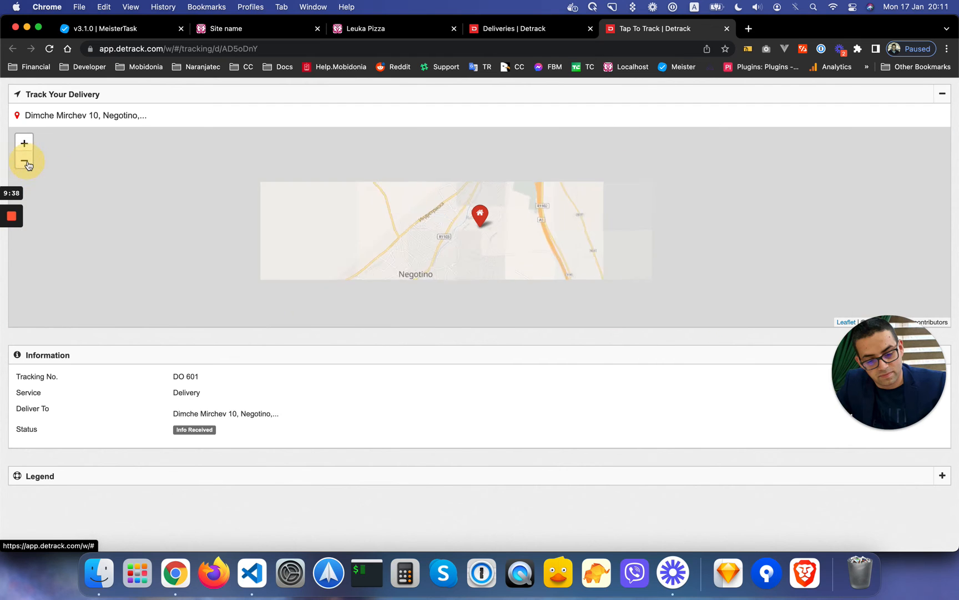
pyautogui.click(24, 161)
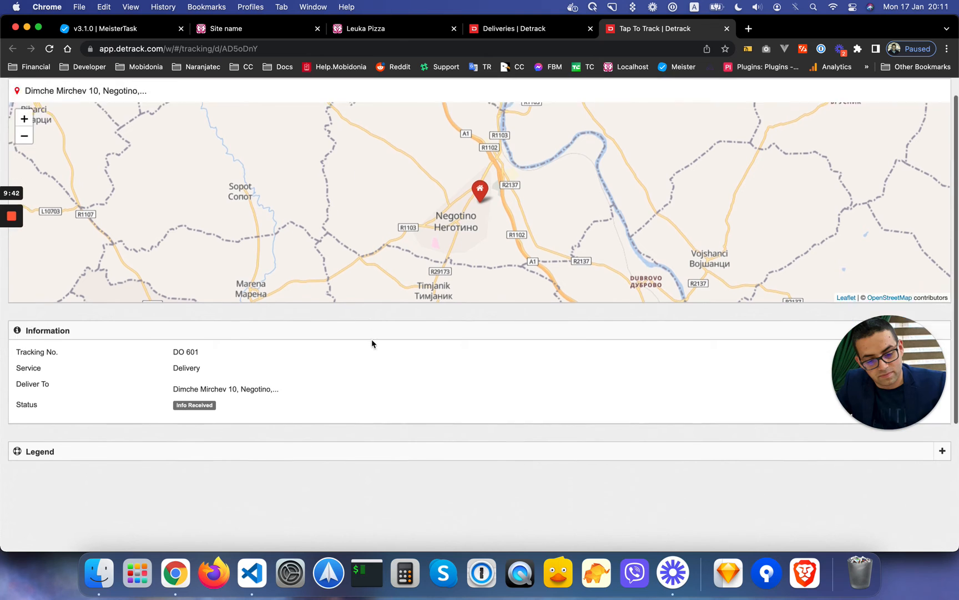
pyautogui.click(527, 28)
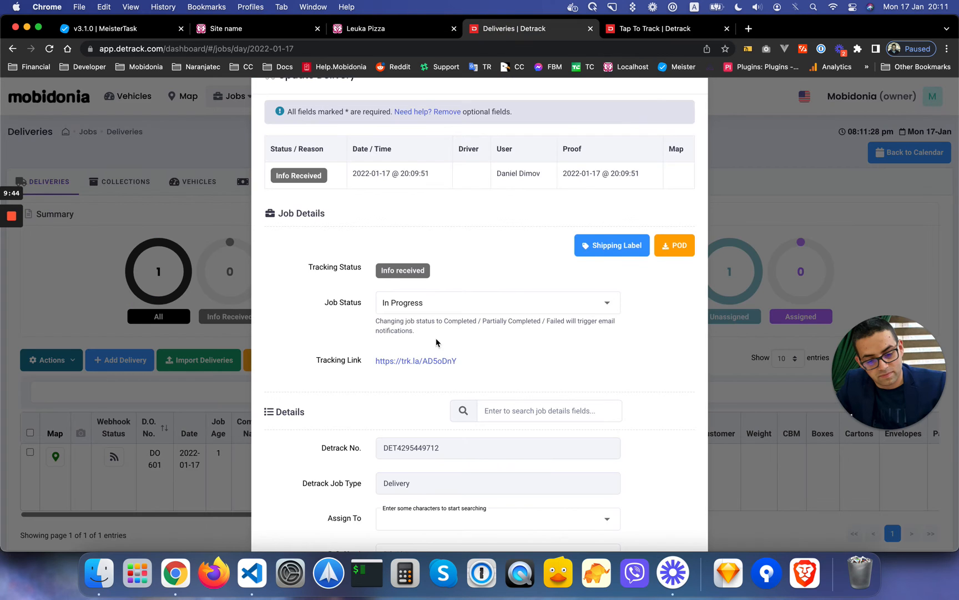
pyautogui.scroll(-3)
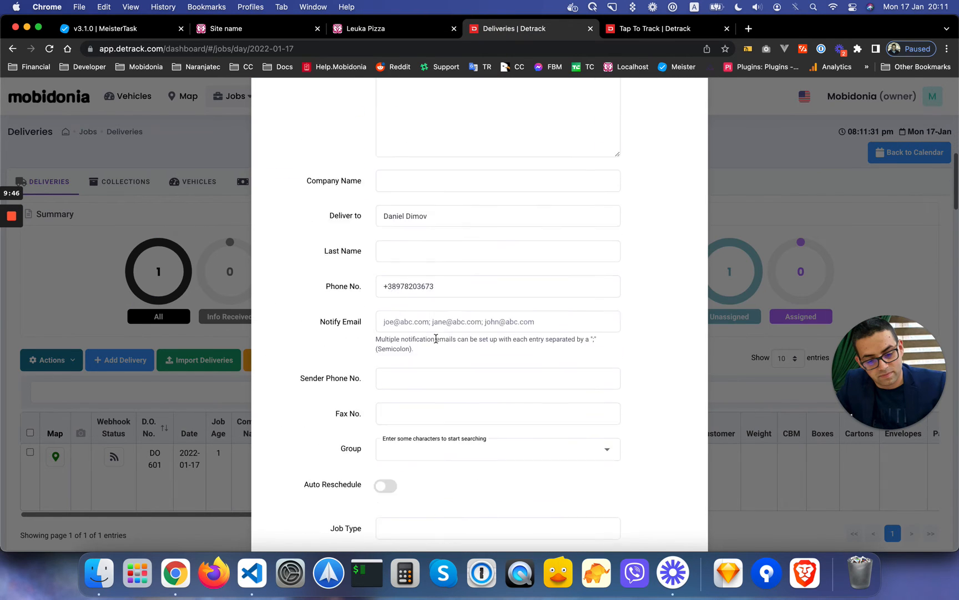
pyautogui.scroll(-3)
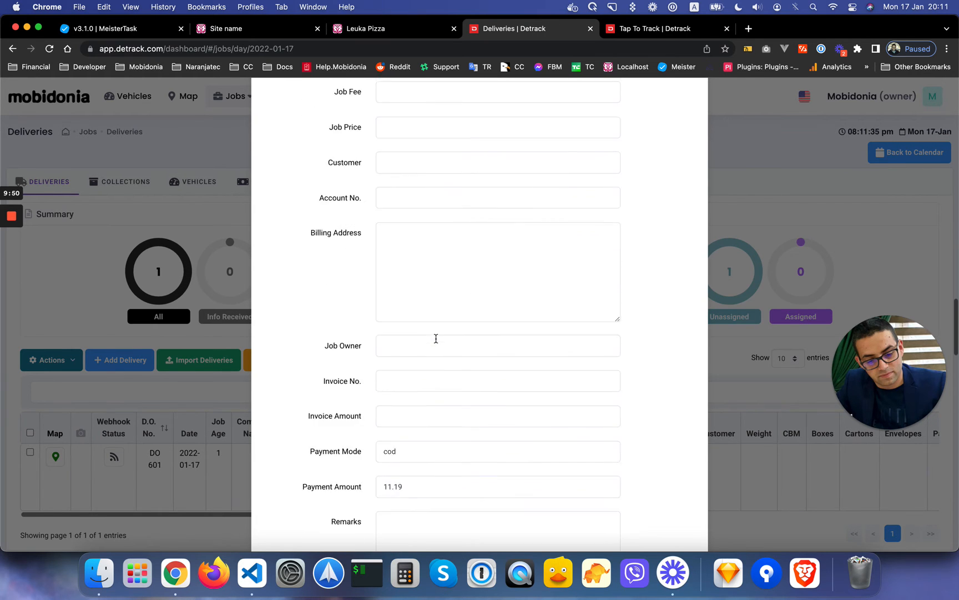
pyautogui.scroll(-3)
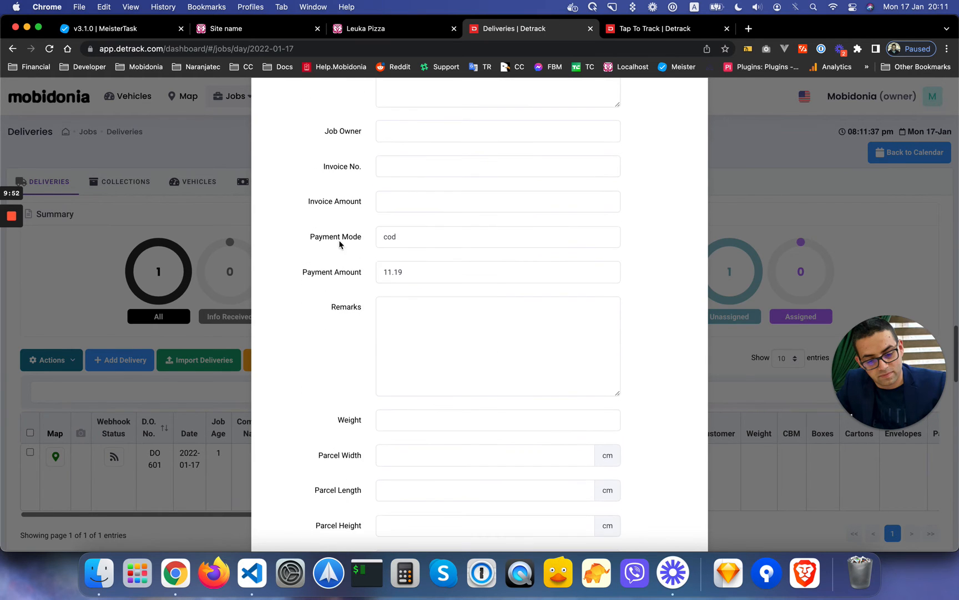
pyautogui.click(496, 236)
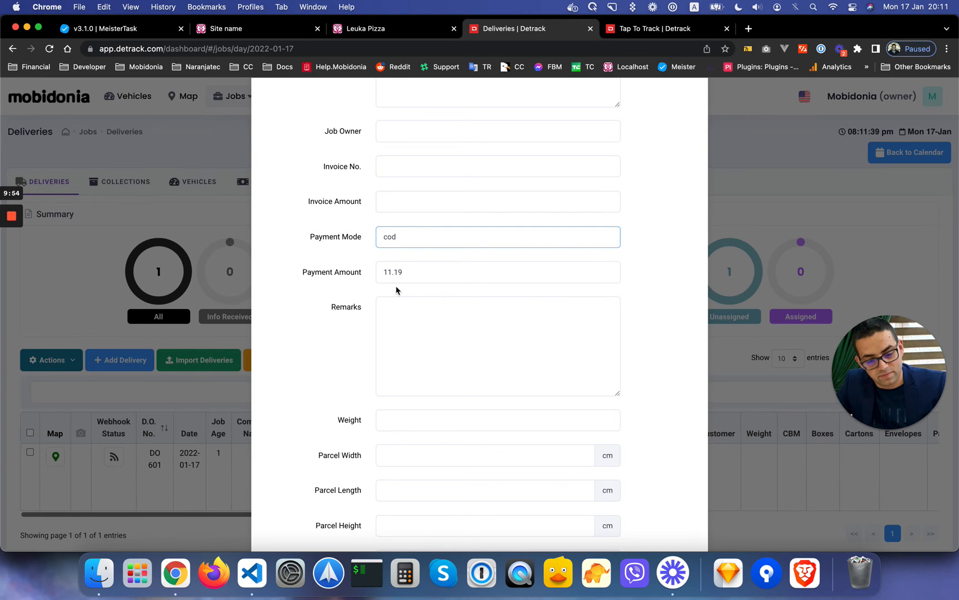
pyautogui.scroll(-3)
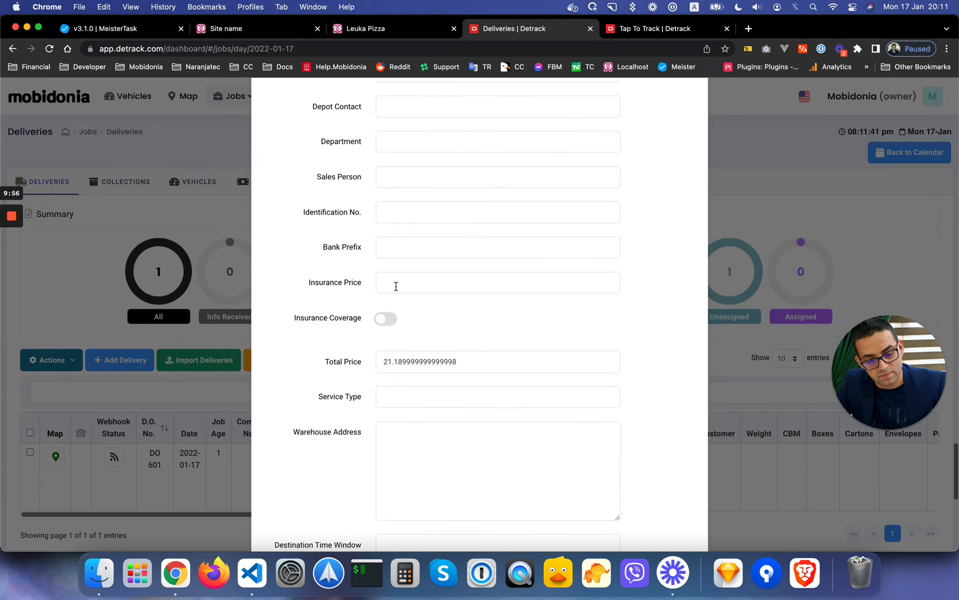
pyautogui.scroll(-3)
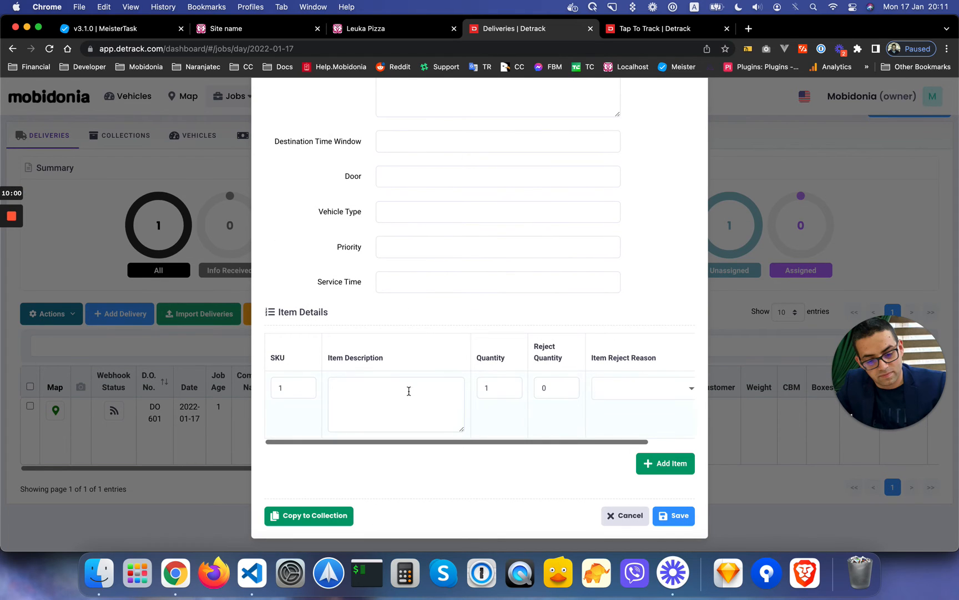
pyautogui.hscroll(3)
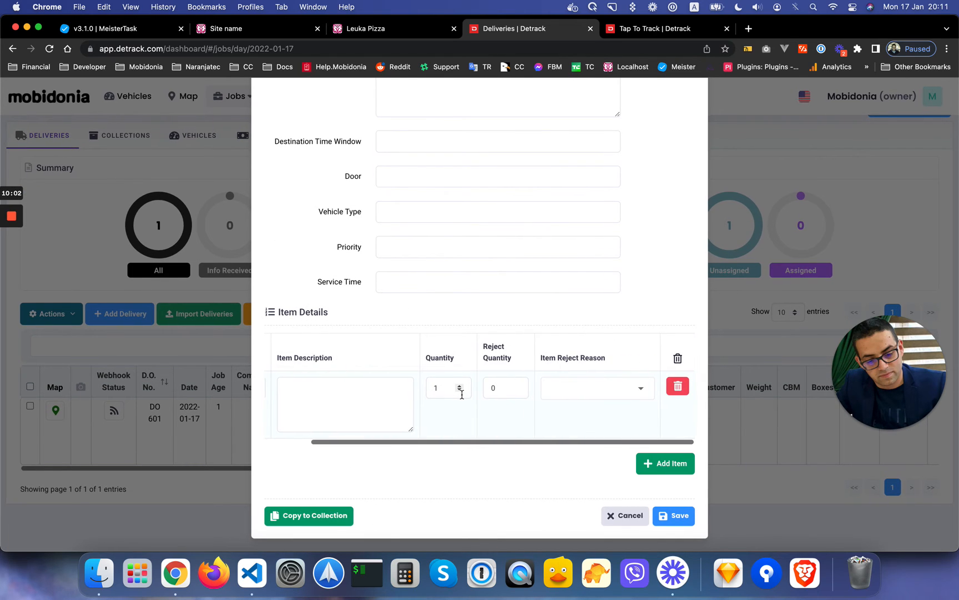
pyautogui.scroll(-3)
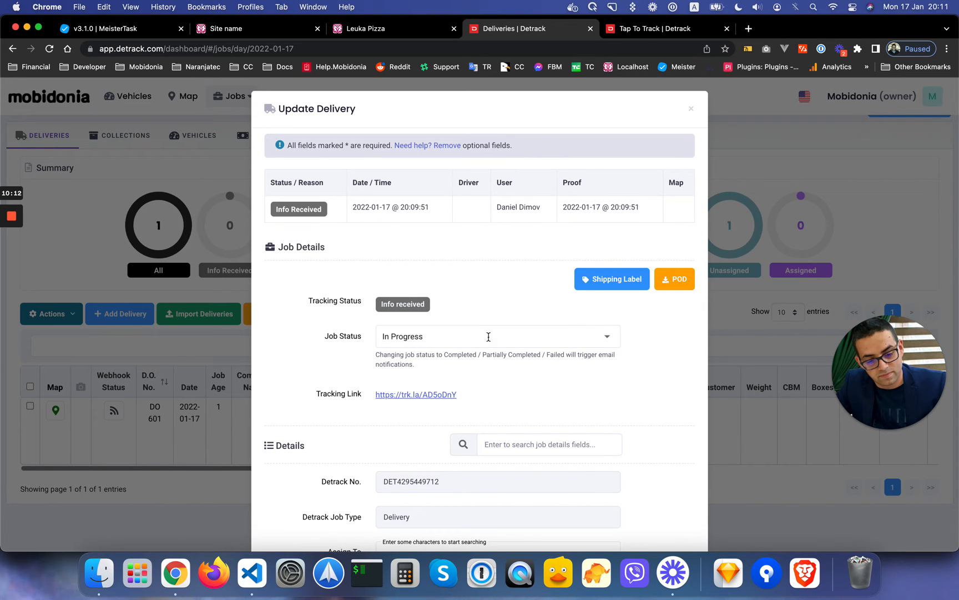
pyautogui.click(496, 336)
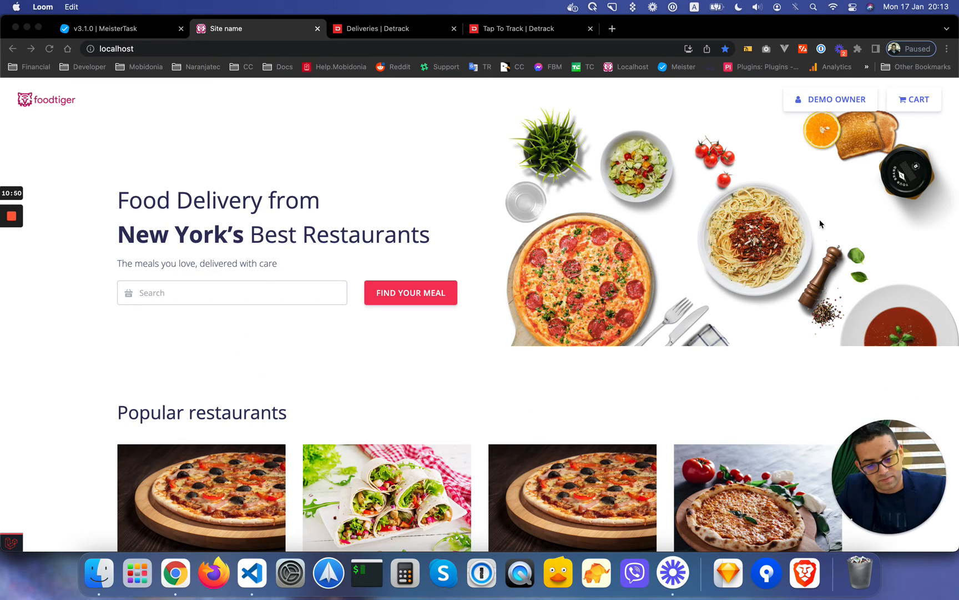
# - Log the DEMO OWNER account out of the storefront and go to the login page
pyautogui.click(832, 99)
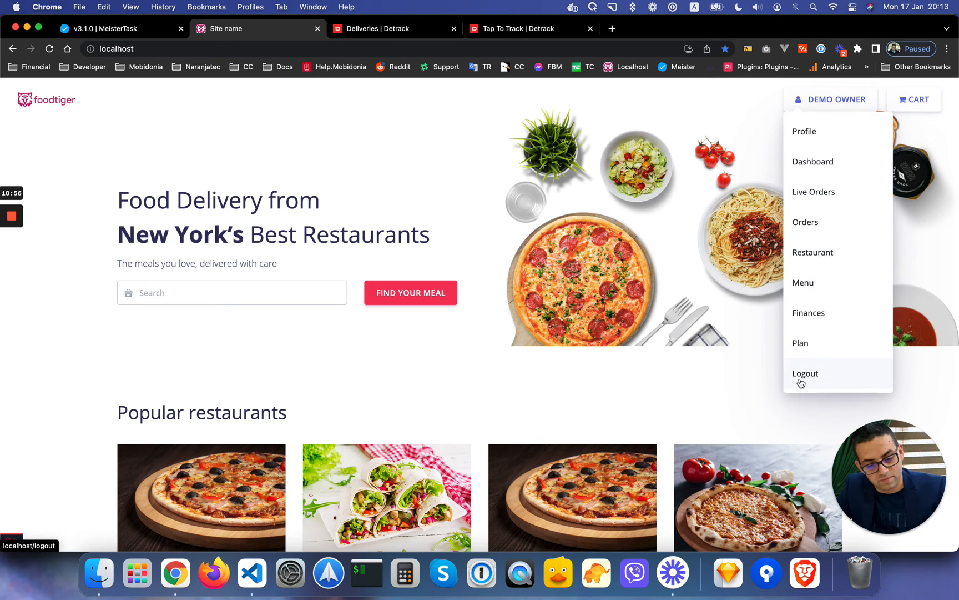
pyautogui.click(805, 373)
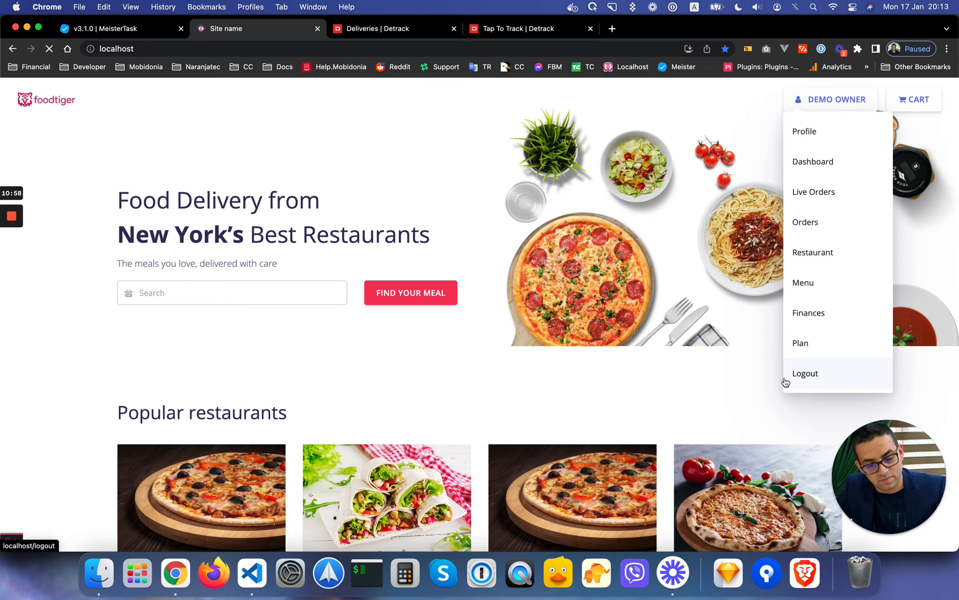
pyautogui.click(805, 373)
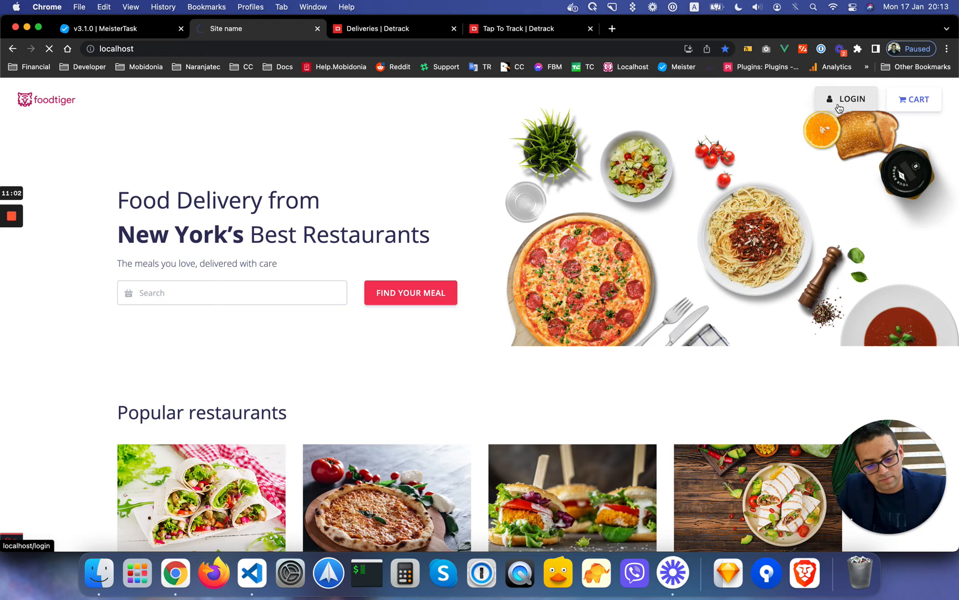
pyautogui.click(850, 98)
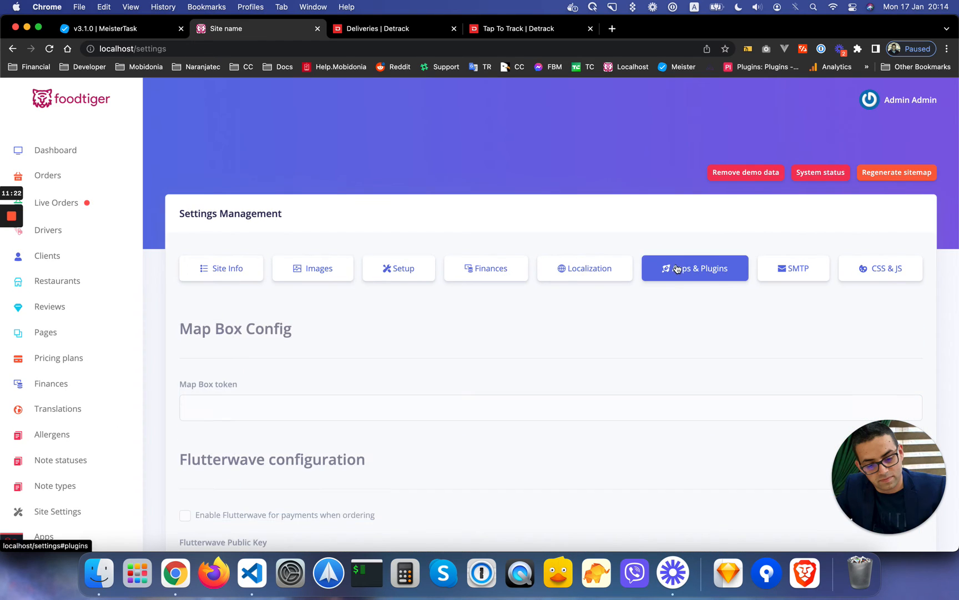
# - Enable OTP verification before ordering and review the blank Twilio notification fields
pyautogui.scroll(-3)
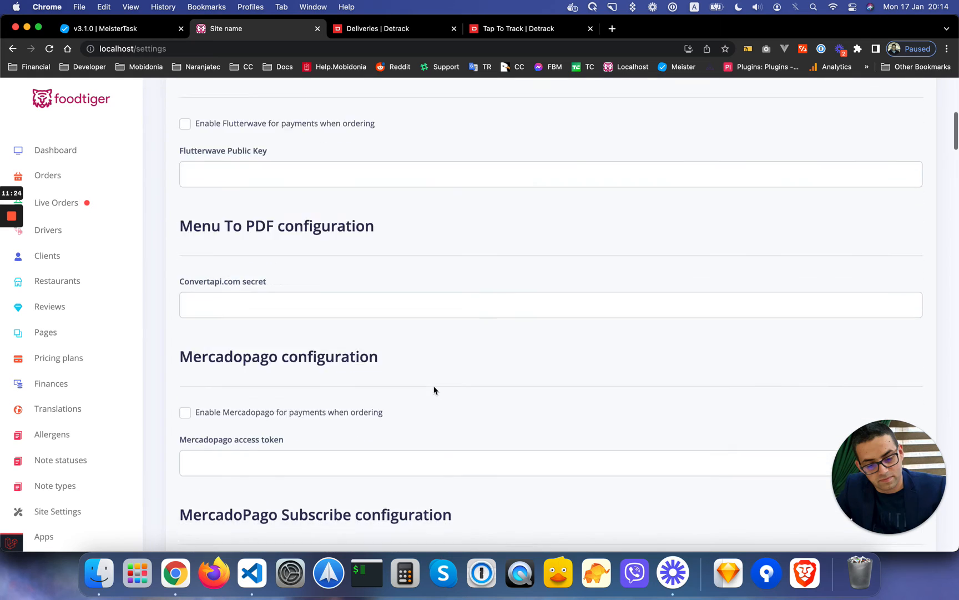
pyautogui.scroll(-3)
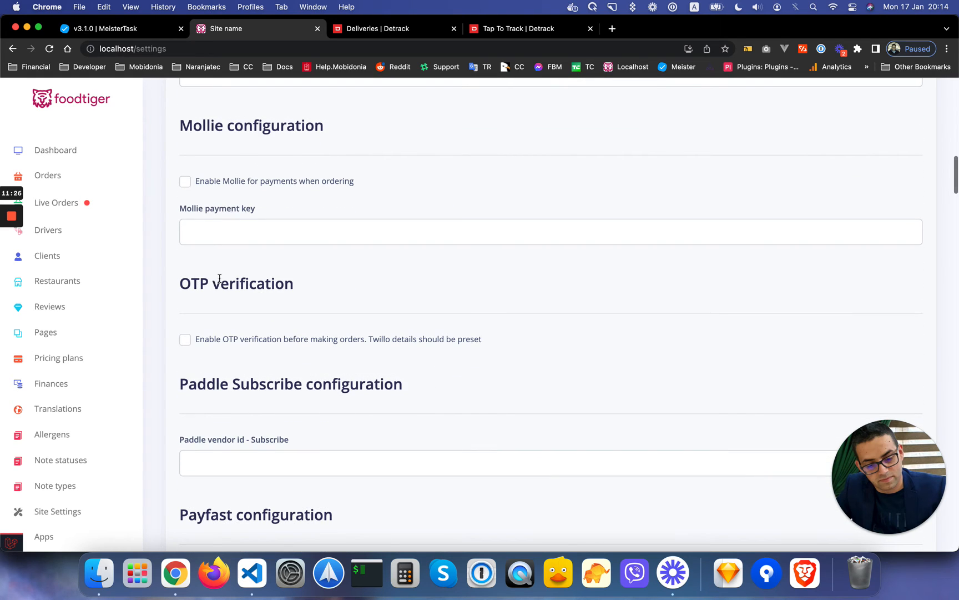
pyautogui.moveTo(253, 342)
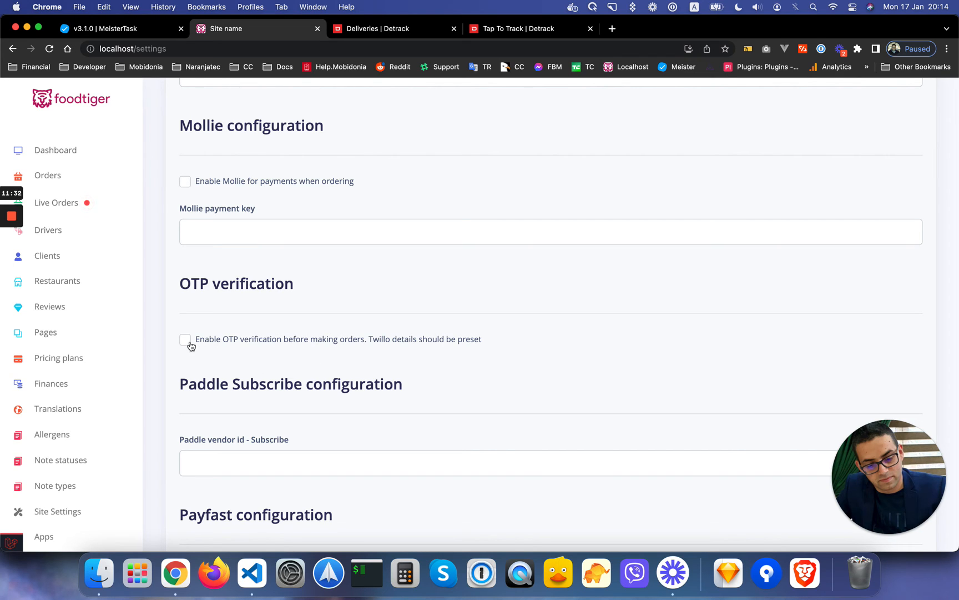
pyautogui.click(185, 340)
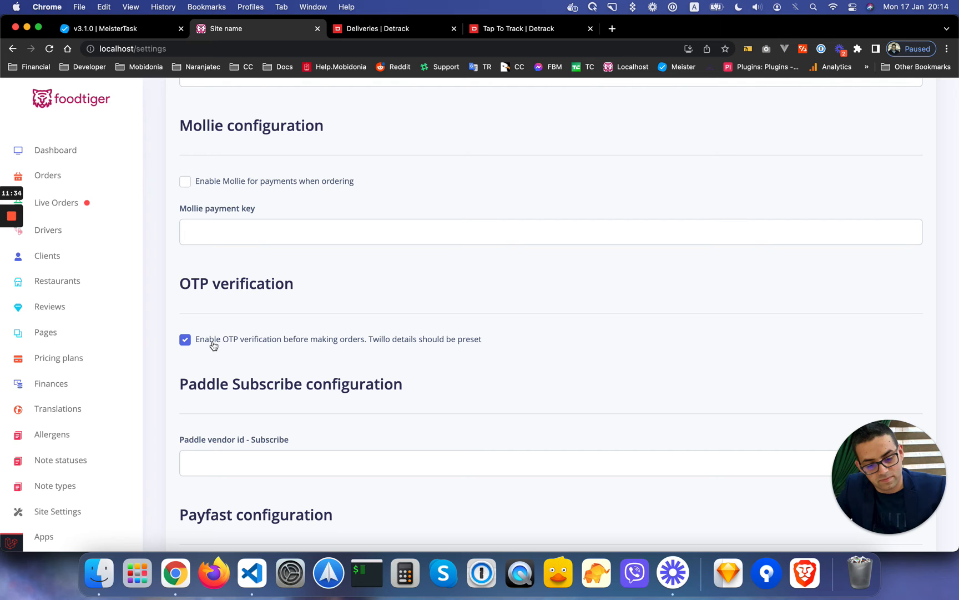
pyautogui.scroll(-3)
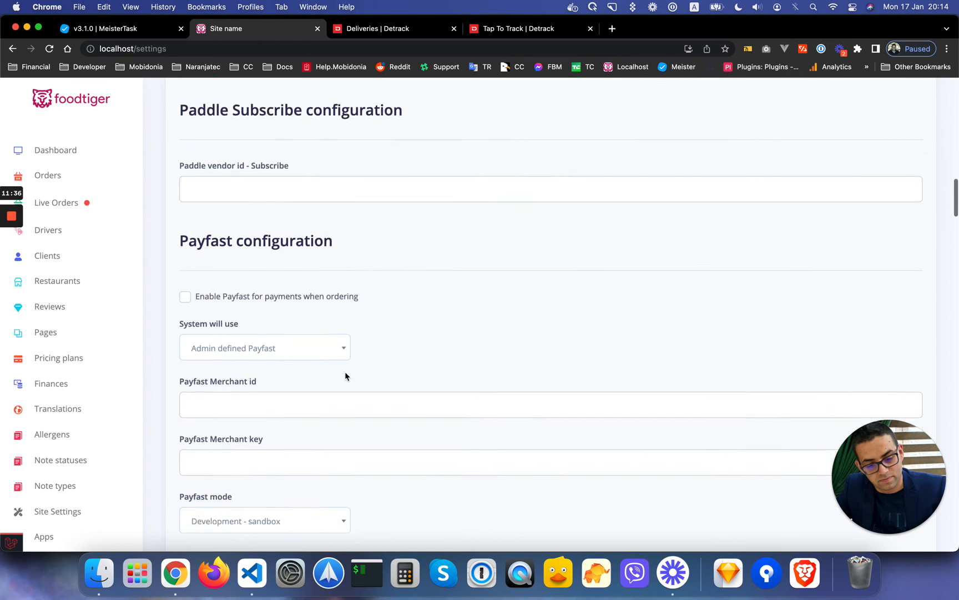
pyautogui.scroll(-3)
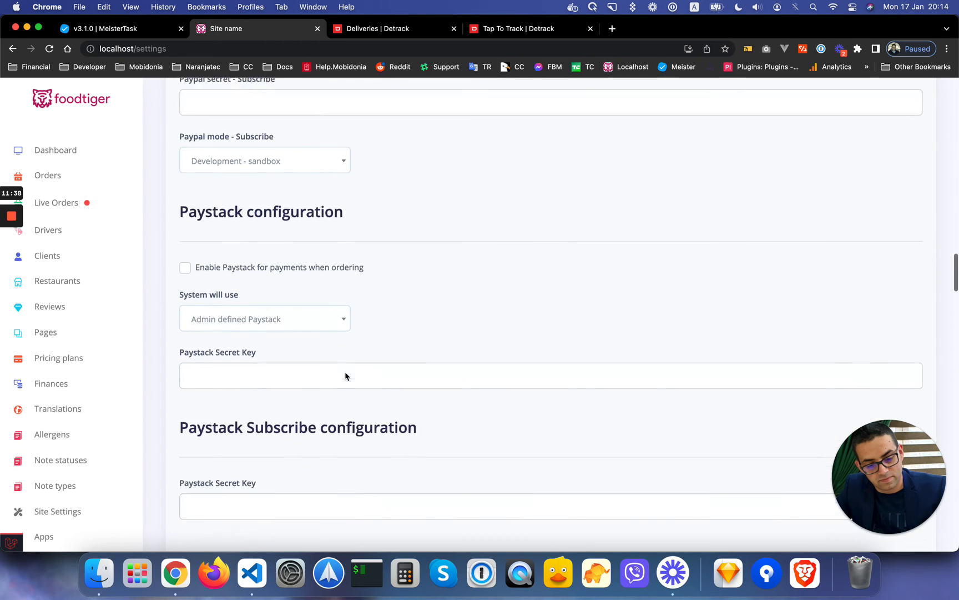
pyautogui.scroll(-3)
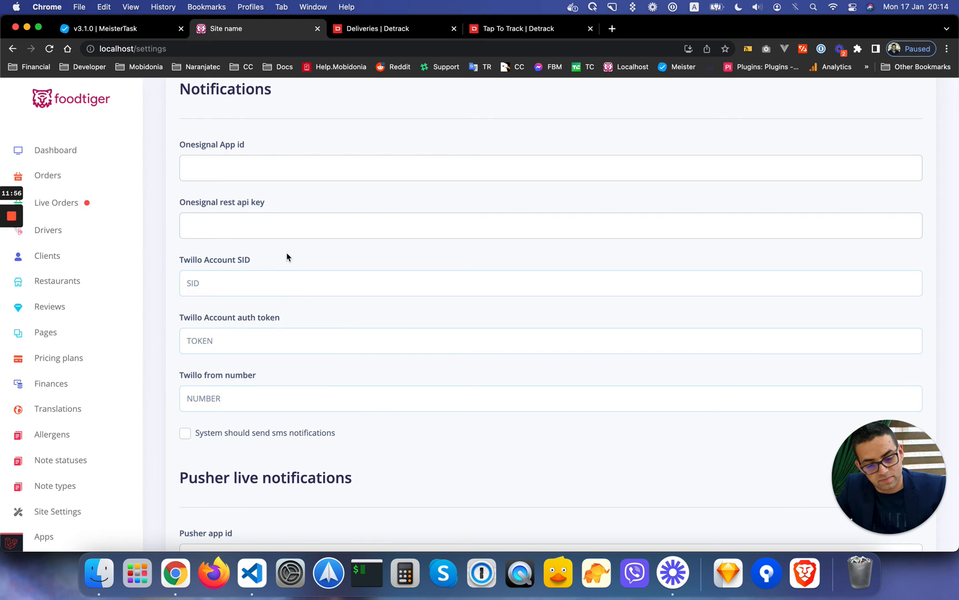
pyautogui.scroll(-3)
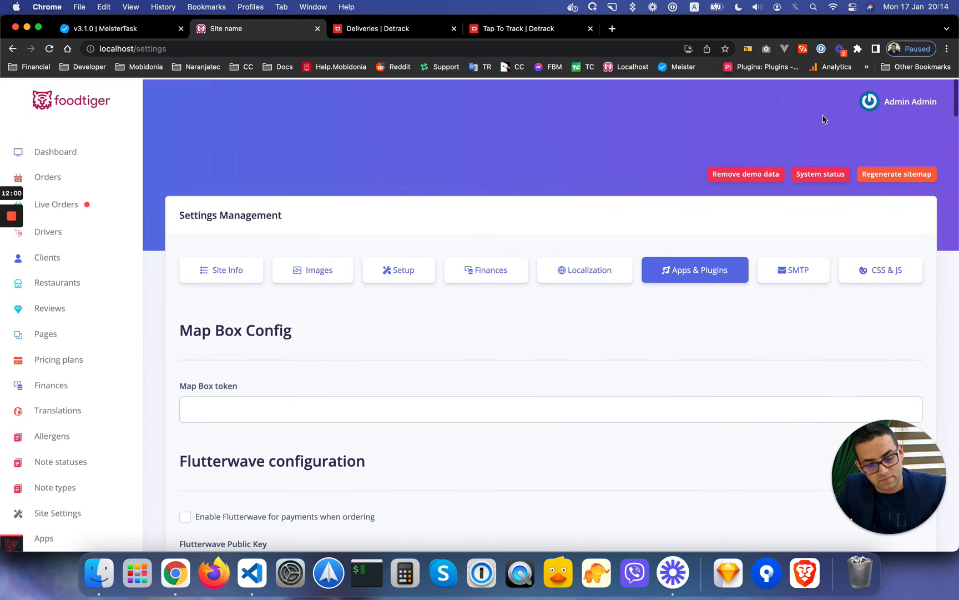
# - Regenerate the sitemap, glance at the v3.1.0 checklist, and return to the storefront home page
pyautogui.click(896, 174)
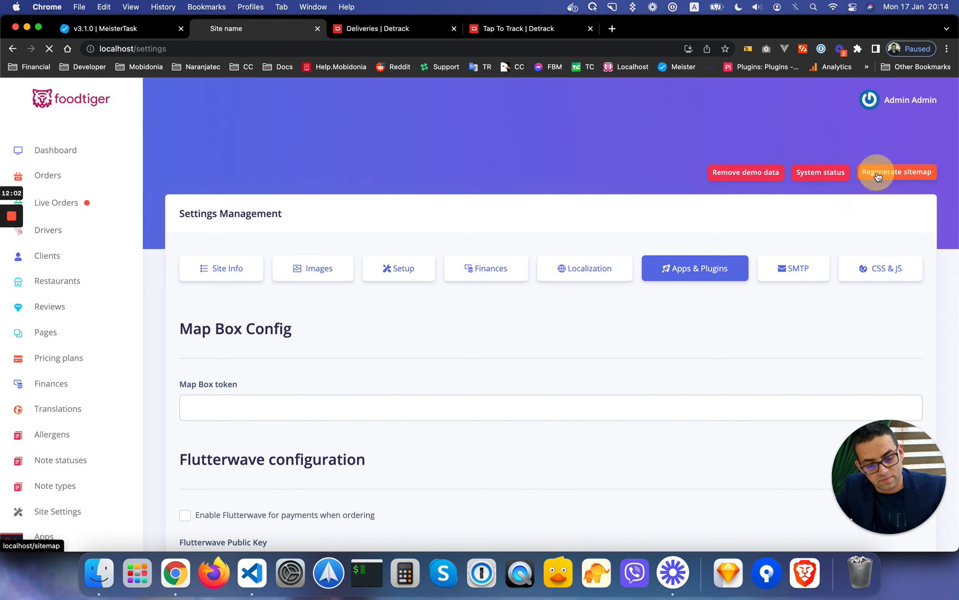
pyautogui.click(896, 172)
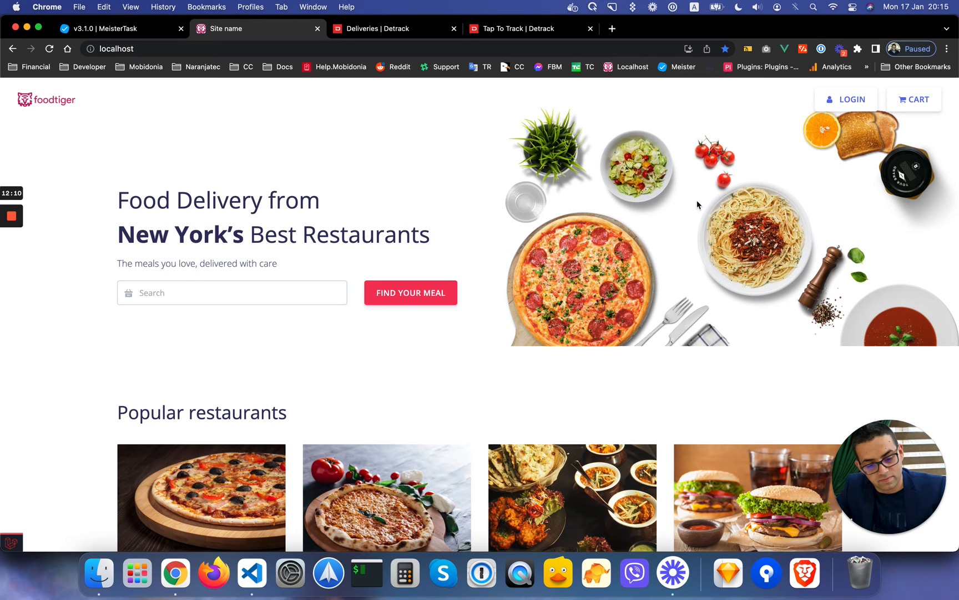
pyautogui.moveTo(683, 213)
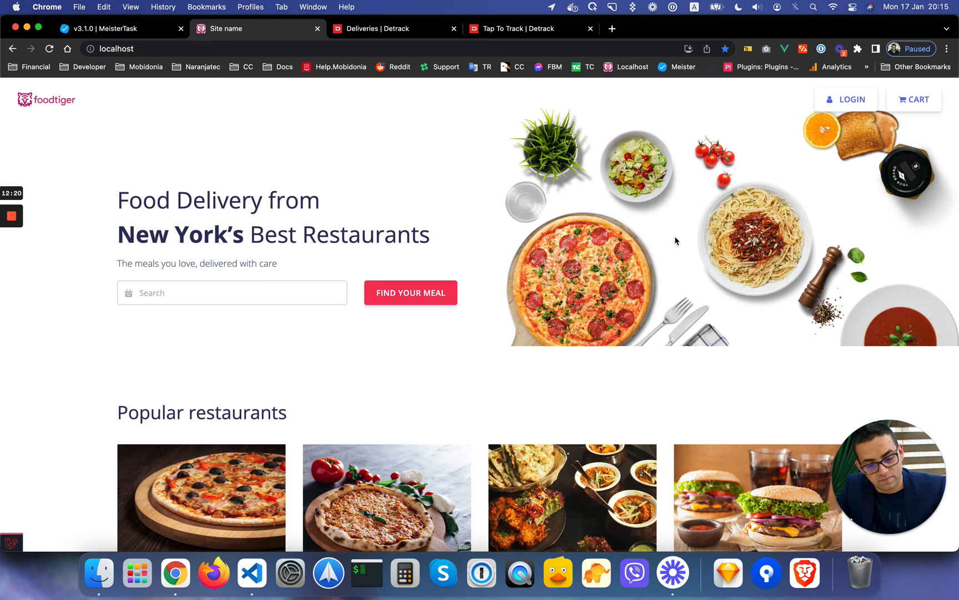
pyautogui.moveTo(215, 59)
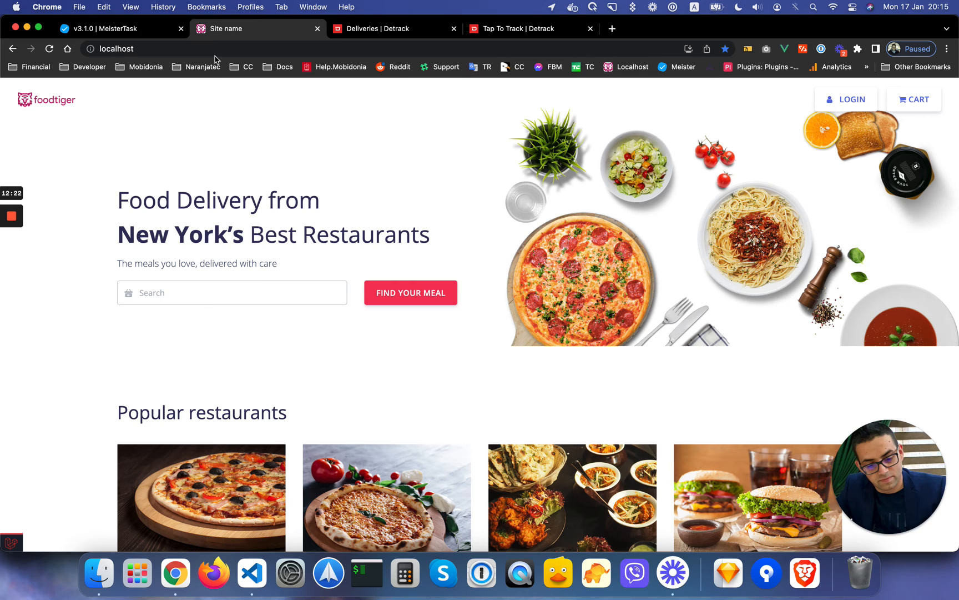
pyautogui.click(120, 29)
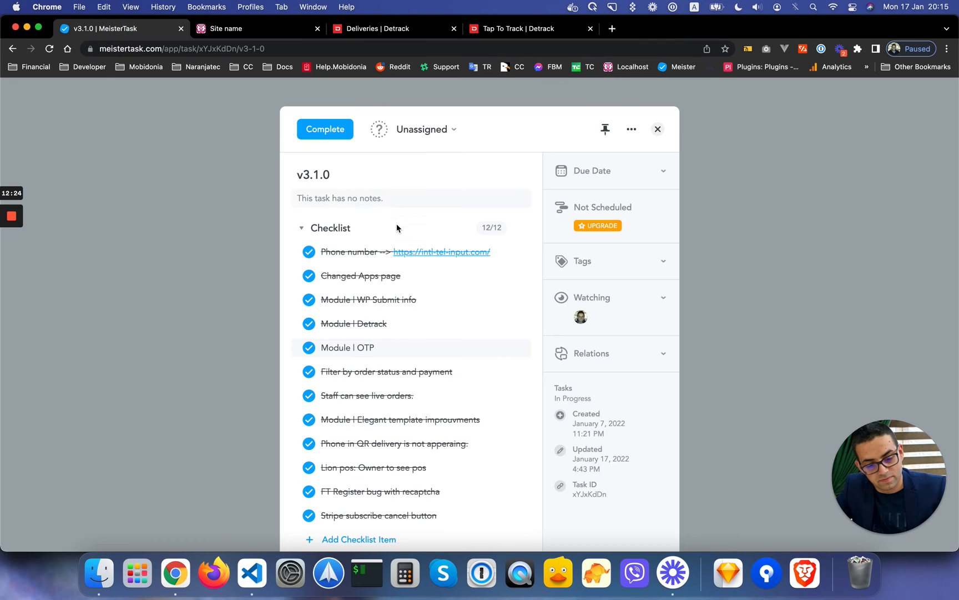
pyautogui.moveTo(356, 371)
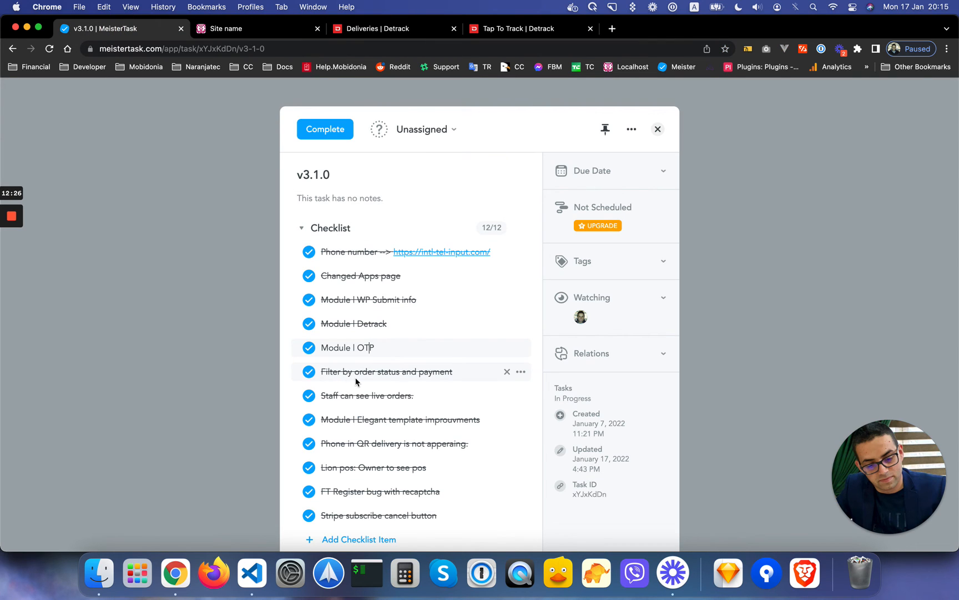
pyautogui.click(257, 28)
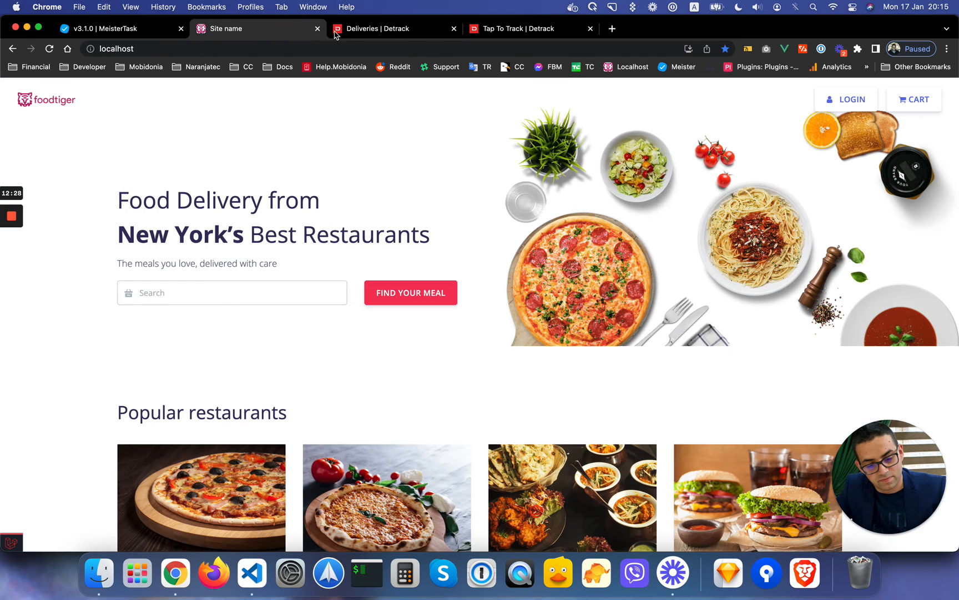
# - Sign in to the storefront with the Login as Owner demo account
pyautogui.click(847, 99)
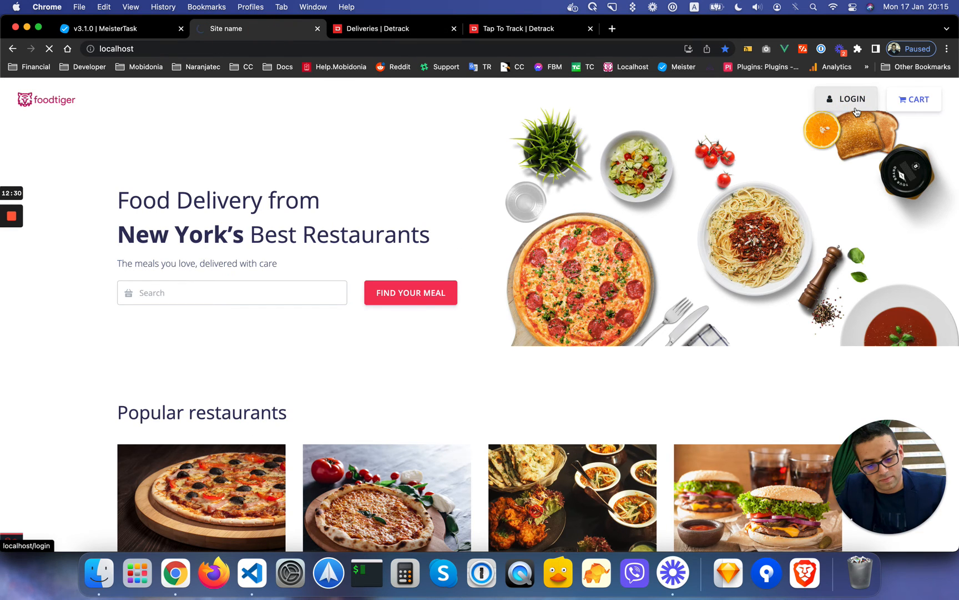
pyautogui.click(846, 98)
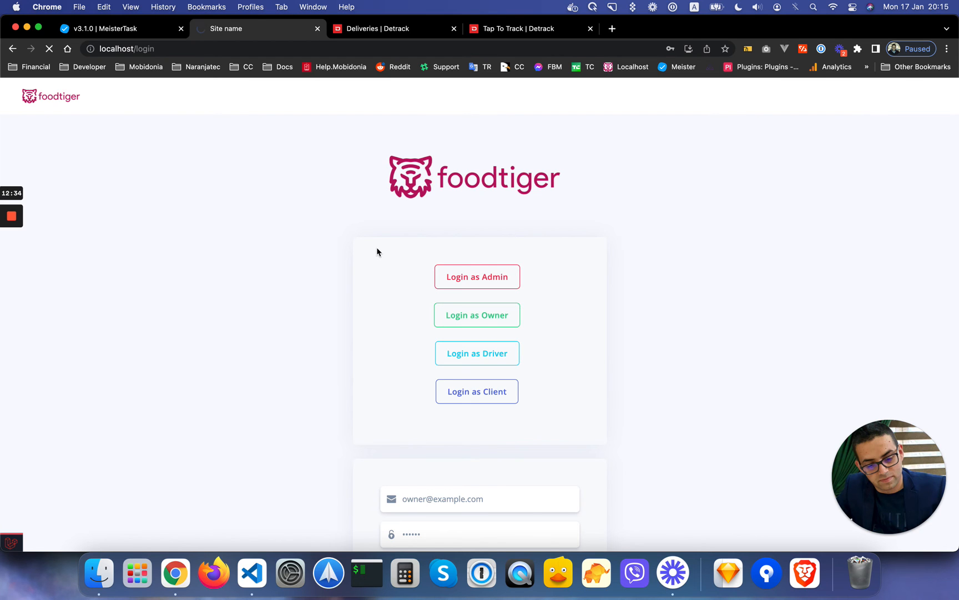
pyautogui.click(476, 314)
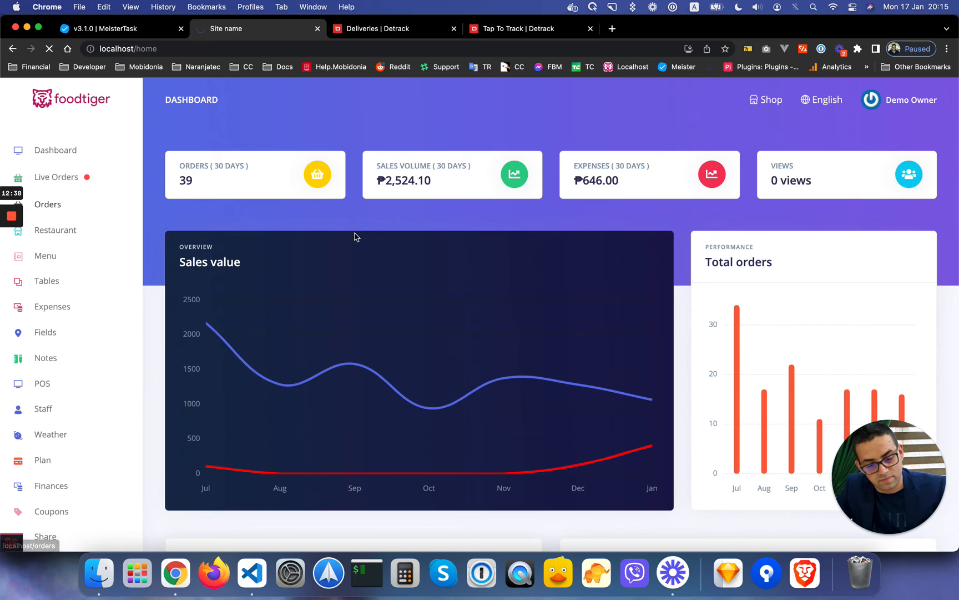
# - Open Orders and explore the Last status and Payment status filter options
pyautogui.click(48, 205)
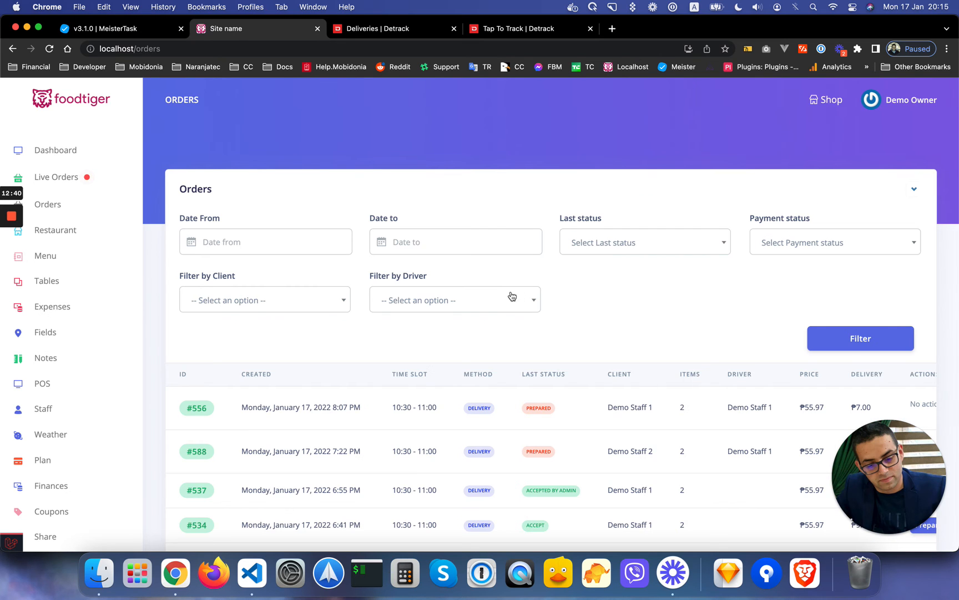
pyautogui.click(643, 242)
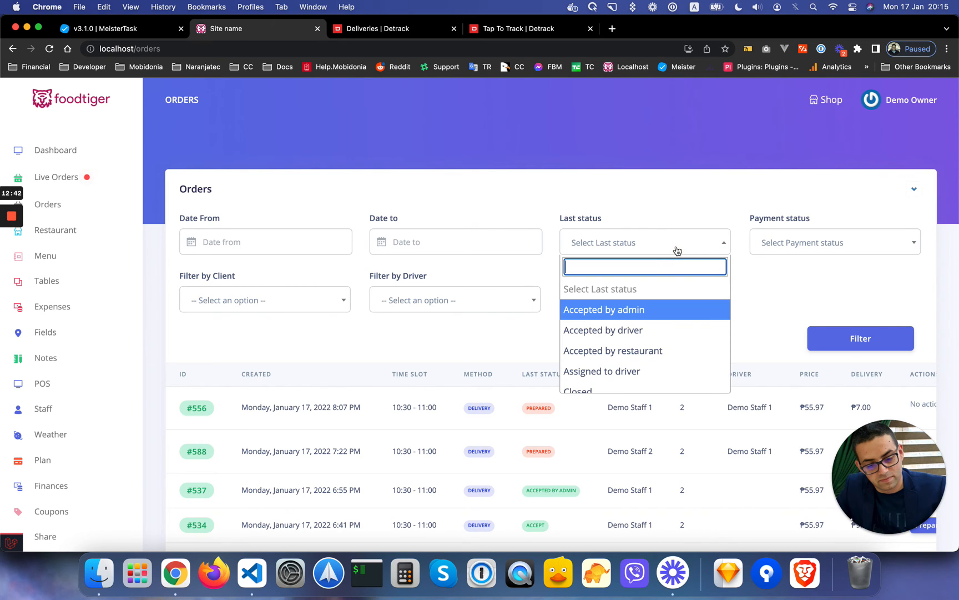
pyautogui.click(834, 241)
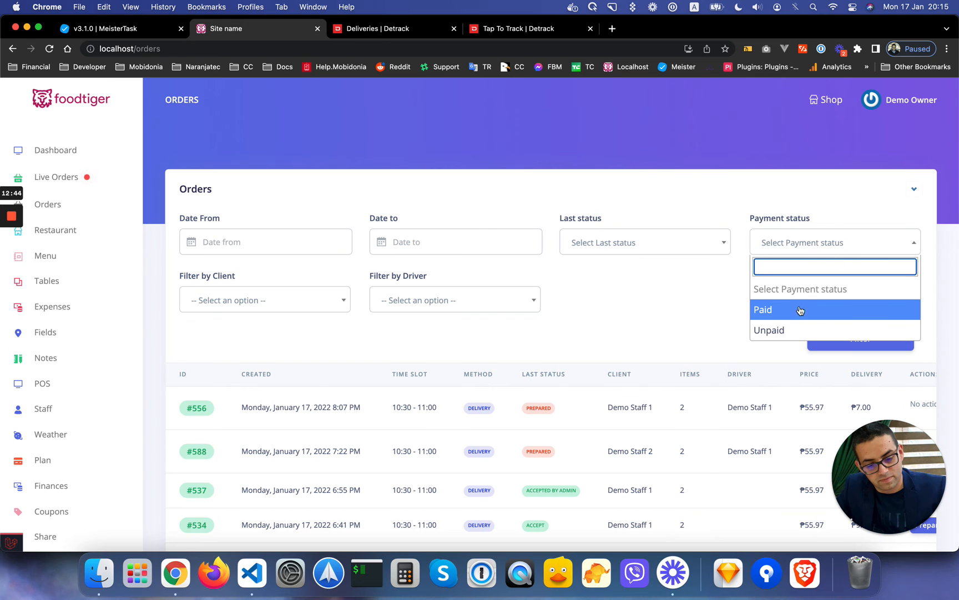
pyautogui.click(120, 28)
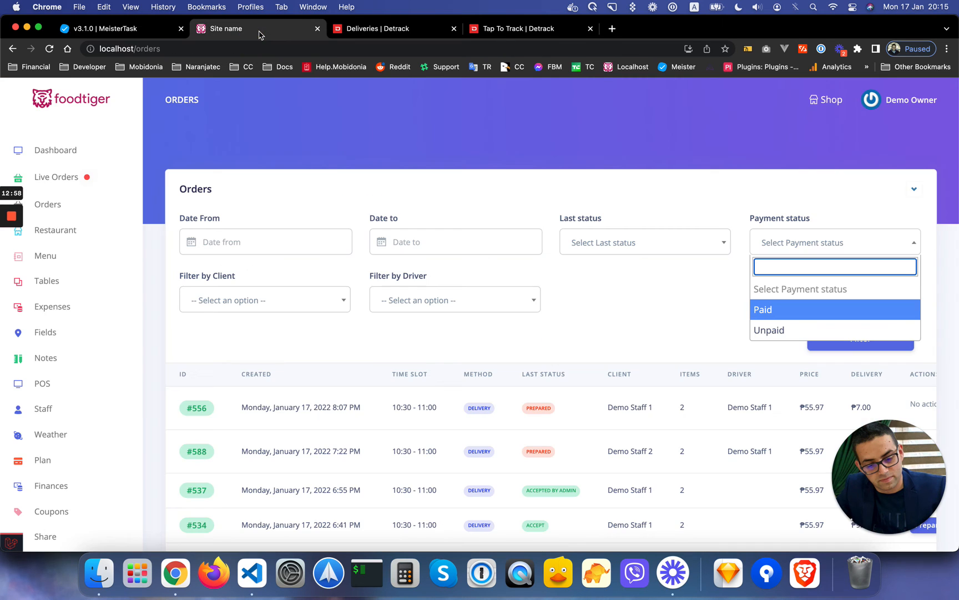
pyautogui.scroll(-3)
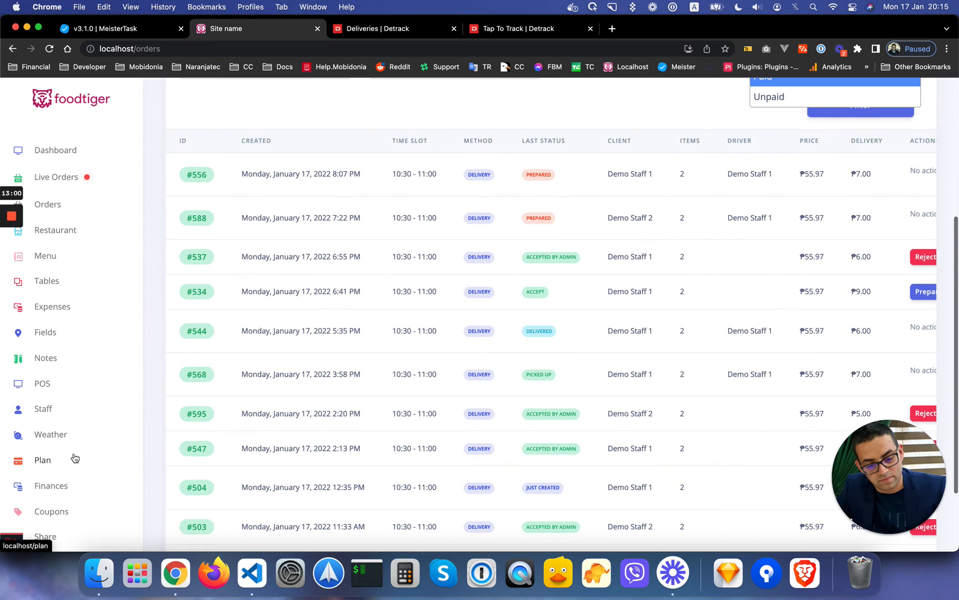
pyautogui.scroll(-3)
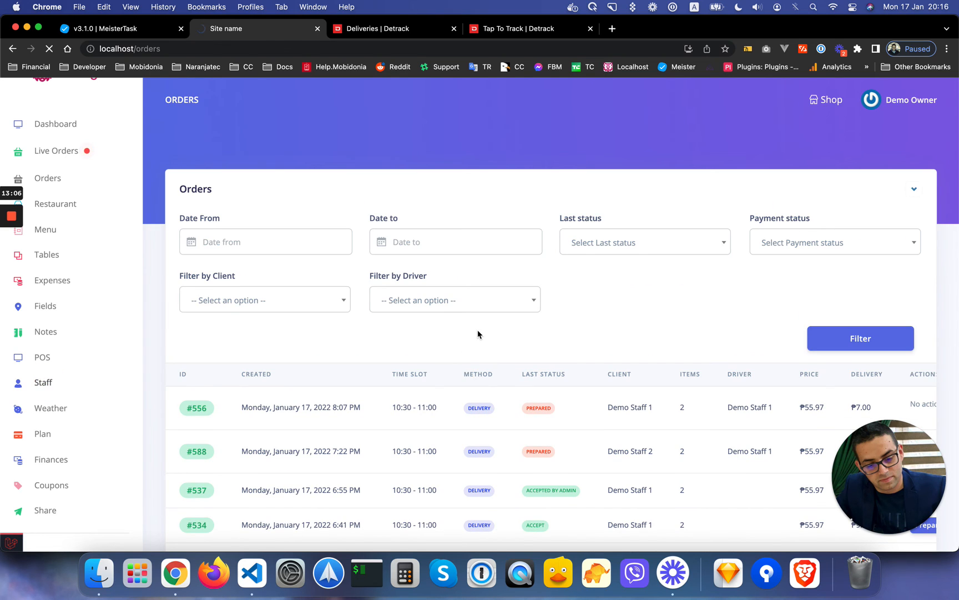
pyautogui.click(42, 408)
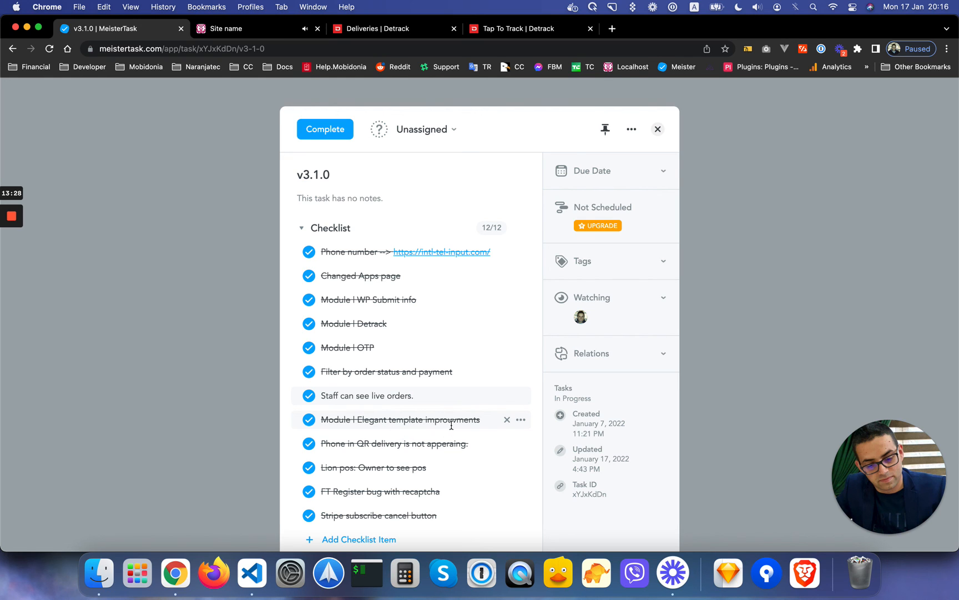
pyautogui.moveTo(469, 447)
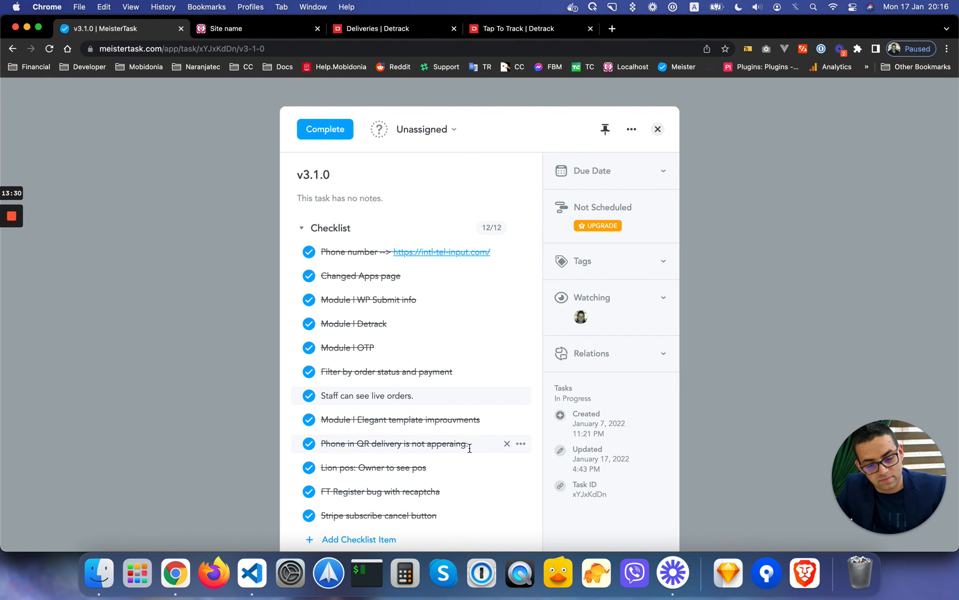
# - Review the completed v3.1.0 checklist and return to the staff Live orders board
pyautogui.scroll(-3)
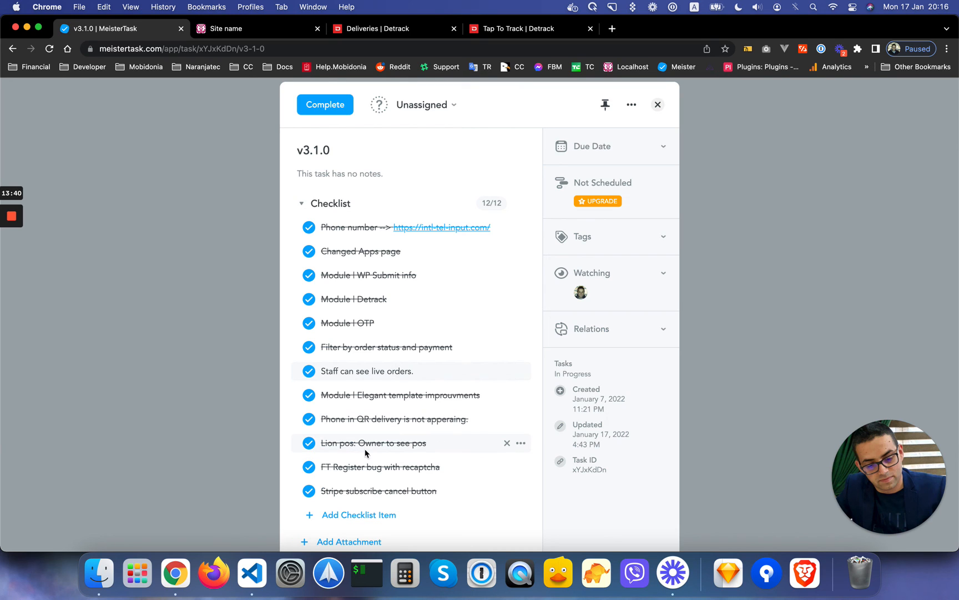
pyautogui.moveTo(384, 446)
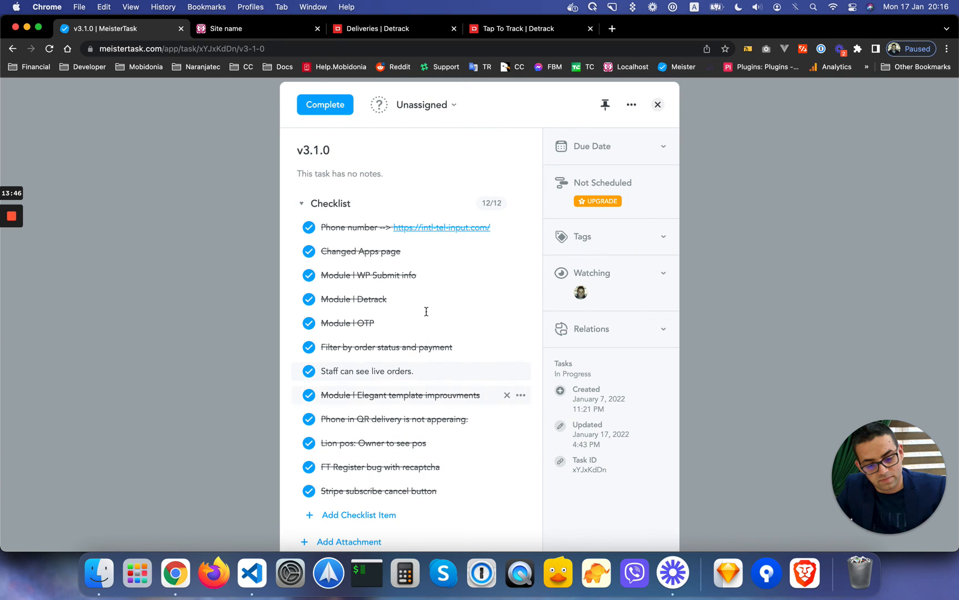
pyautogui.click(257, 28)
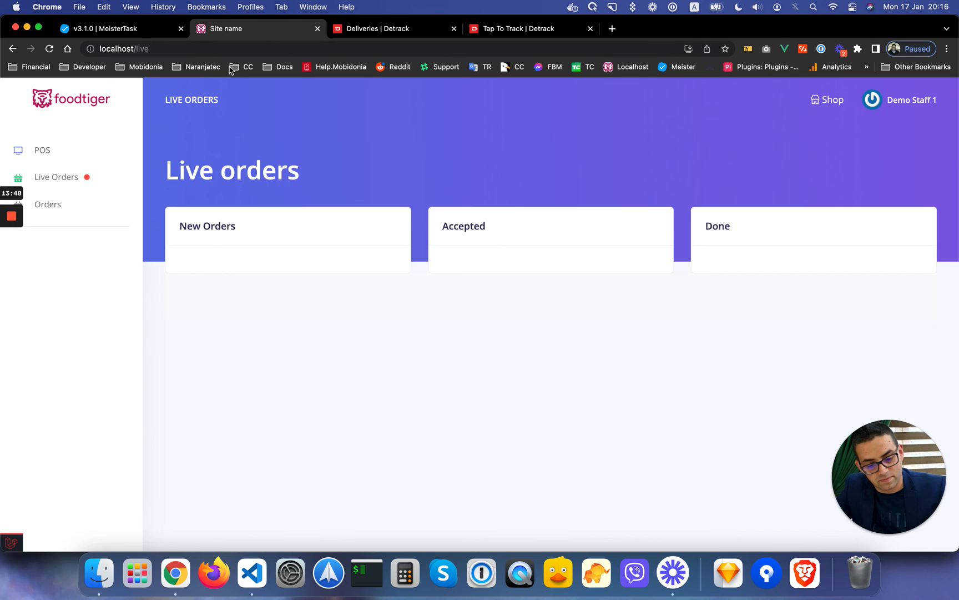
pyautogui.click(116, 28)
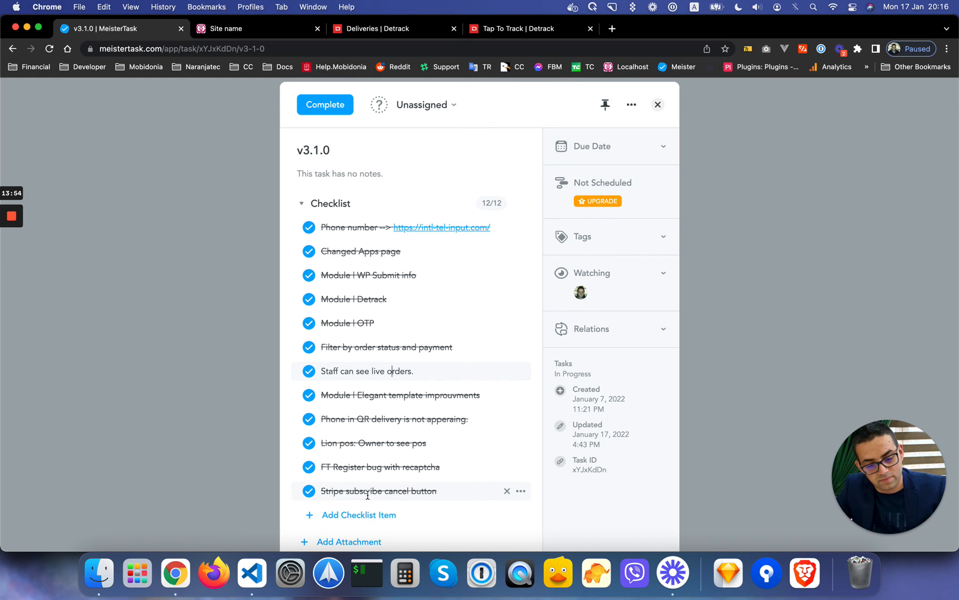
pyautogui.moveTo(398, 484)
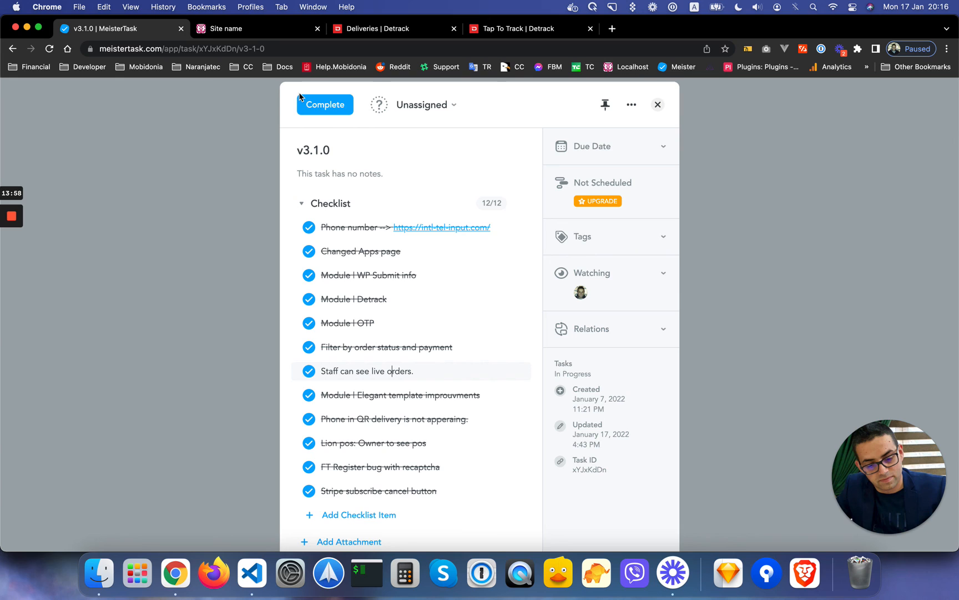
pyautogui.moveTo(402, 491)
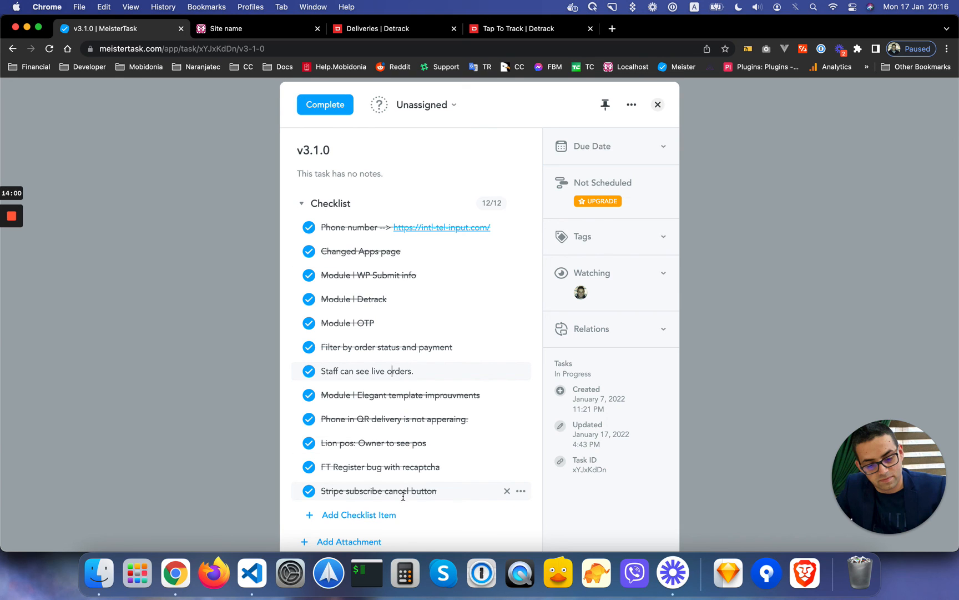
pyautogui.moveTo(402, 479)
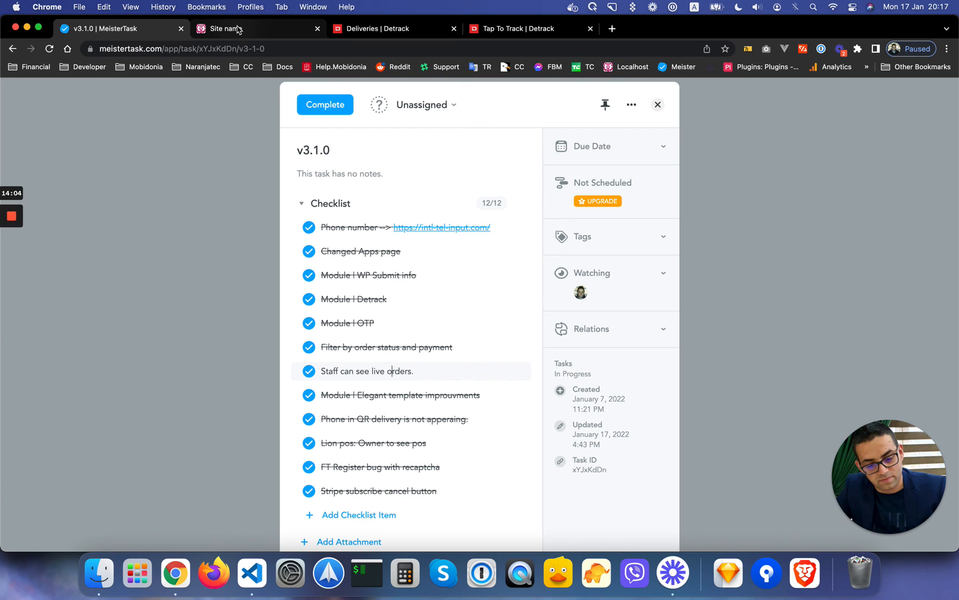
pyautogui.click(232, 28)
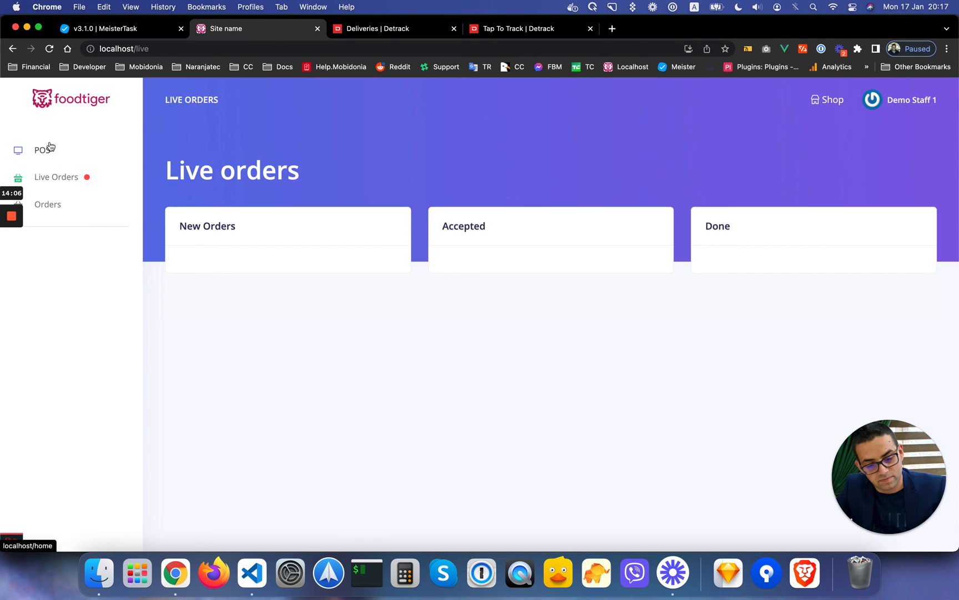
# - Log Demo Staff 1 out, then return to the 12/12 v3.1.0 checklist
pyautogui.click(907, 100)
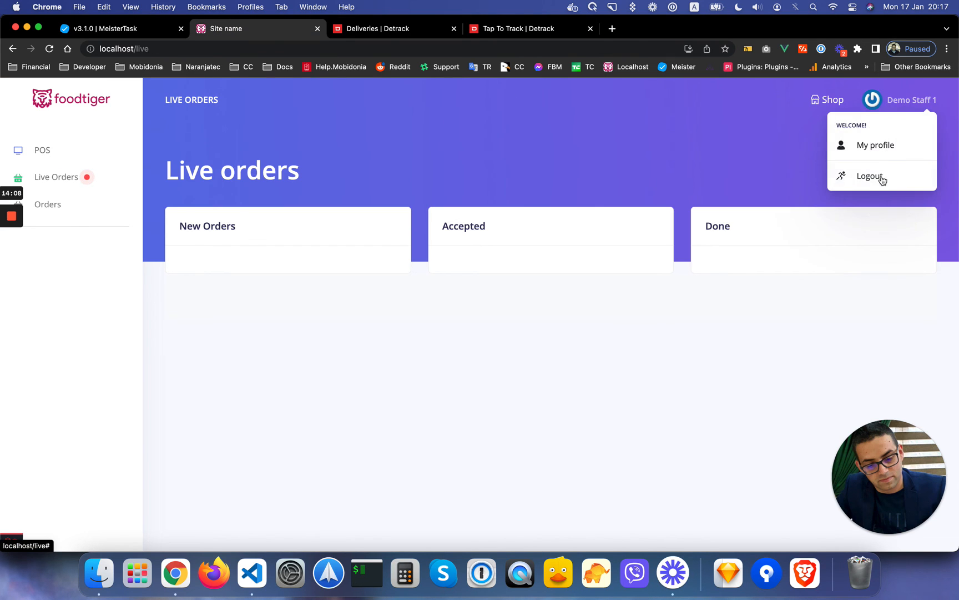
pyautogui.click(870, 176)
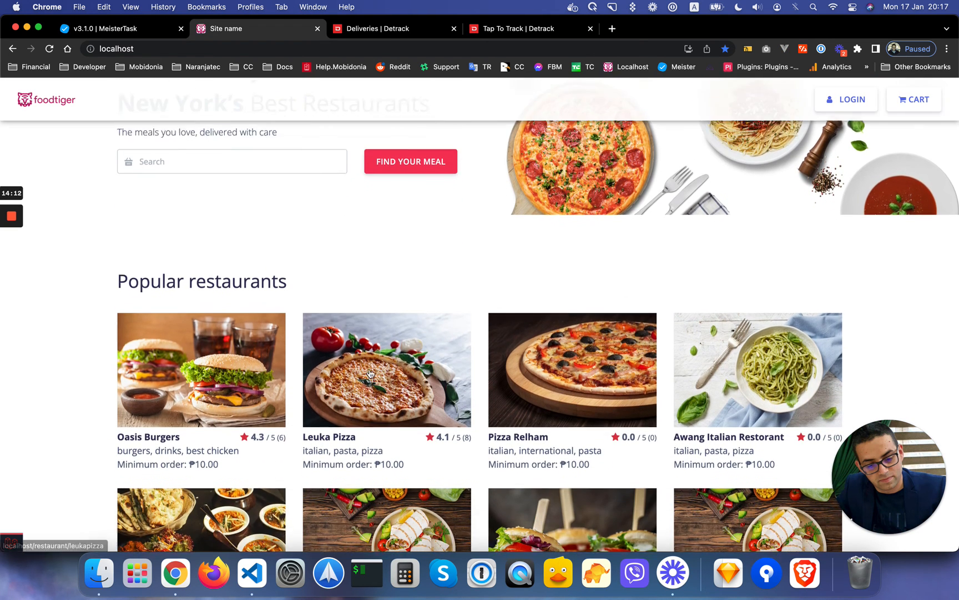
pyautogui.scroll(3)
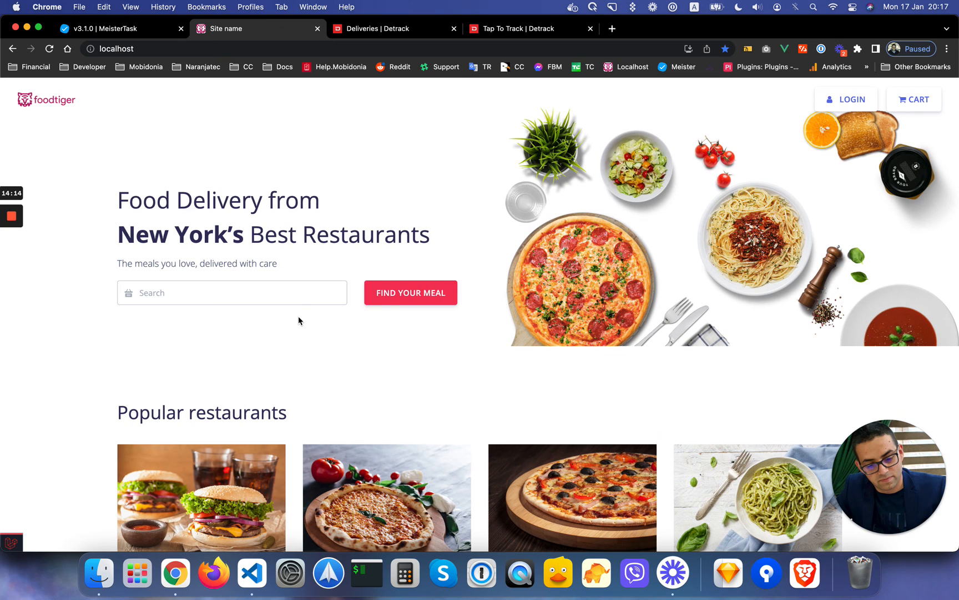
pyautogui.moveTo(183, 158)
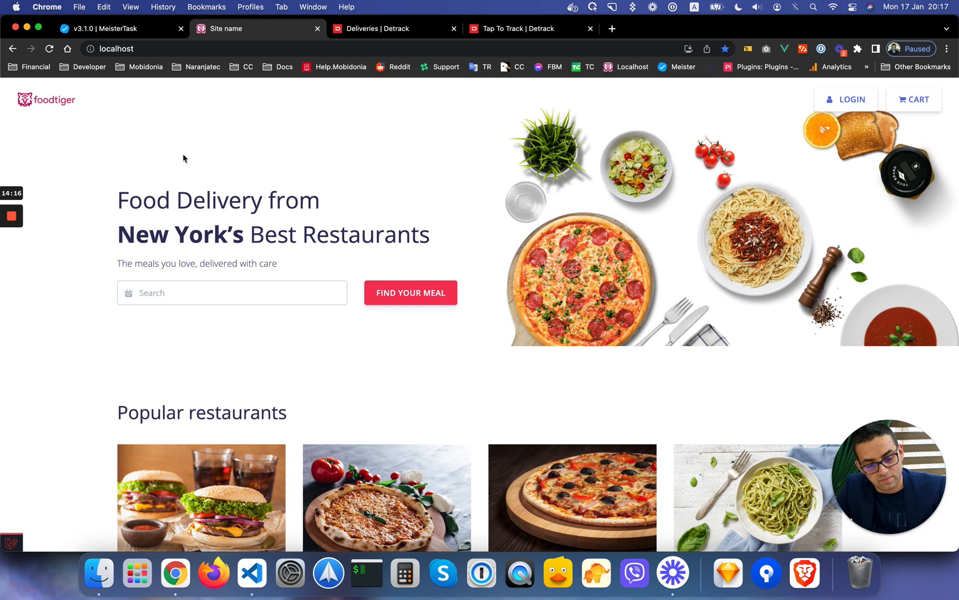
pyautogui.moveTo(130, 78)
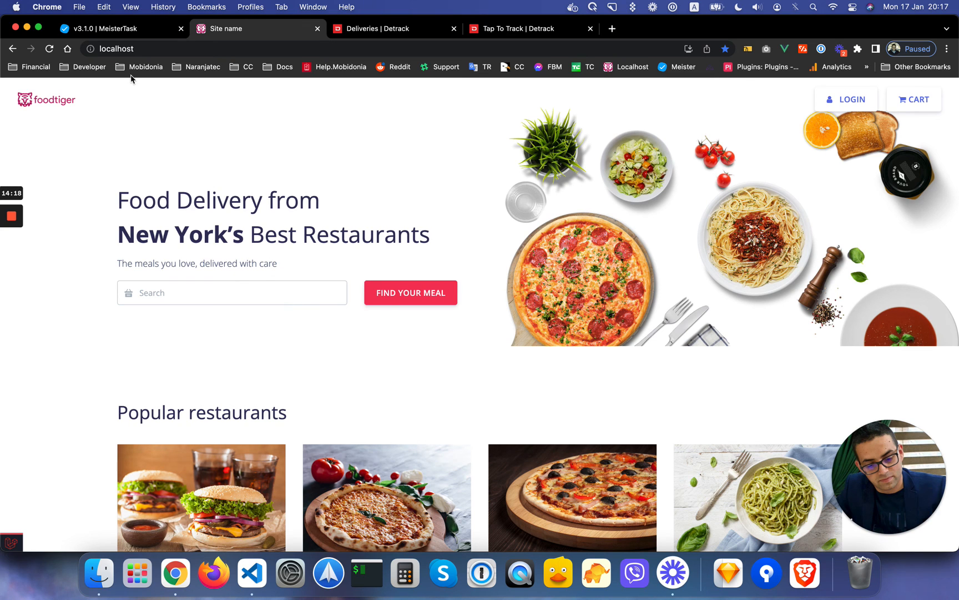
pyautogui.click(116, 28)
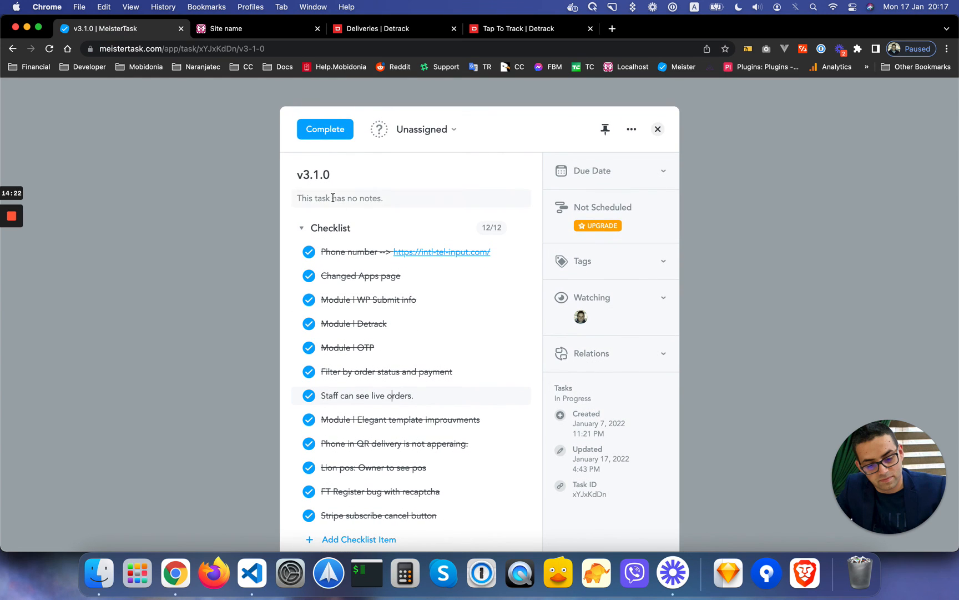
pyautogui.click(325, 175)
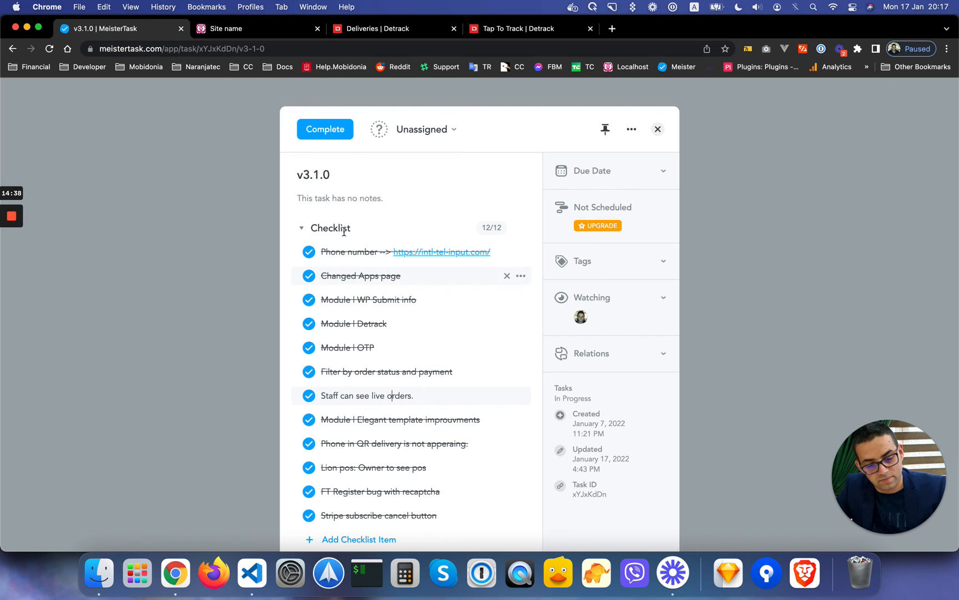
pyautogui.moveTo(347, 205)
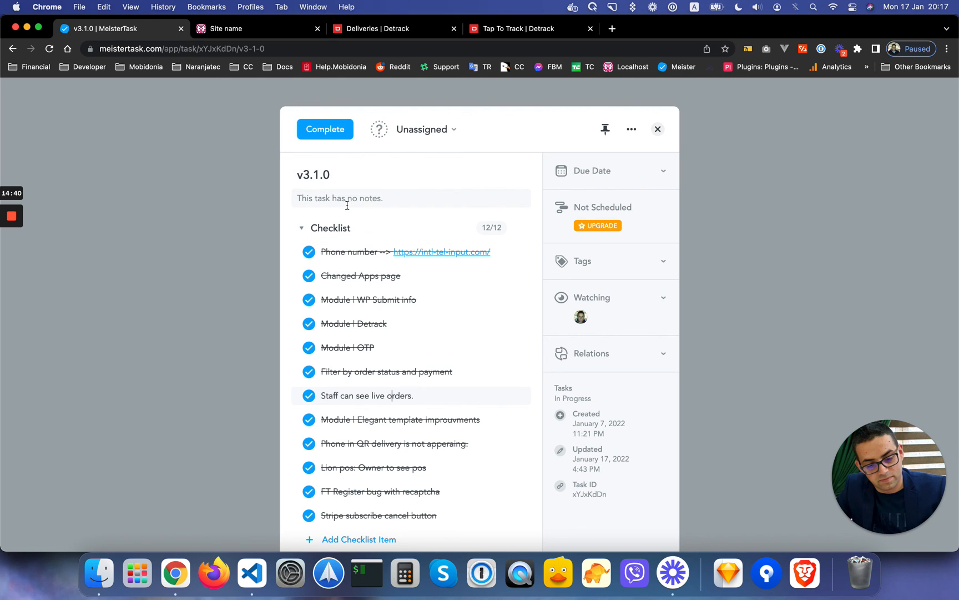